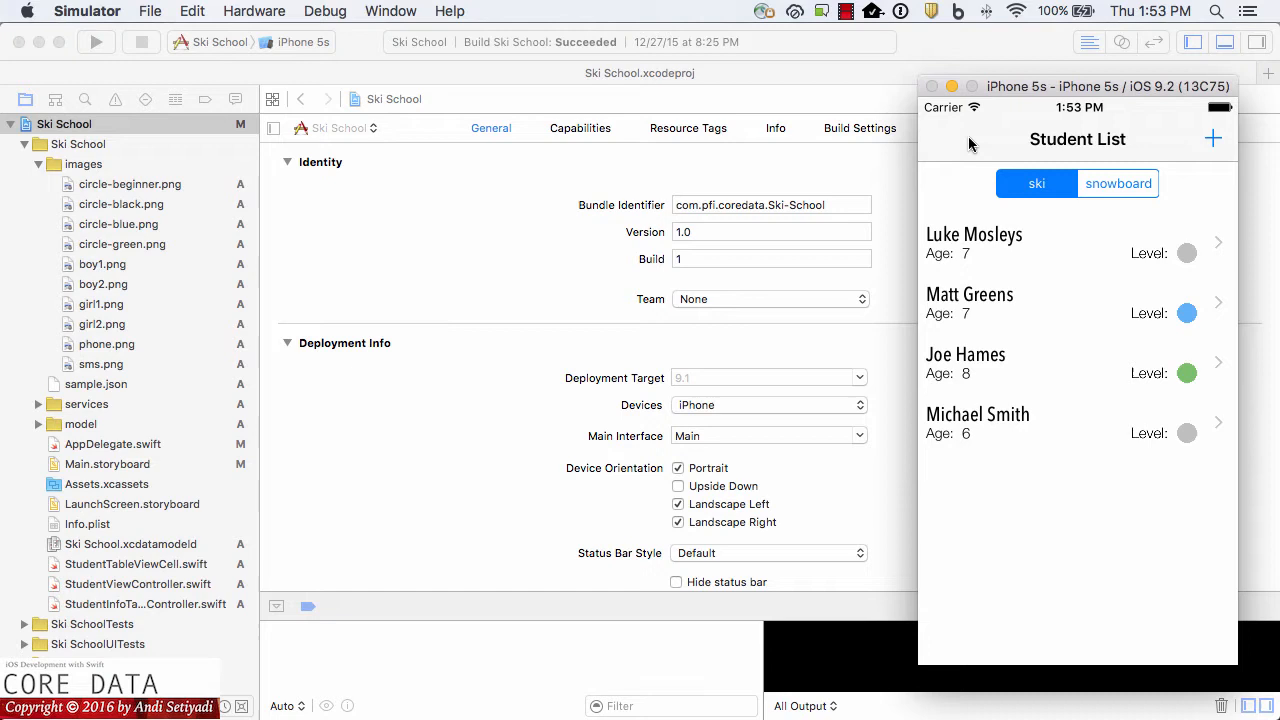
pyautogui.moveTo(987, 183)
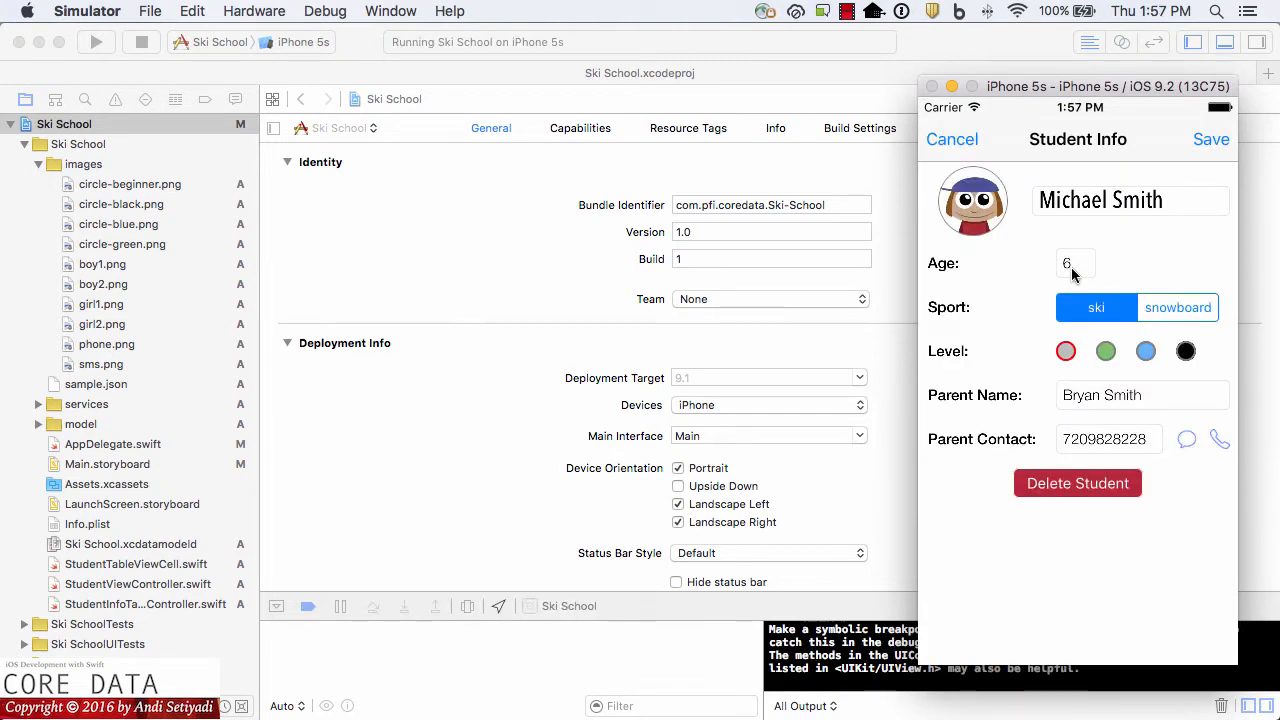
pyautogui.moveTo(1061, 218)
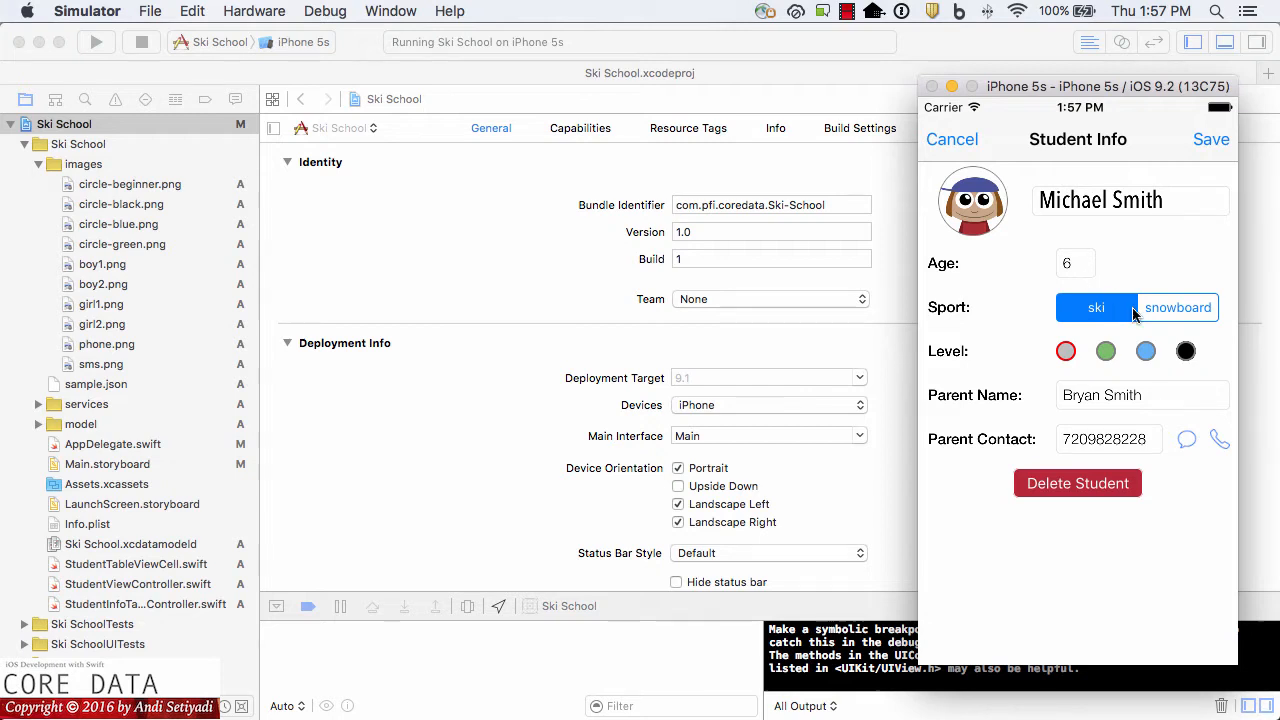
pyautogui.moveTo(1145, 351)
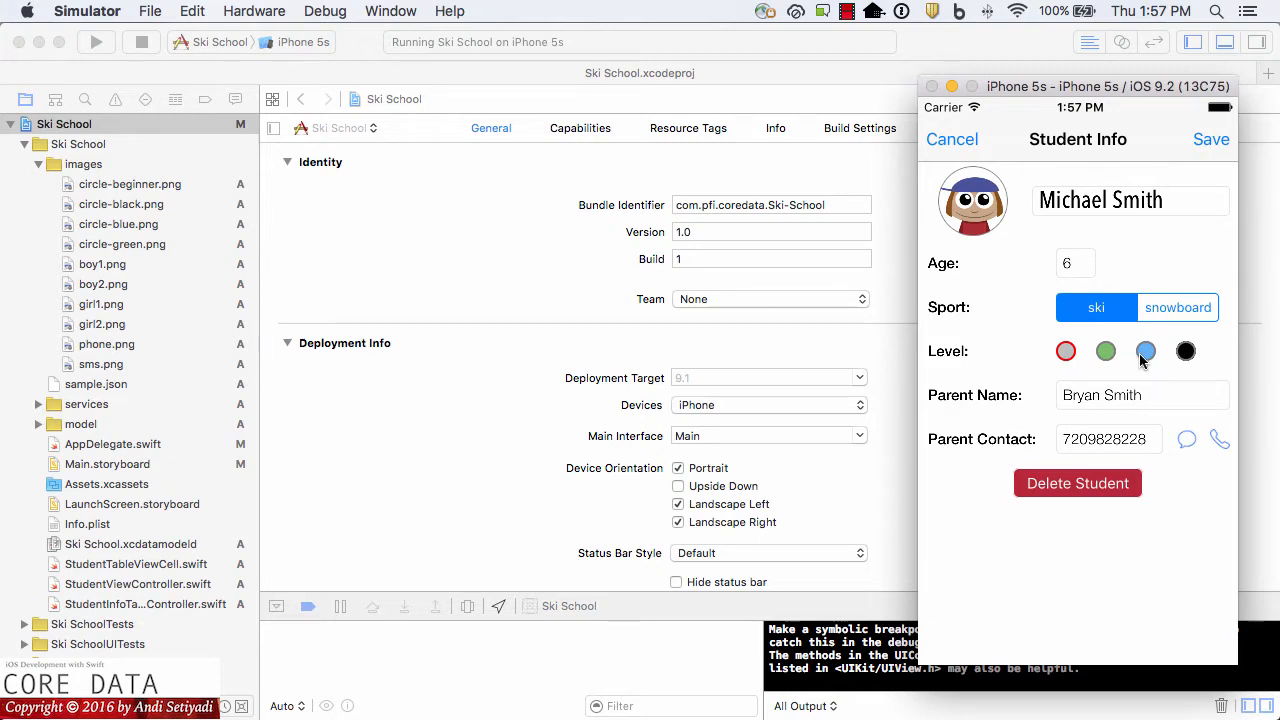
pyautogui.click(1066, 351)
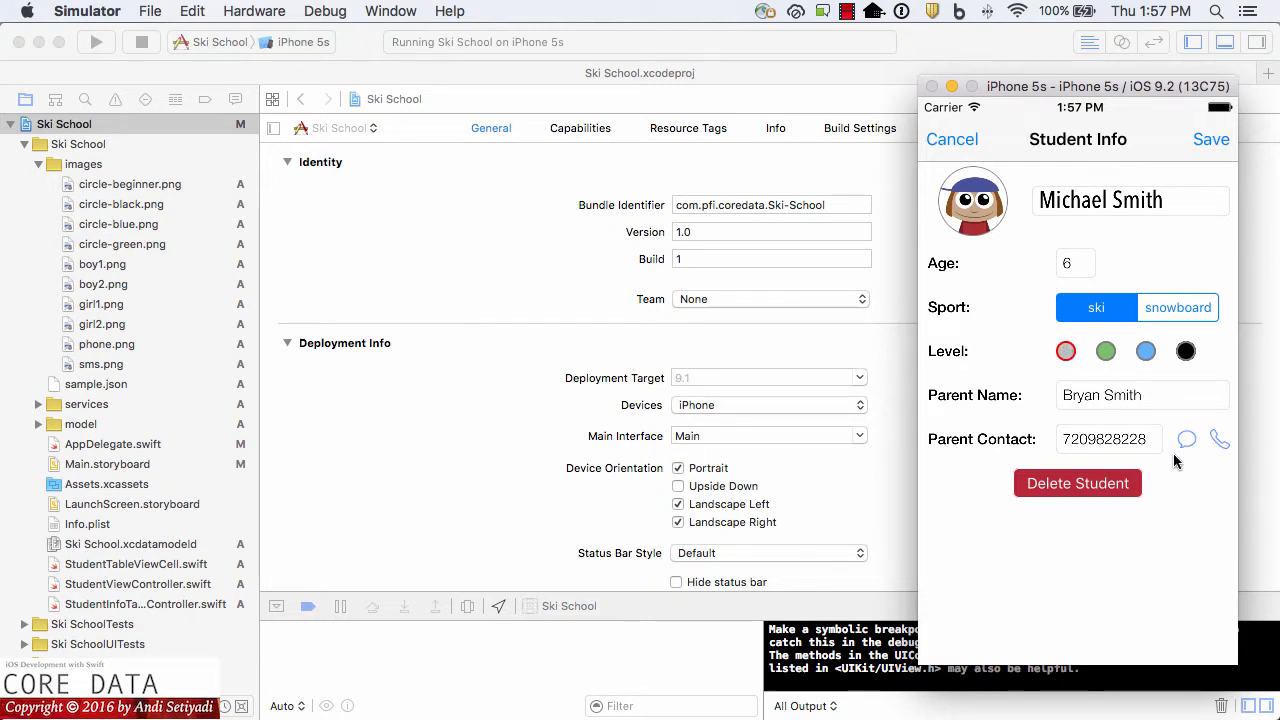
pyautogui.moveTo(1235, 438)
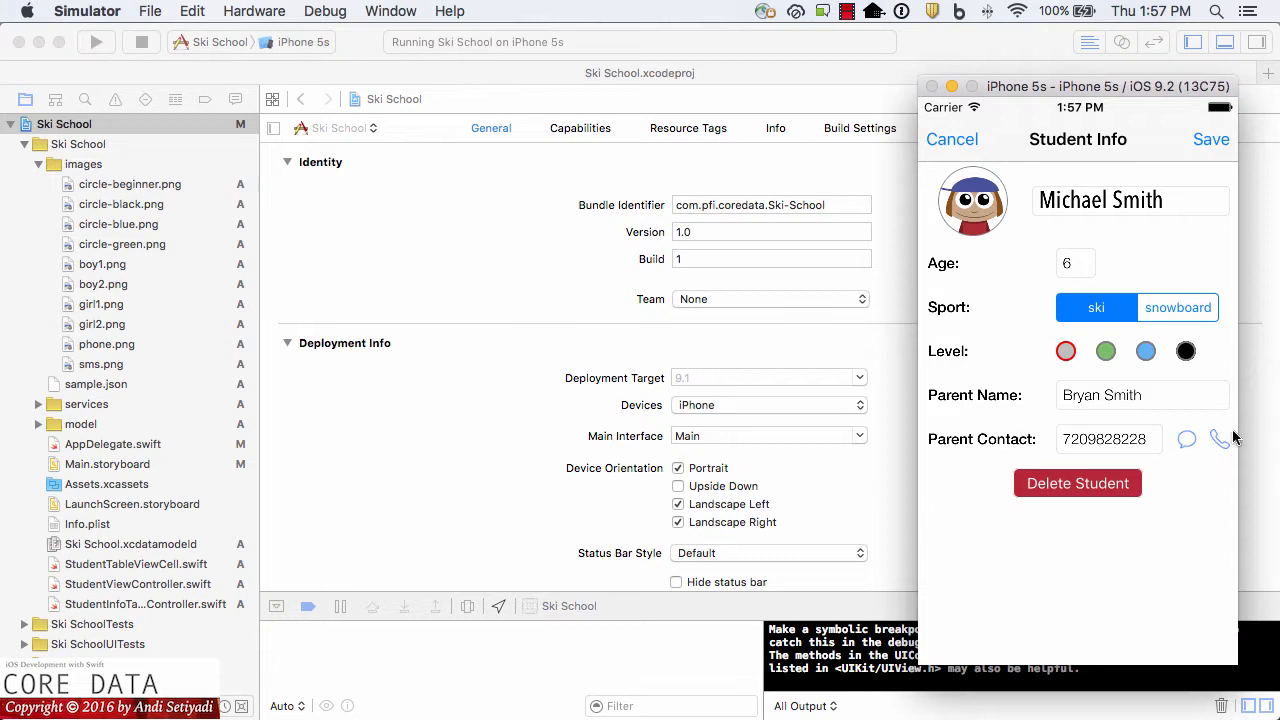
pyautogui.moveTo(1222, 441)
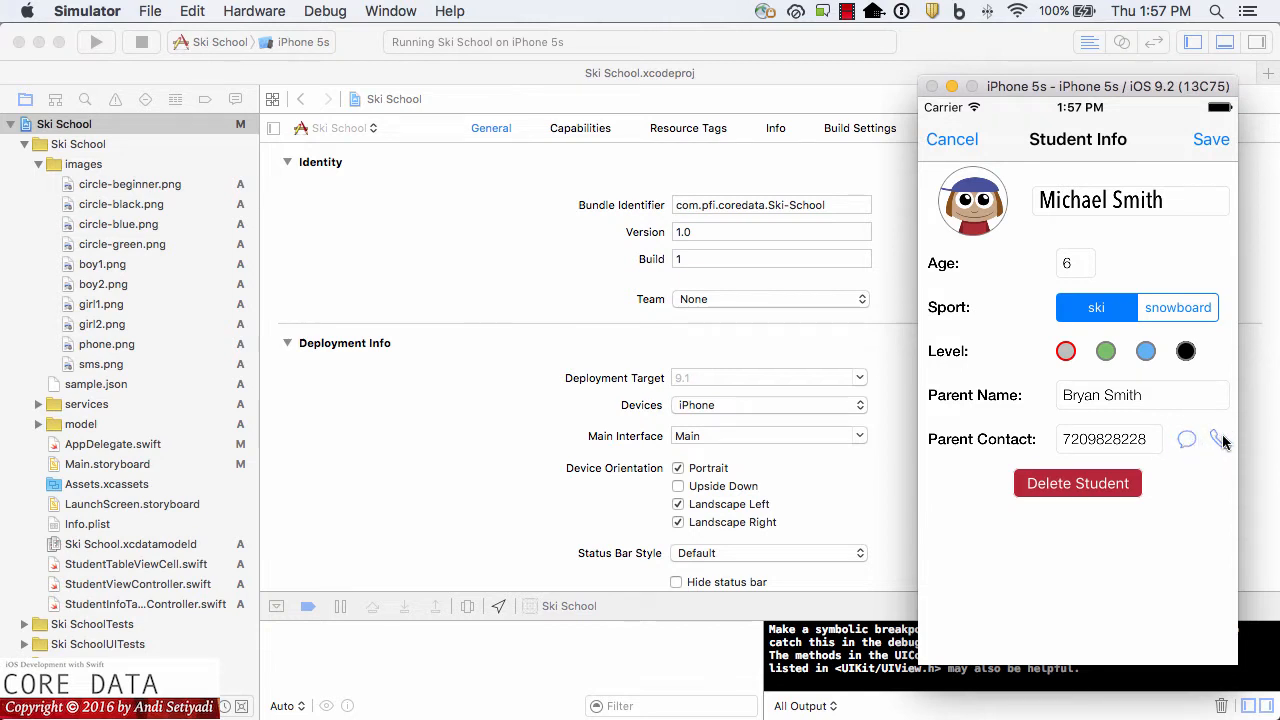
pyautogui.moveTo(1218, 445)
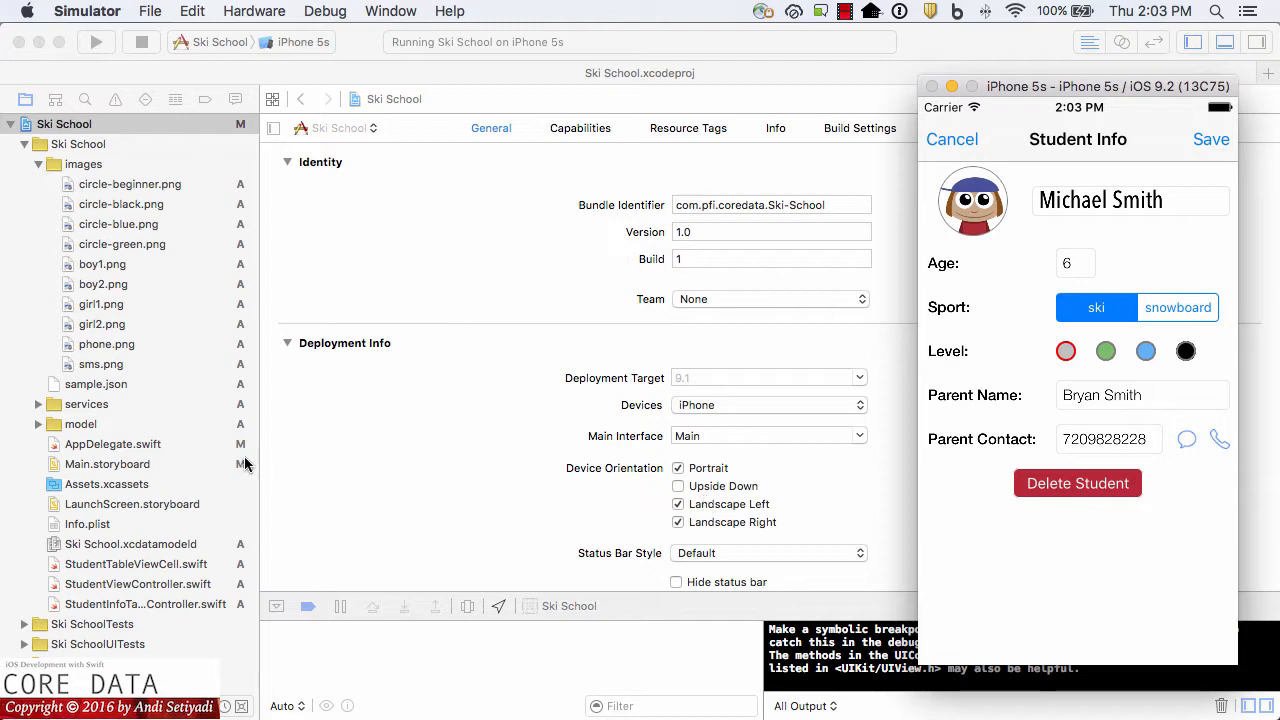
# Step: Add a model version to Ski School.xcdatamodeld named 'Ski School v2', based on Ski School
pyautogui.click(130, 543)
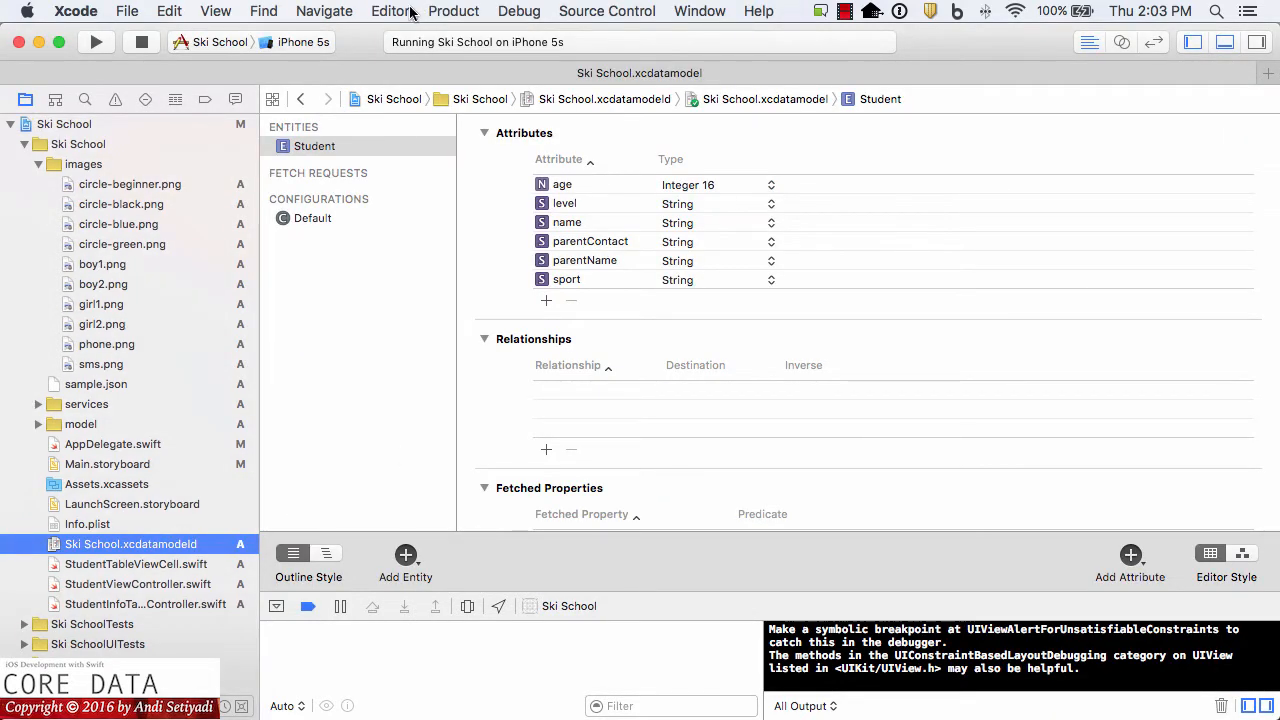
pyautogui.click(390, 11)
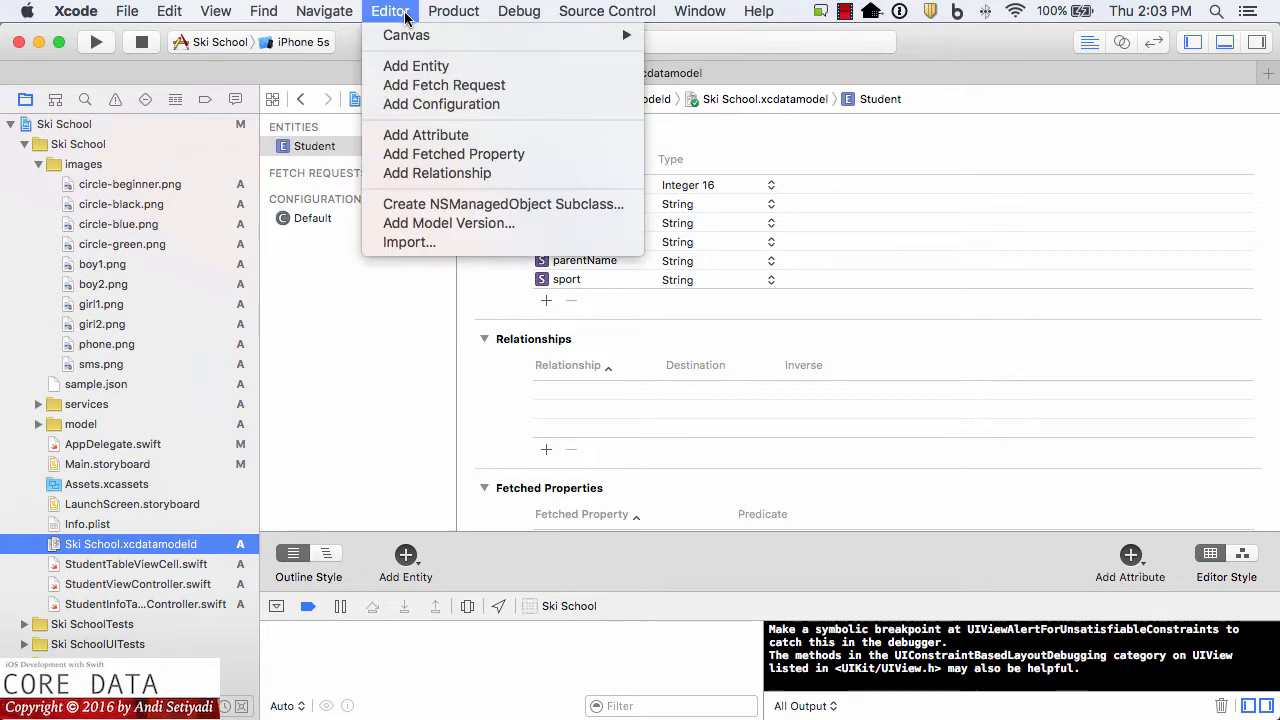
pyautogui.moveTo(448, 223)
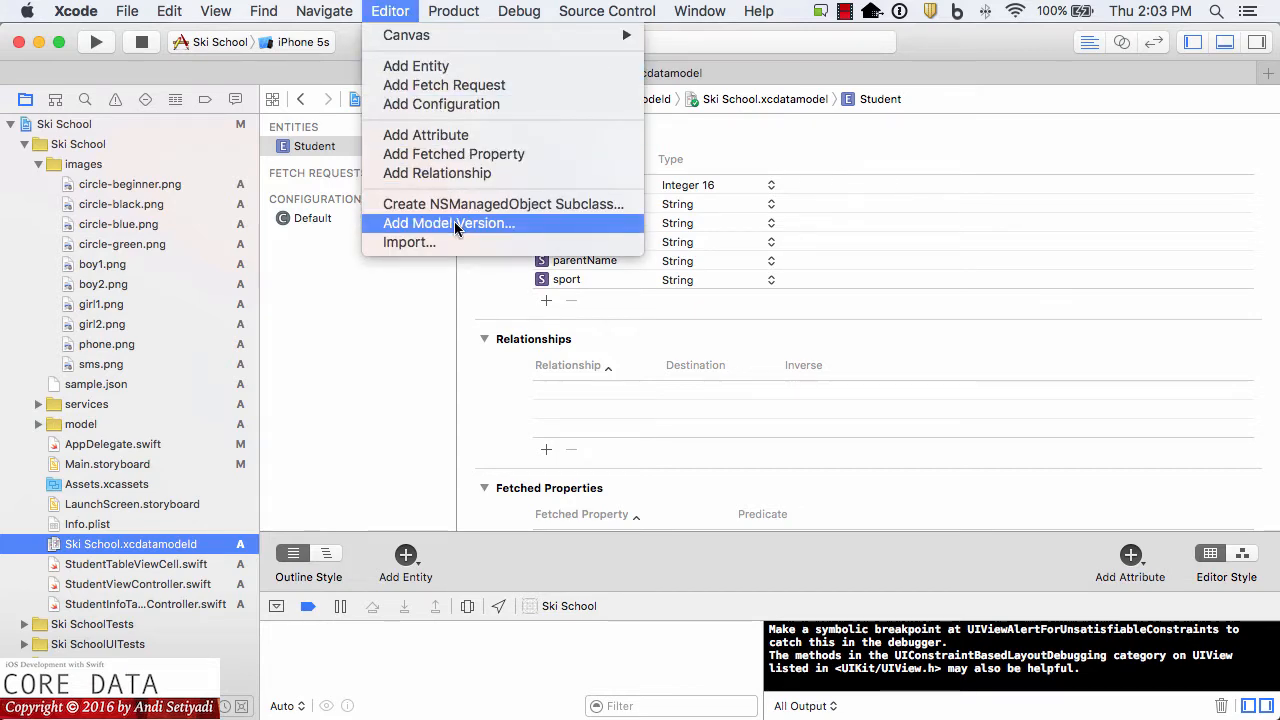
pyautogui.click(448, 223)
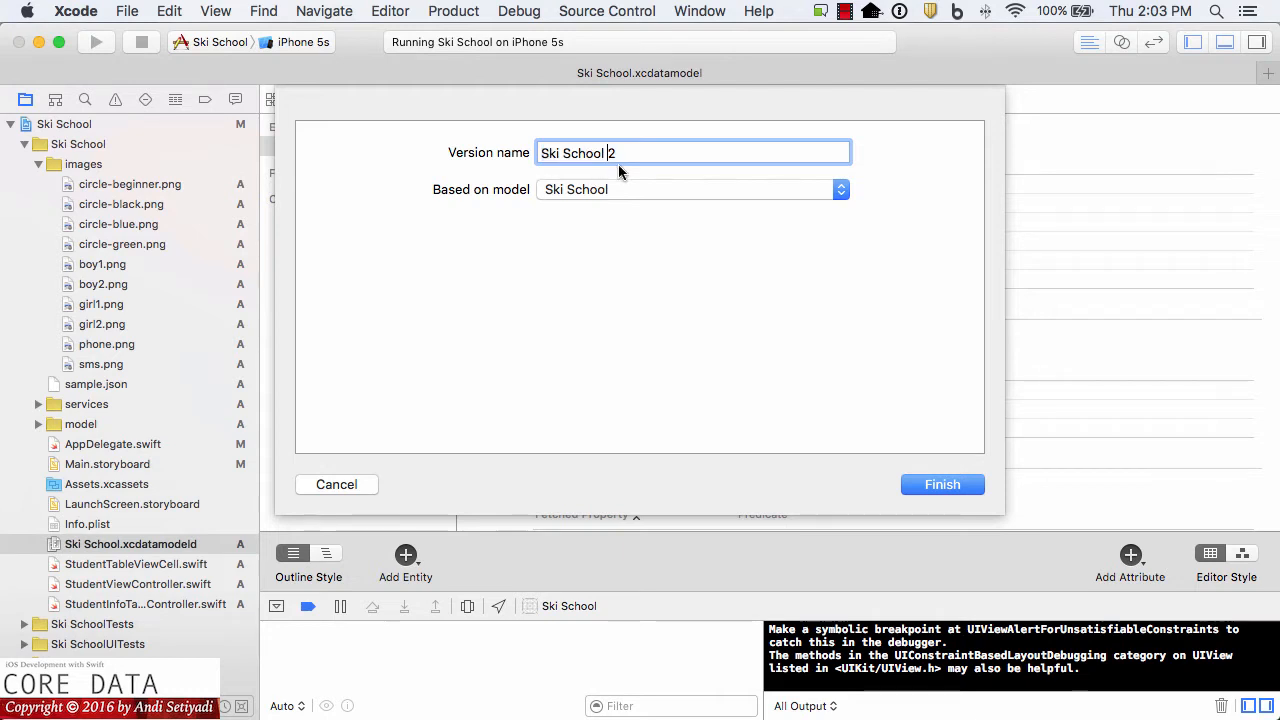
pyautogui.write('v')
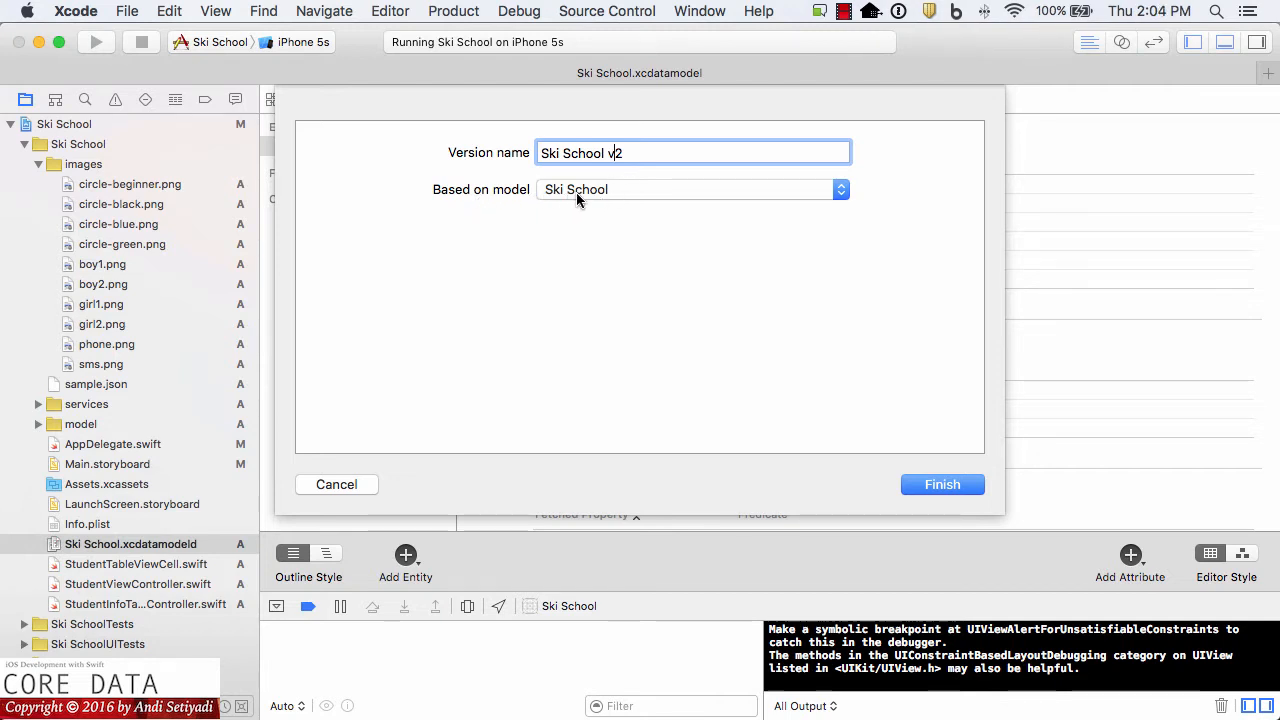
pyautogui.moveTo(838, 410)
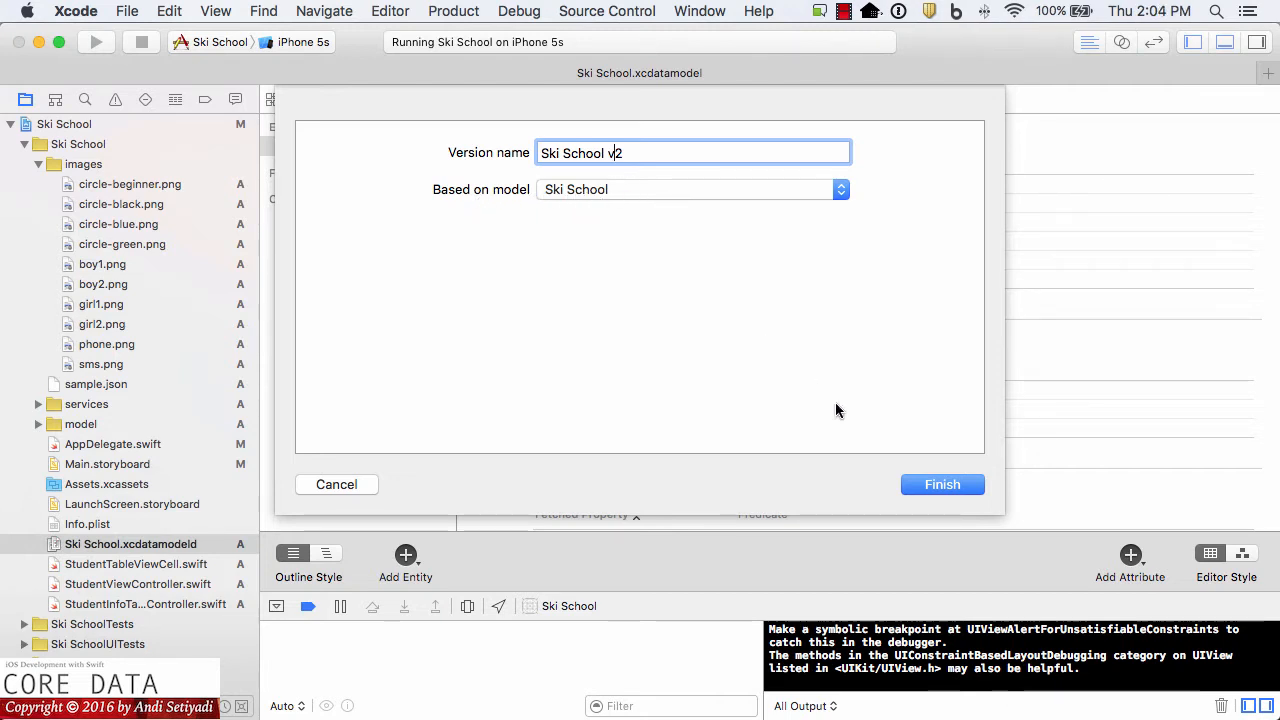
pyautogui.click(941, 484)
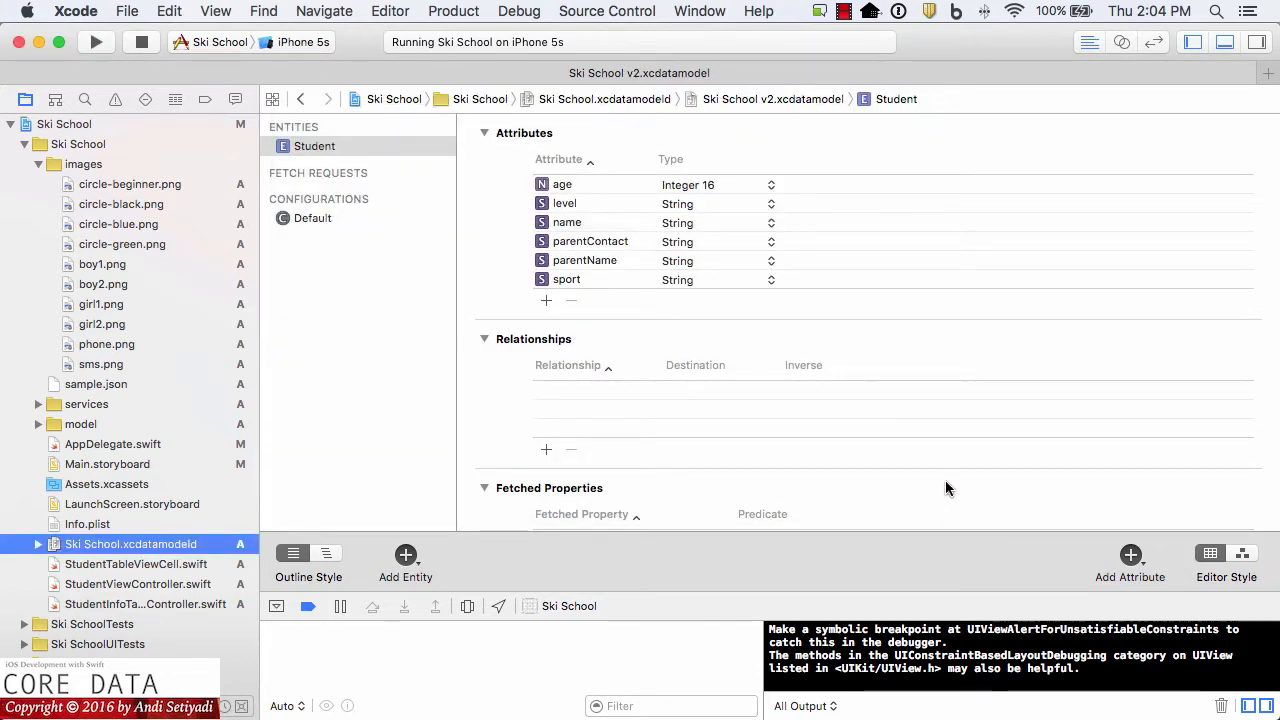
# Step: Expand Ski School.xcdatamodeld to list both versions and select the Student entity
pyautogui.click(484, 488)
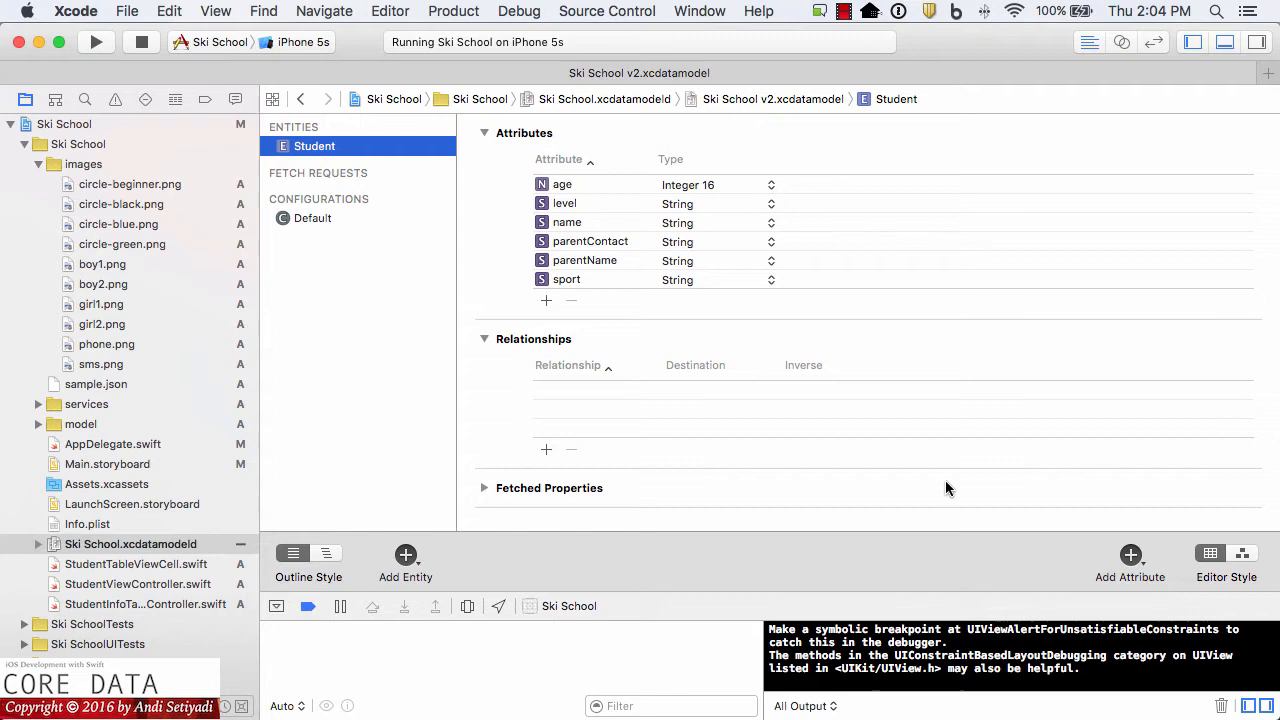
pyautogui.moveTo(783, 443)
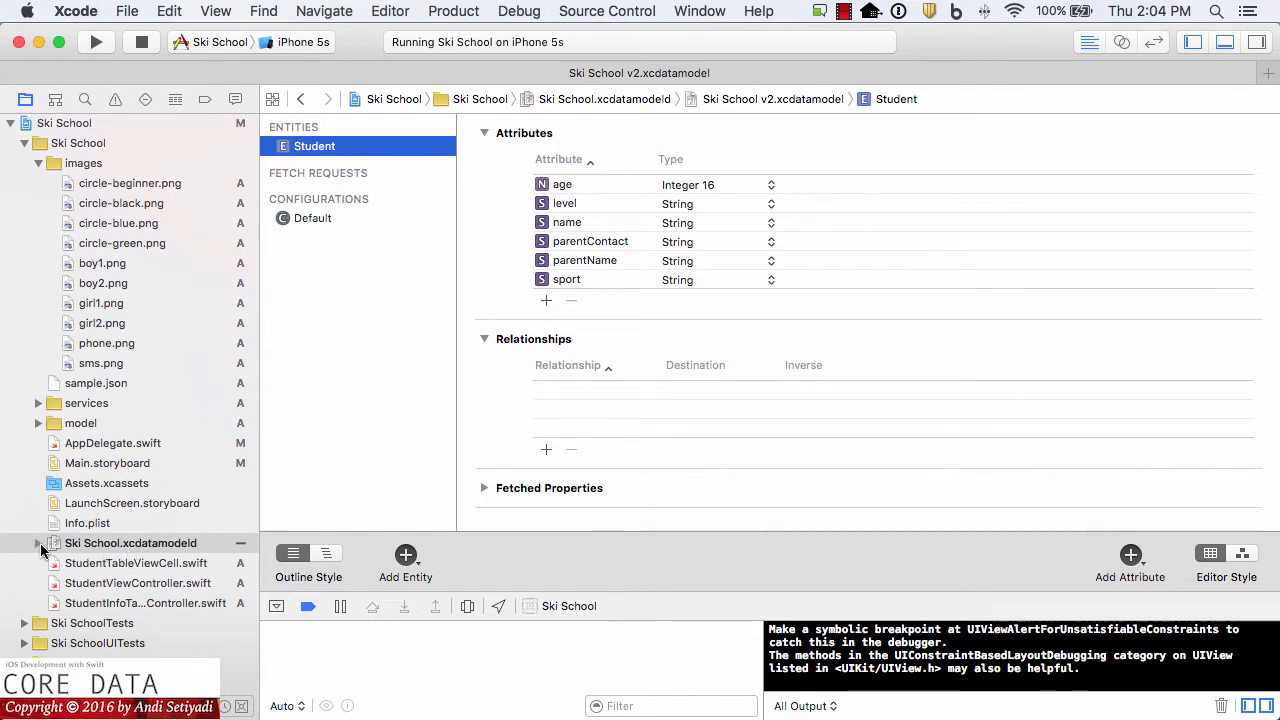
pyautogui.click(37, 543)
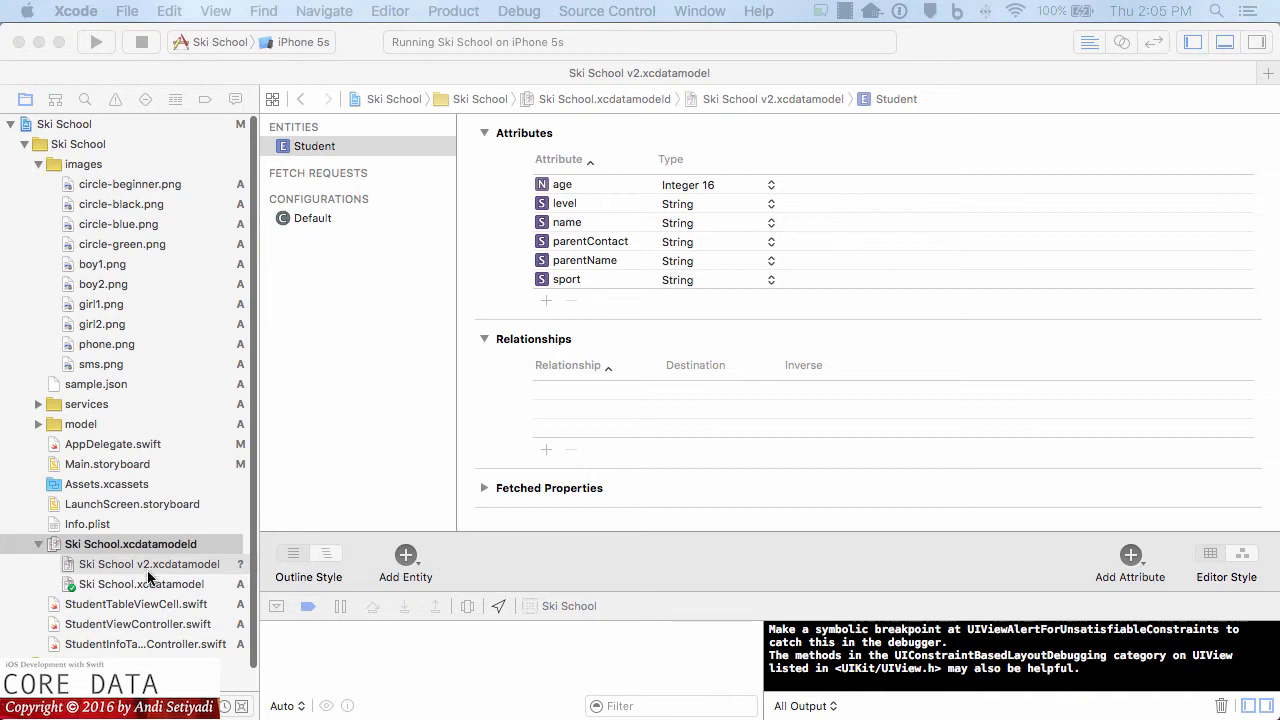
pyautogui.moveTo(148, 580)
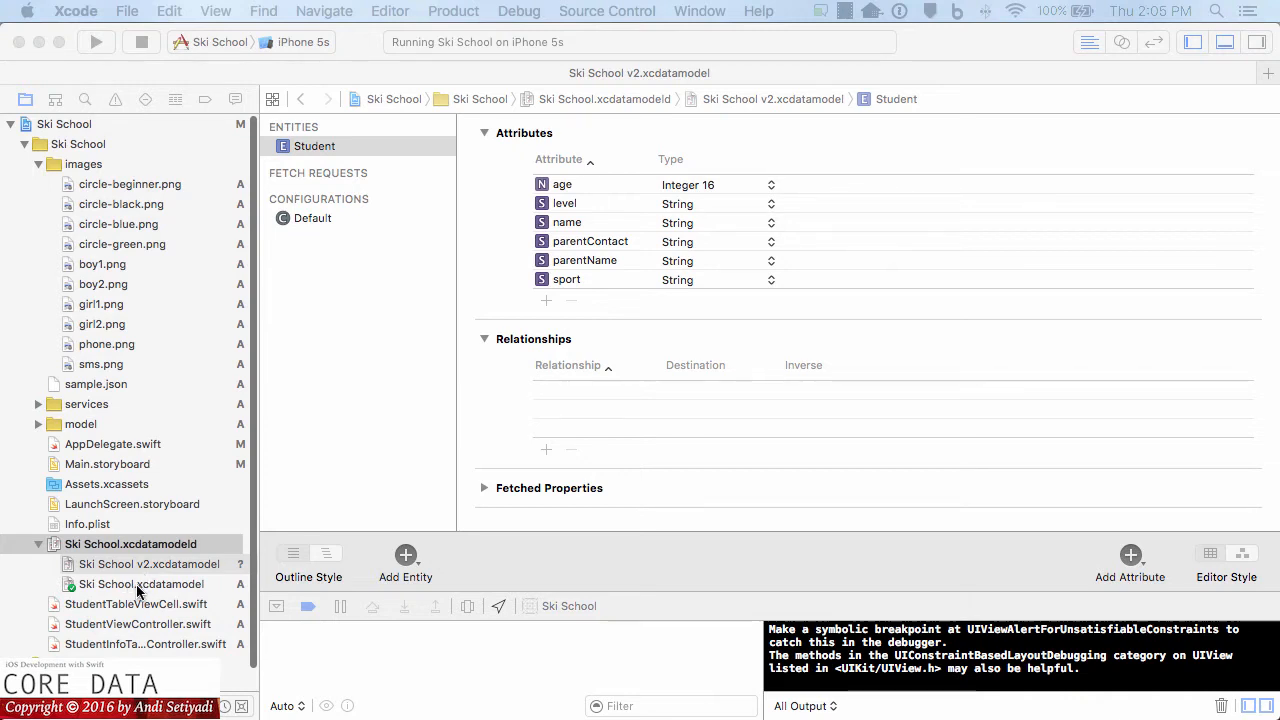
pyautogui.moveTo(315, 176)
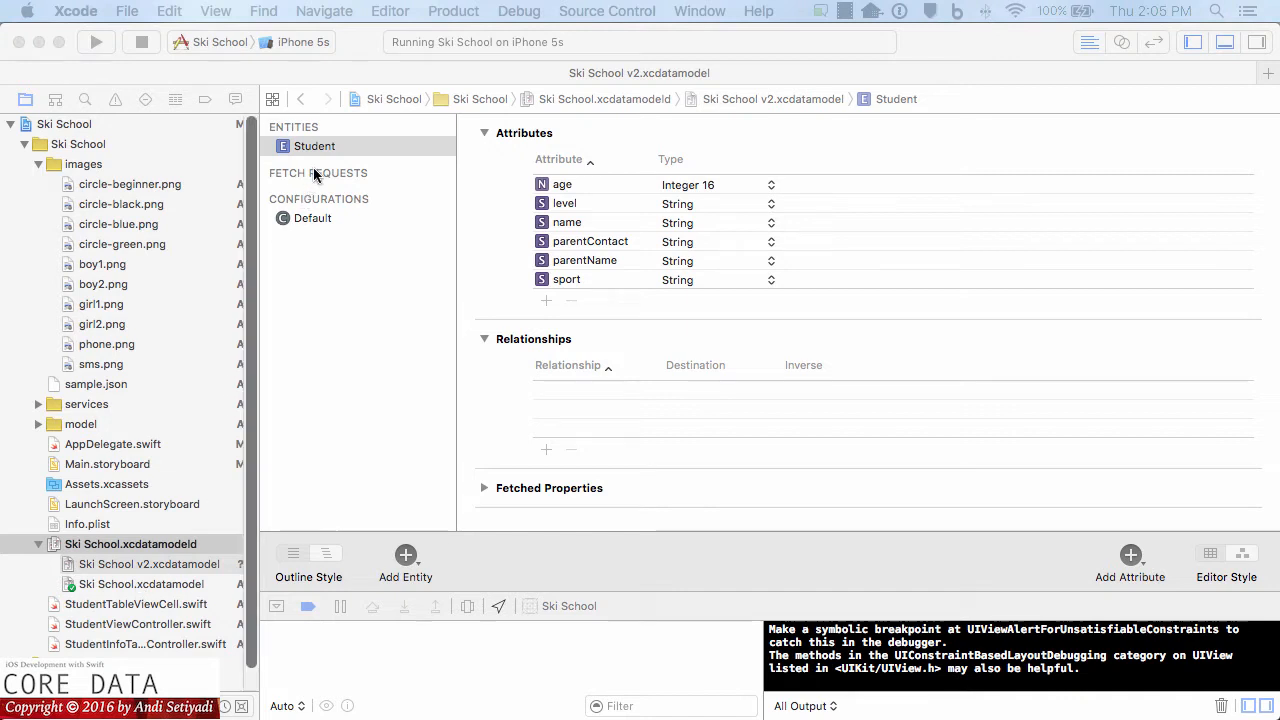
pyautogui.click(314, 146)
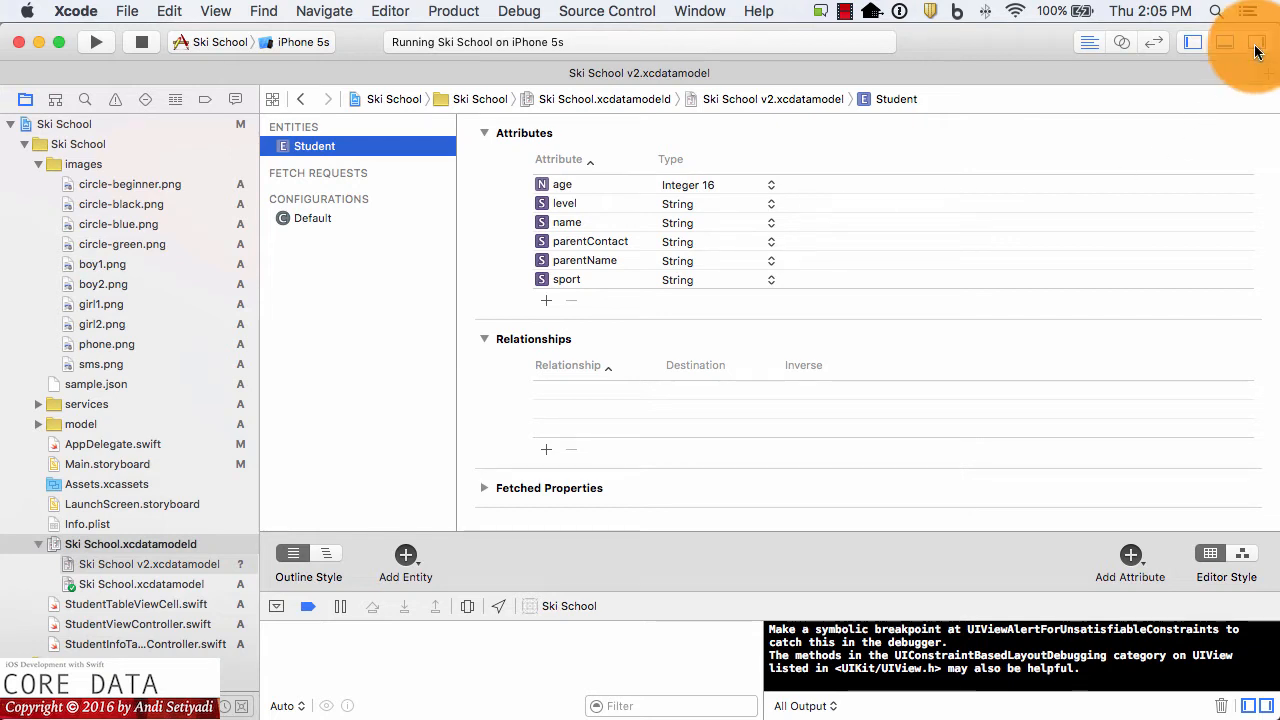
# Step: In the File inspector, set Model Version Current to Ski School v2
pyautogui.click(1257, 42)
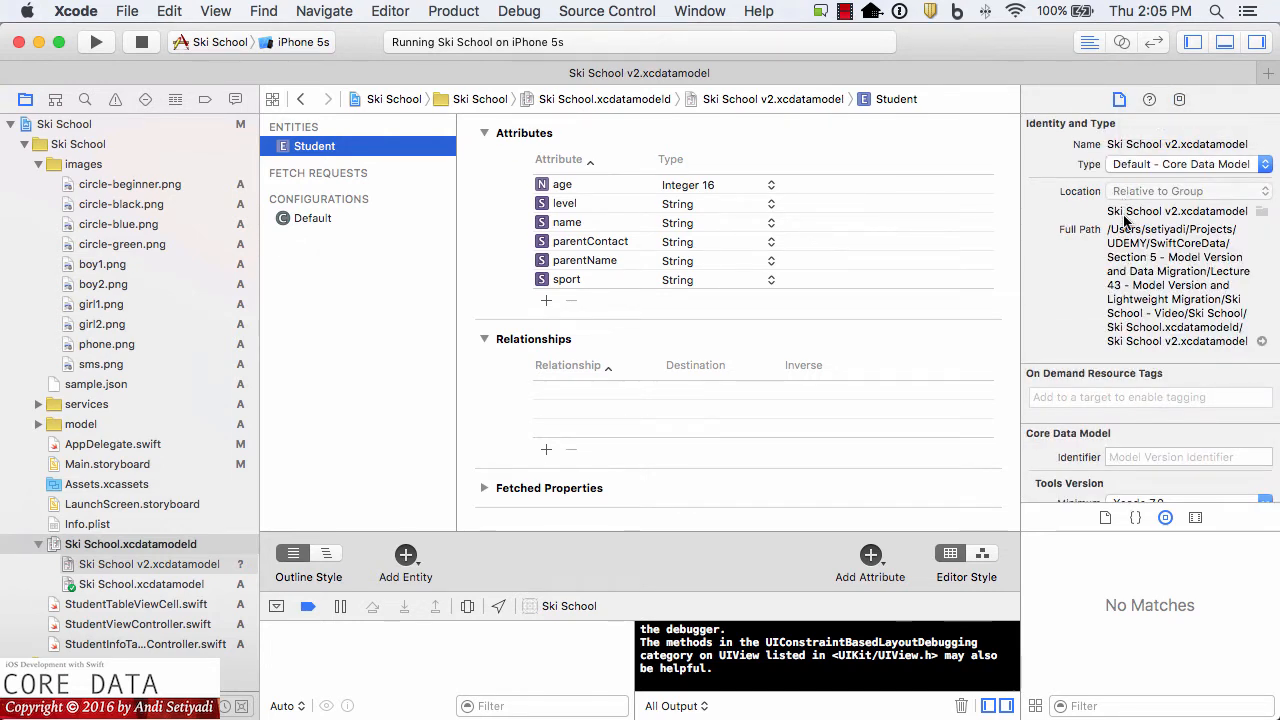
pyautogui.scroll(-3)
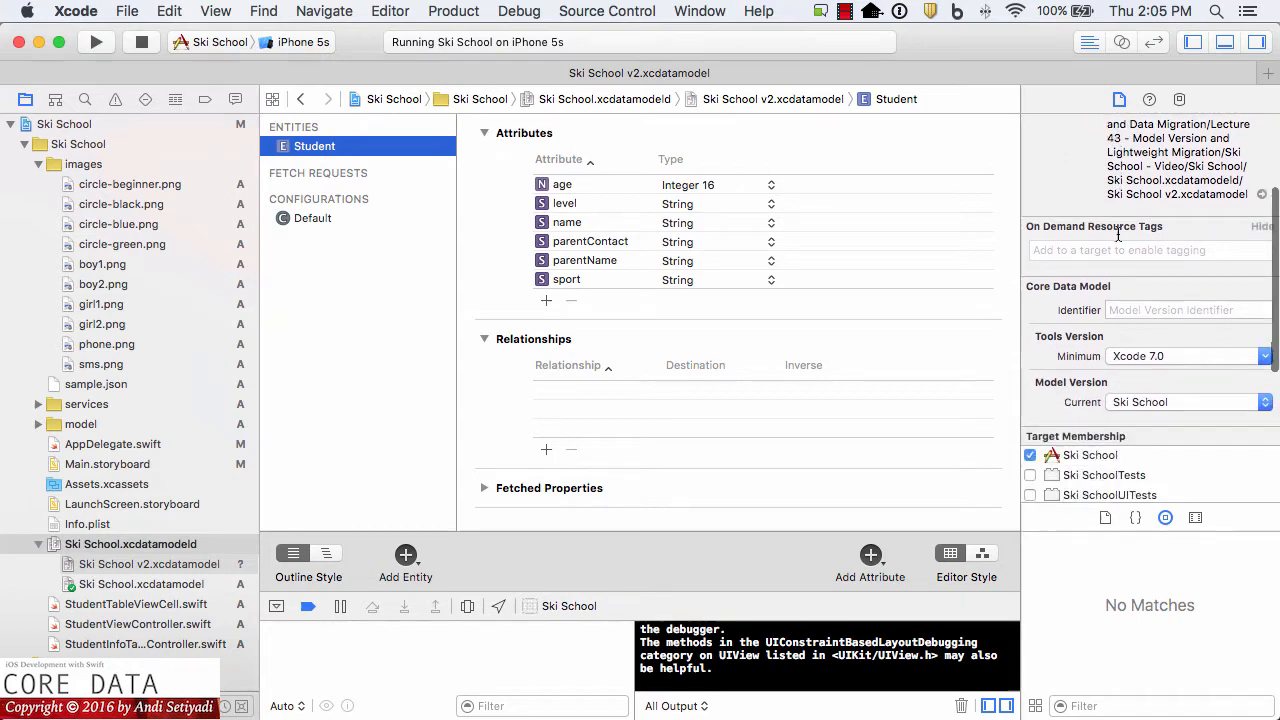
pyautogui.scroll(-3)
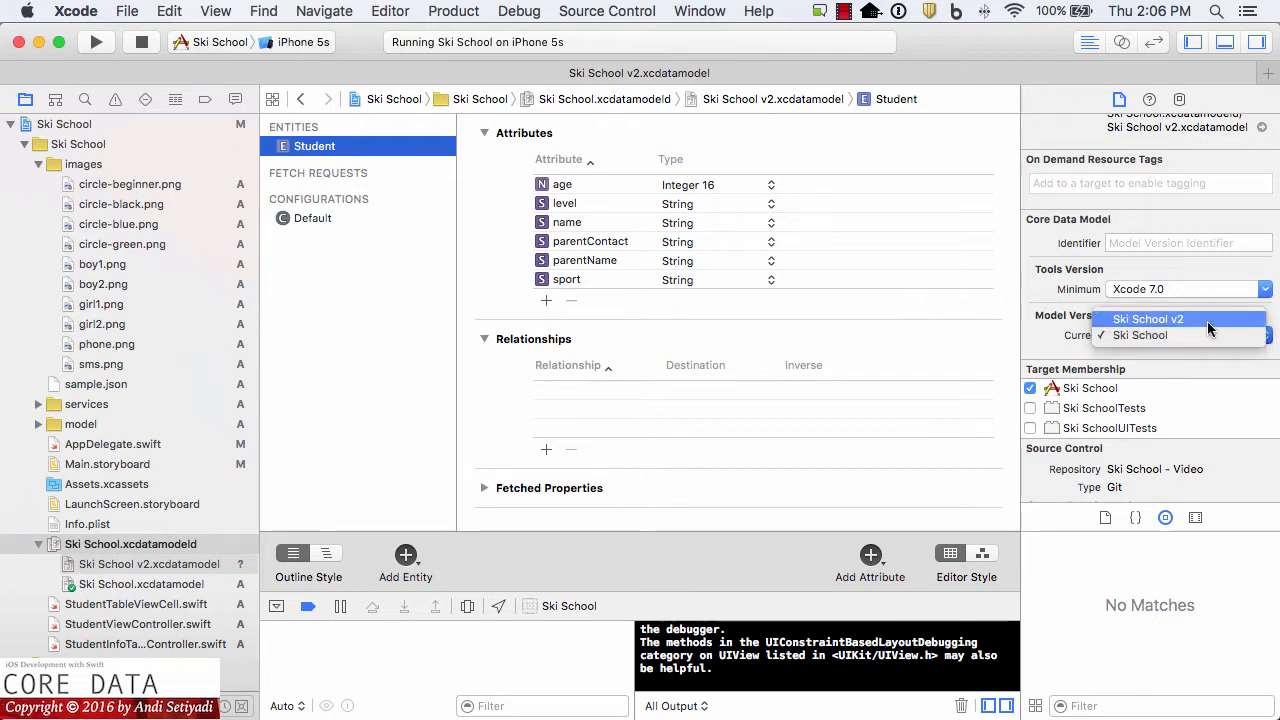
pyautogui.click(1147, 318)
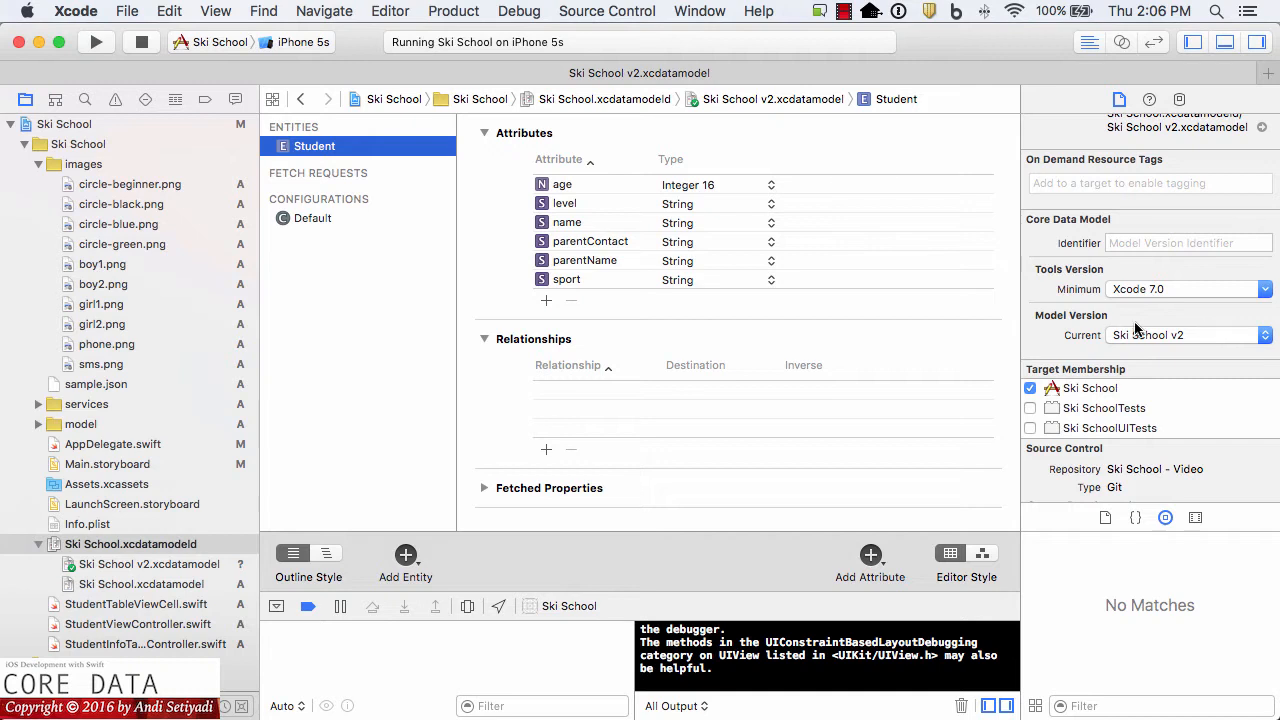
pyautogui.moveTo(340, 487)
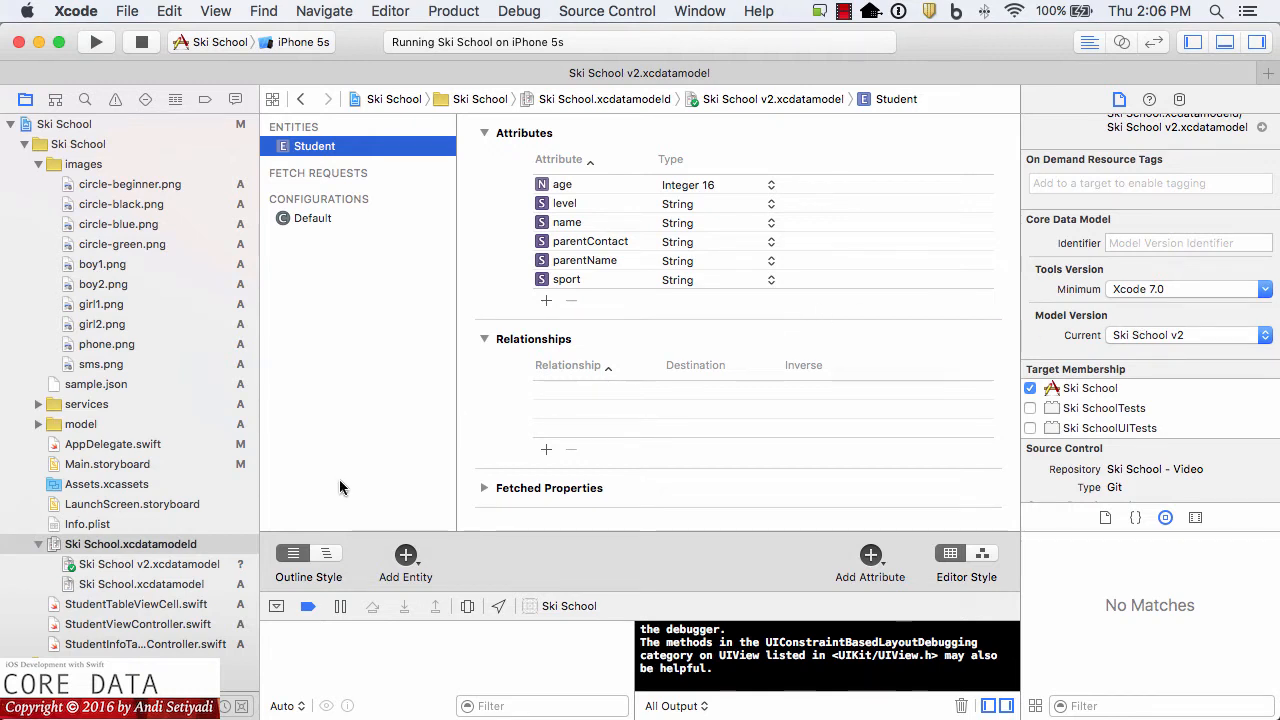
pyautogui.moveTo(65, 568)
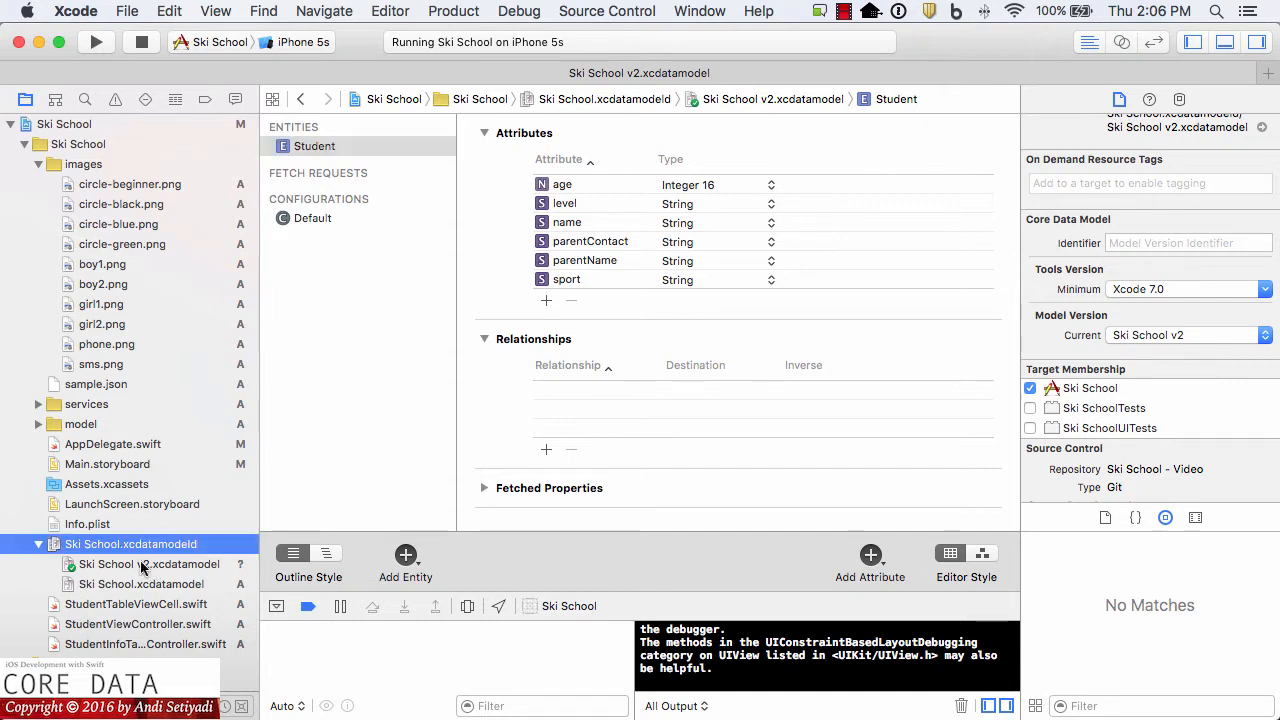
pyautogui.moveTo(289, 360)
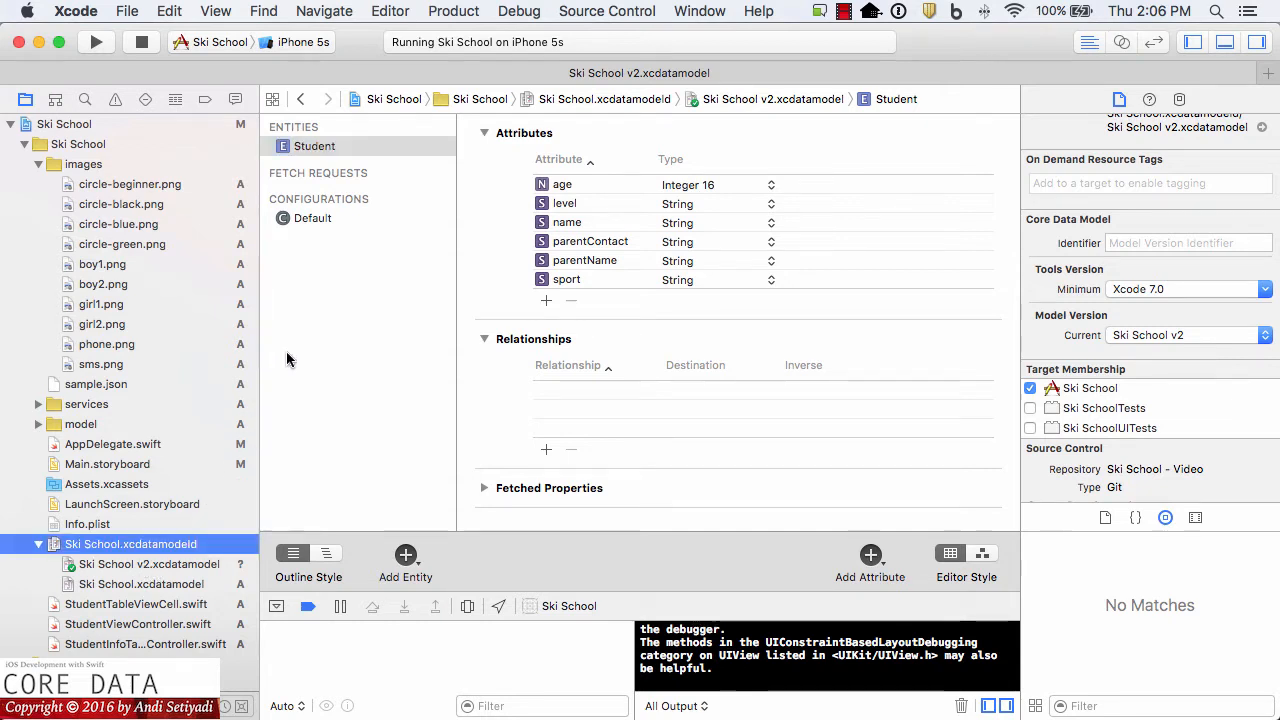
pyautogui.click(314, 146)
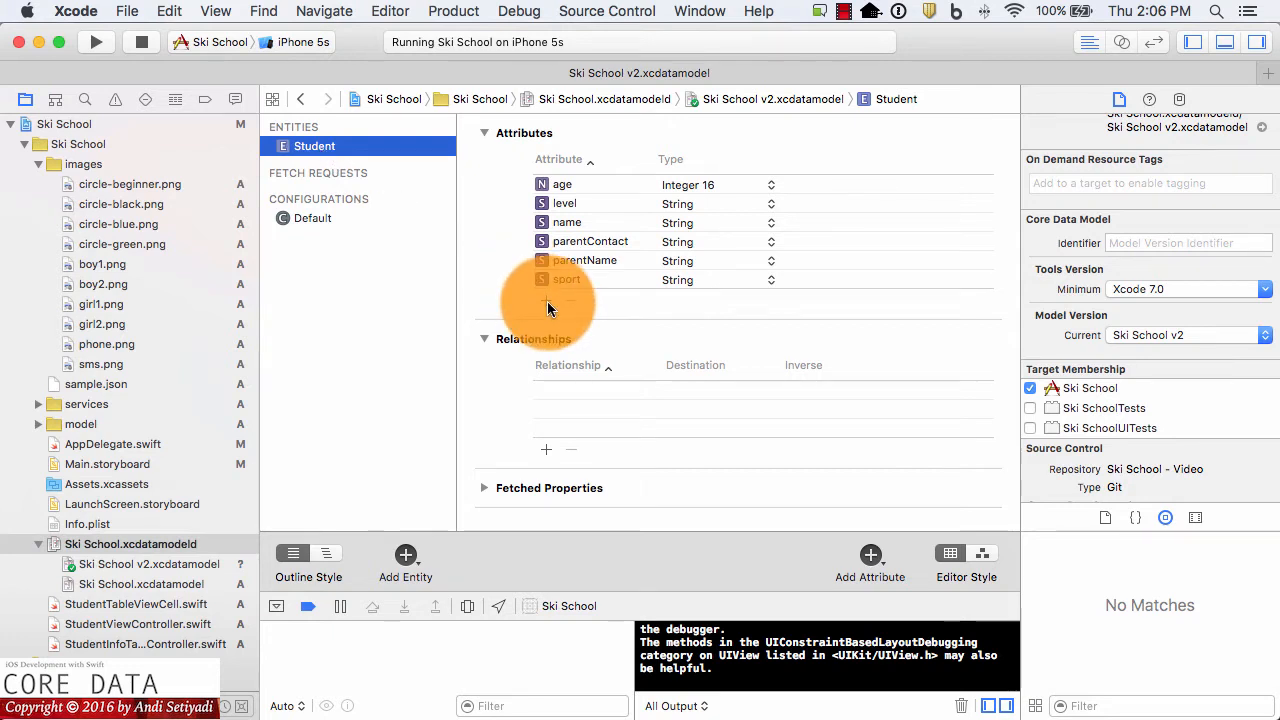
pyautogui.click(869, 554)
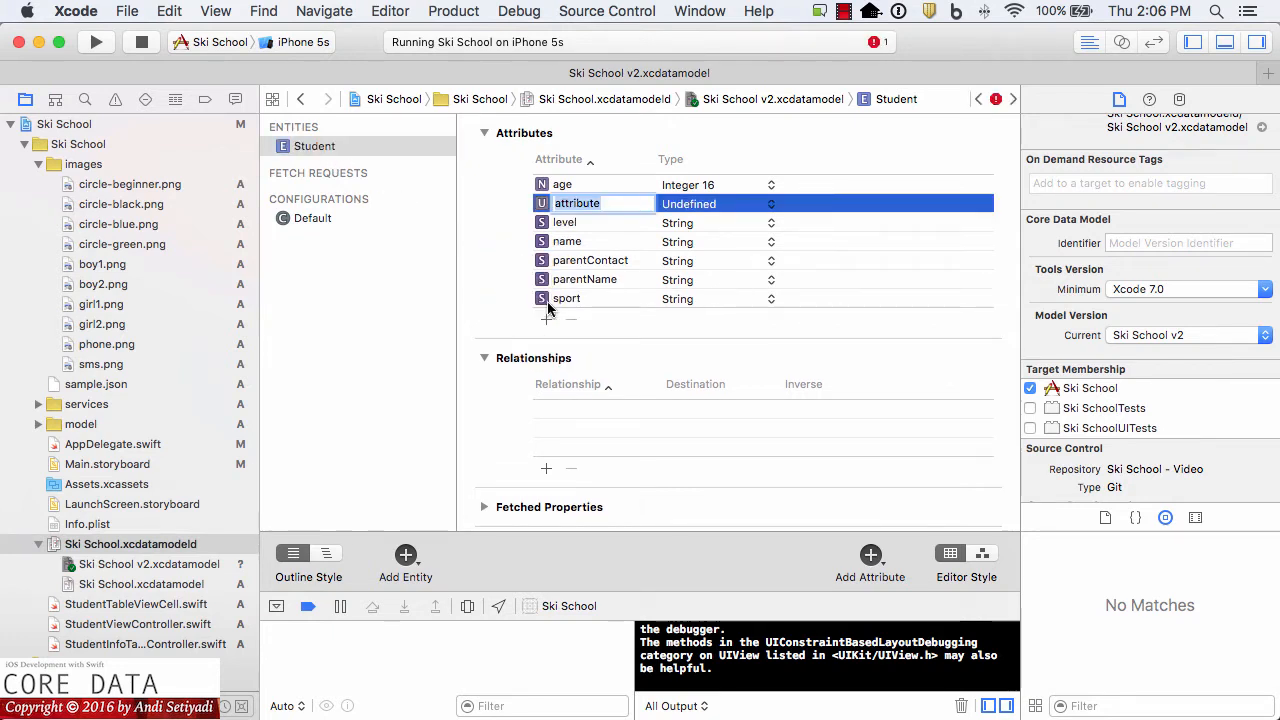
pyautogui.write('instruct')
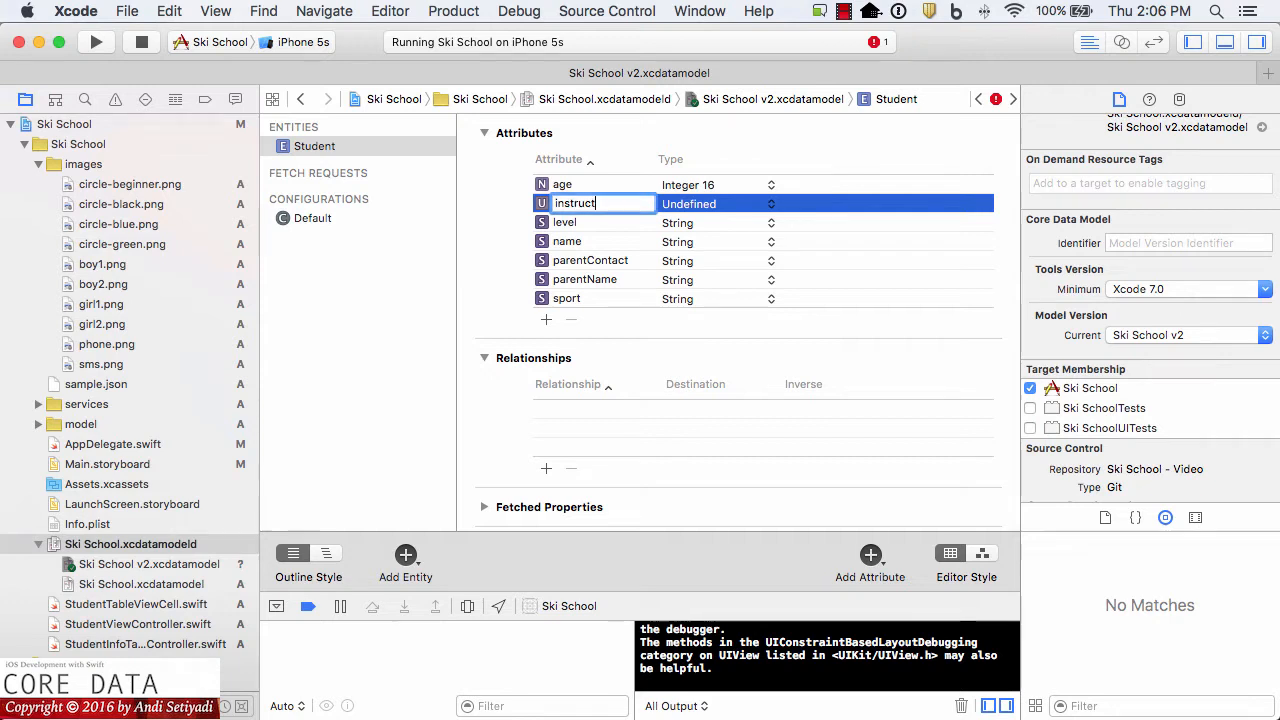
pyautogui.write('or')
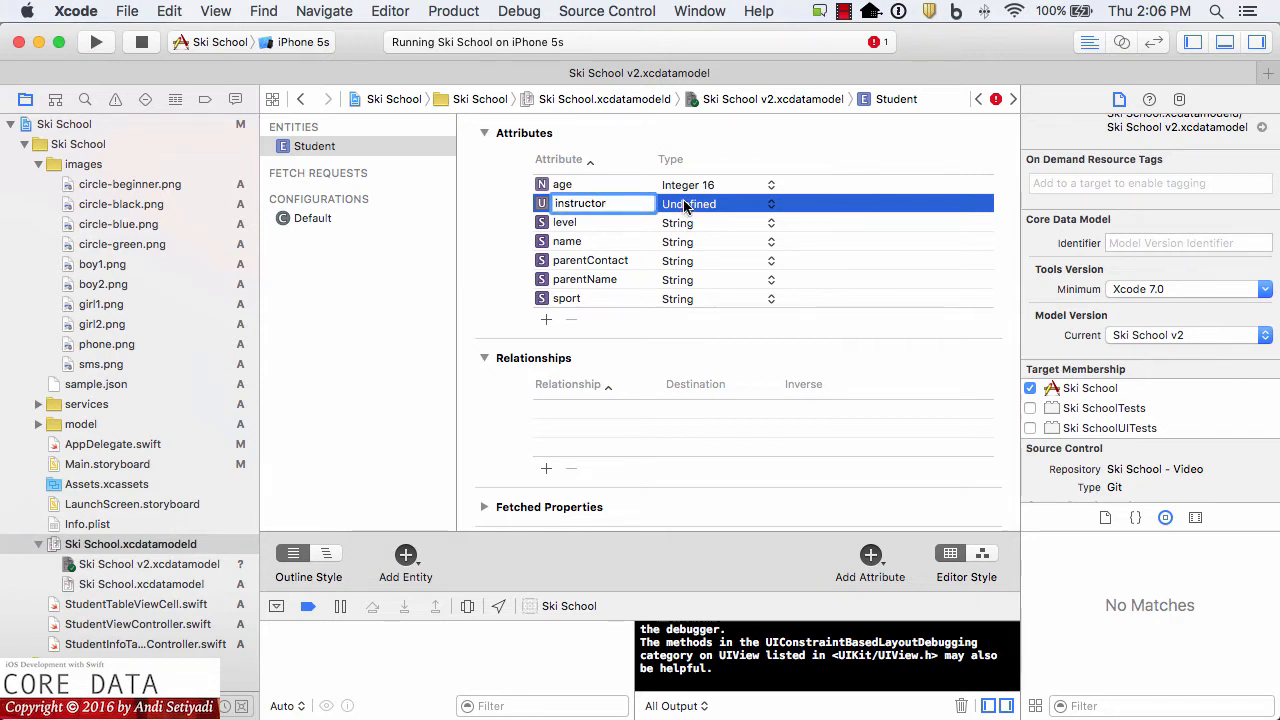
pyautogui.click(698, 323)
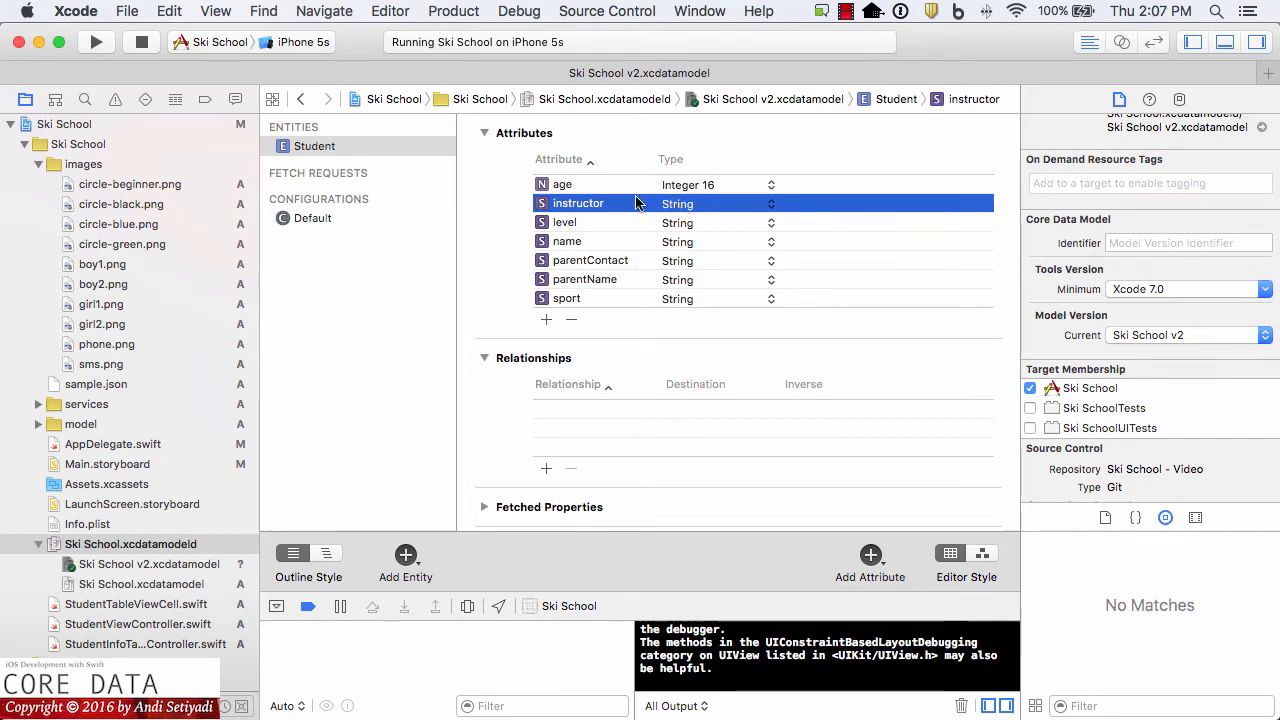
pyautogui.moveTo(560, 170)
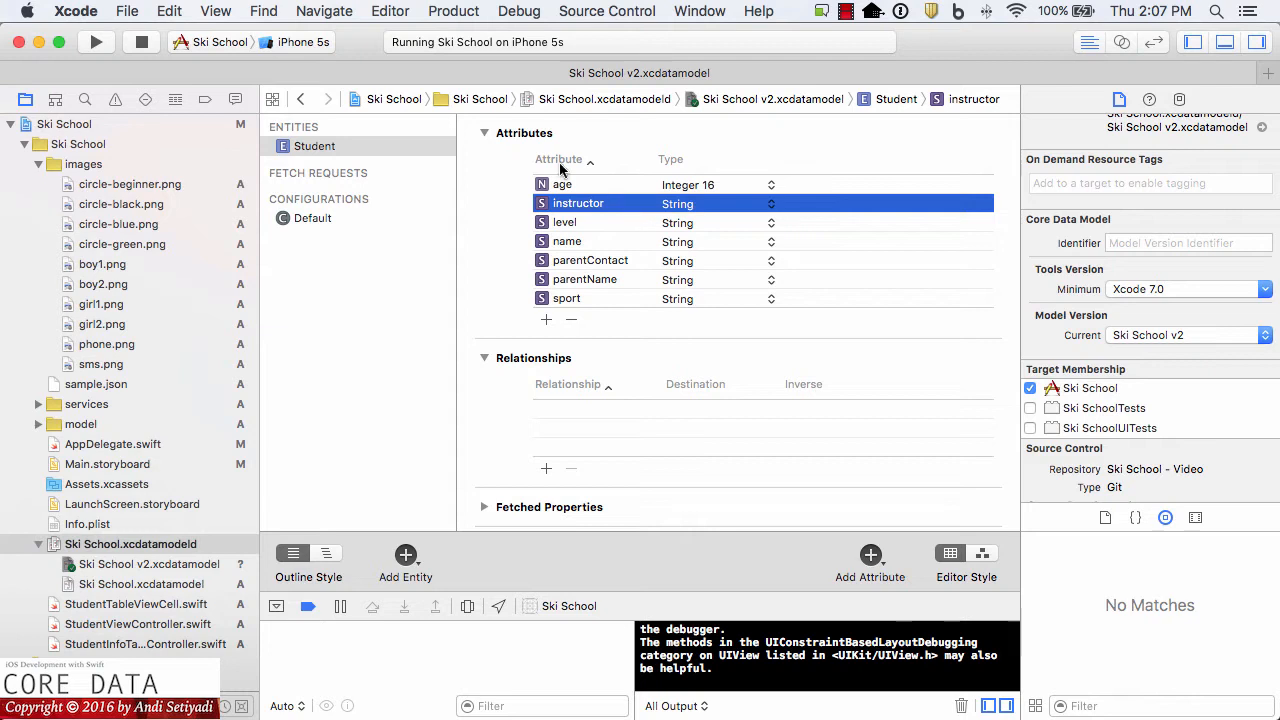
pyautogui.moveTo(543, 200)
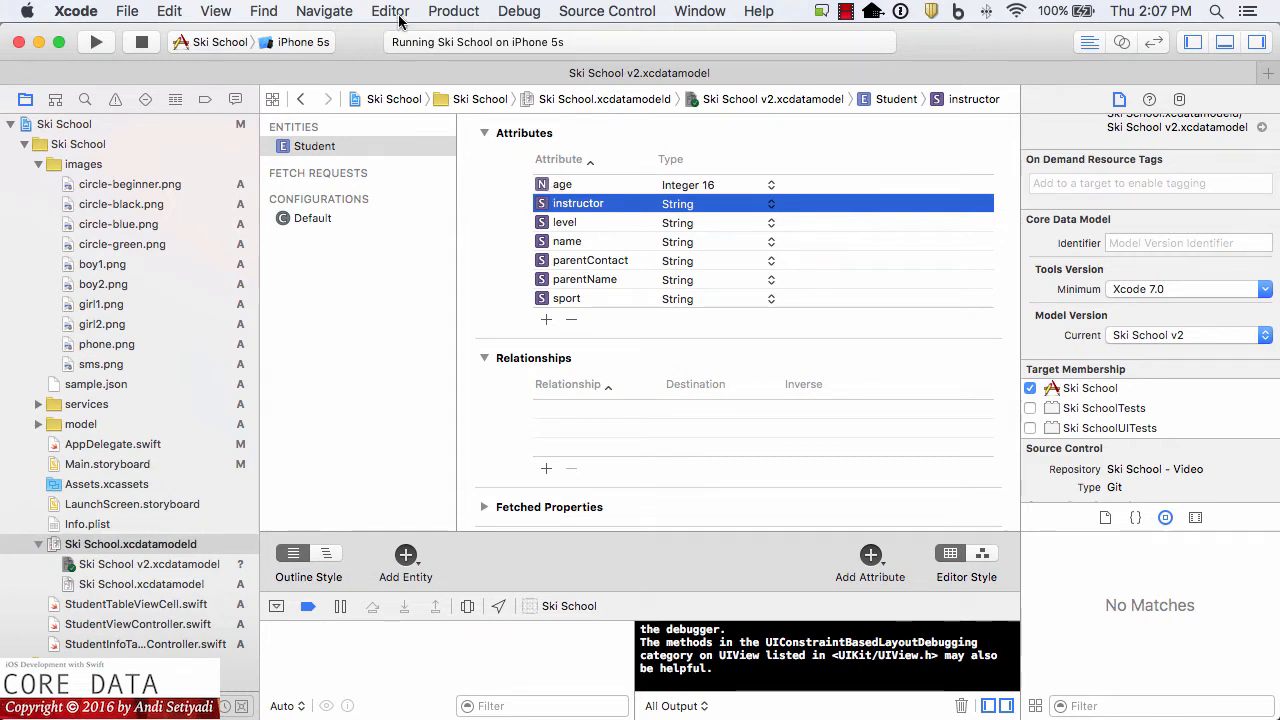
# Step: Generate Student's NSManagedObject subclass from Ski School v2 into the model group, then inspect instructor
pyautogui.click(390, 11)
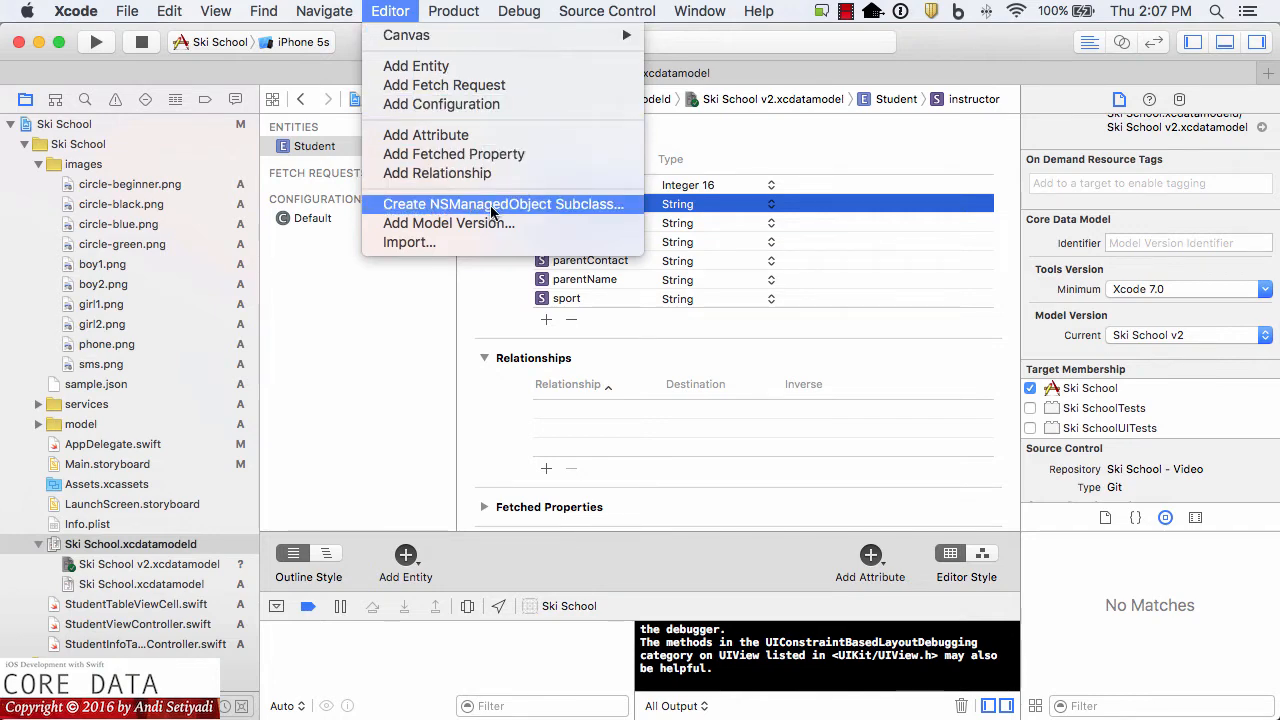
pyautogui.click(503, 204)
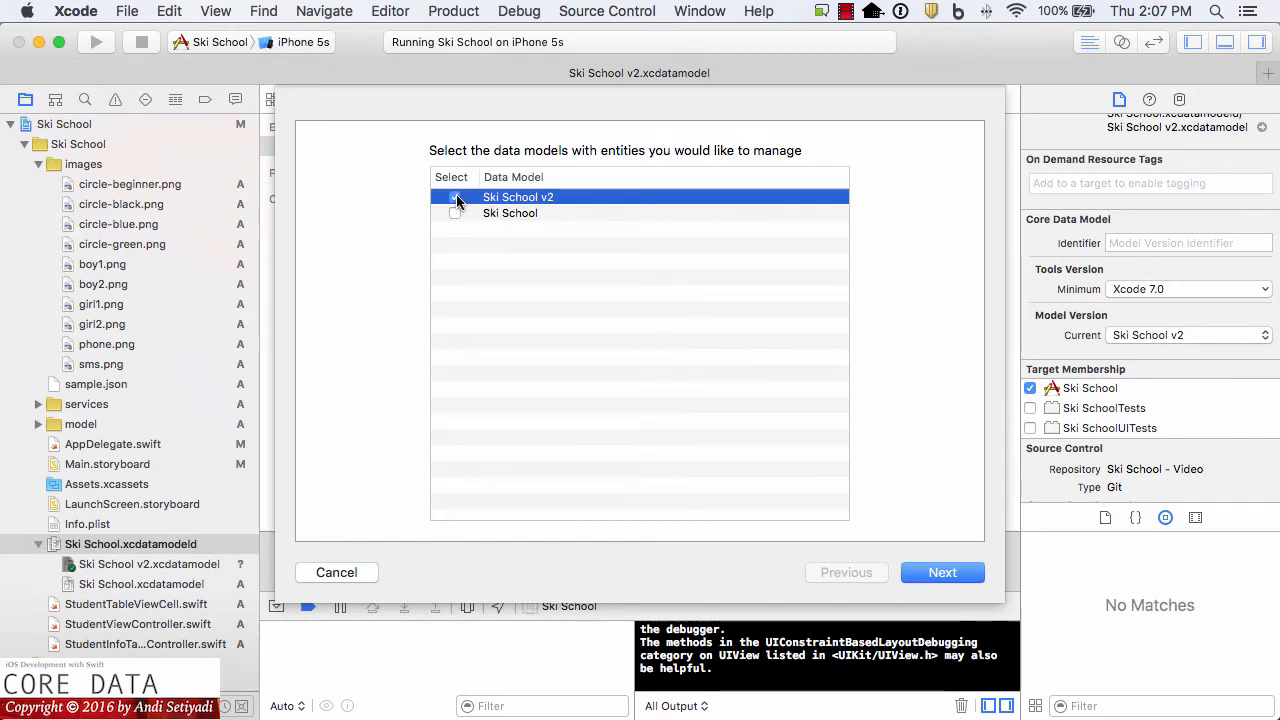
pyautogui.click(455, 197)
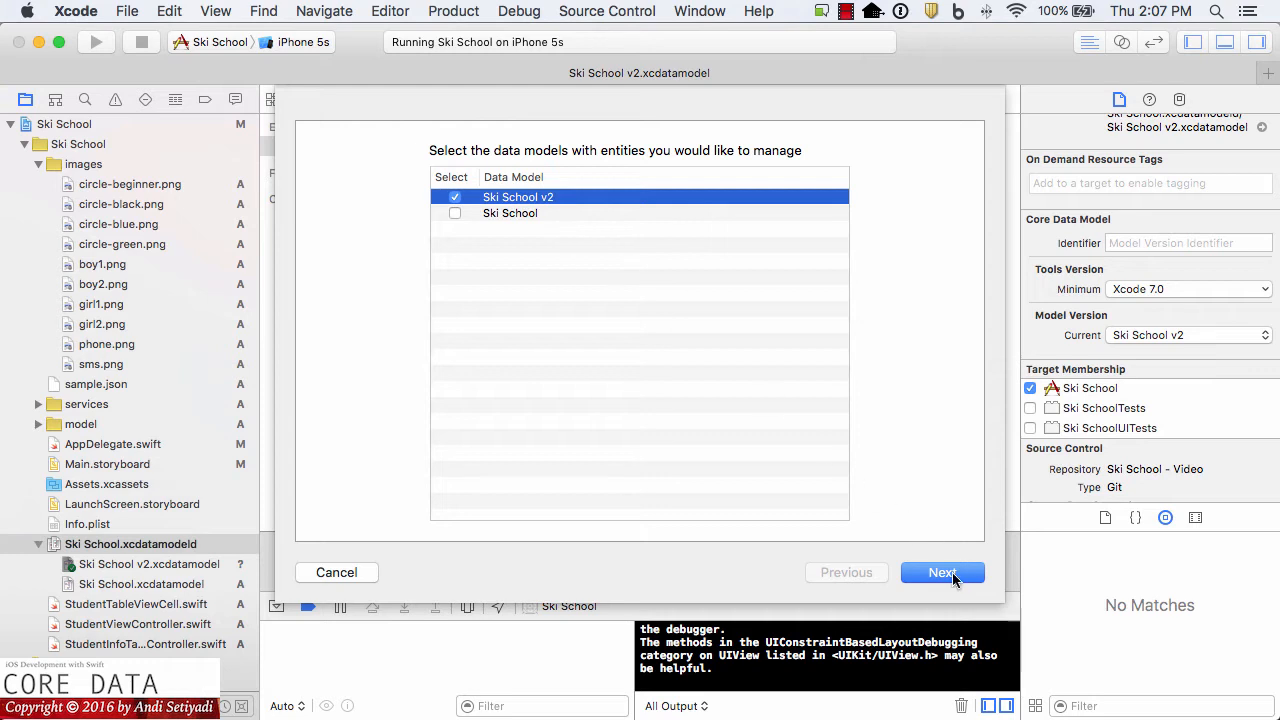
pyautogui.click(941, 572)
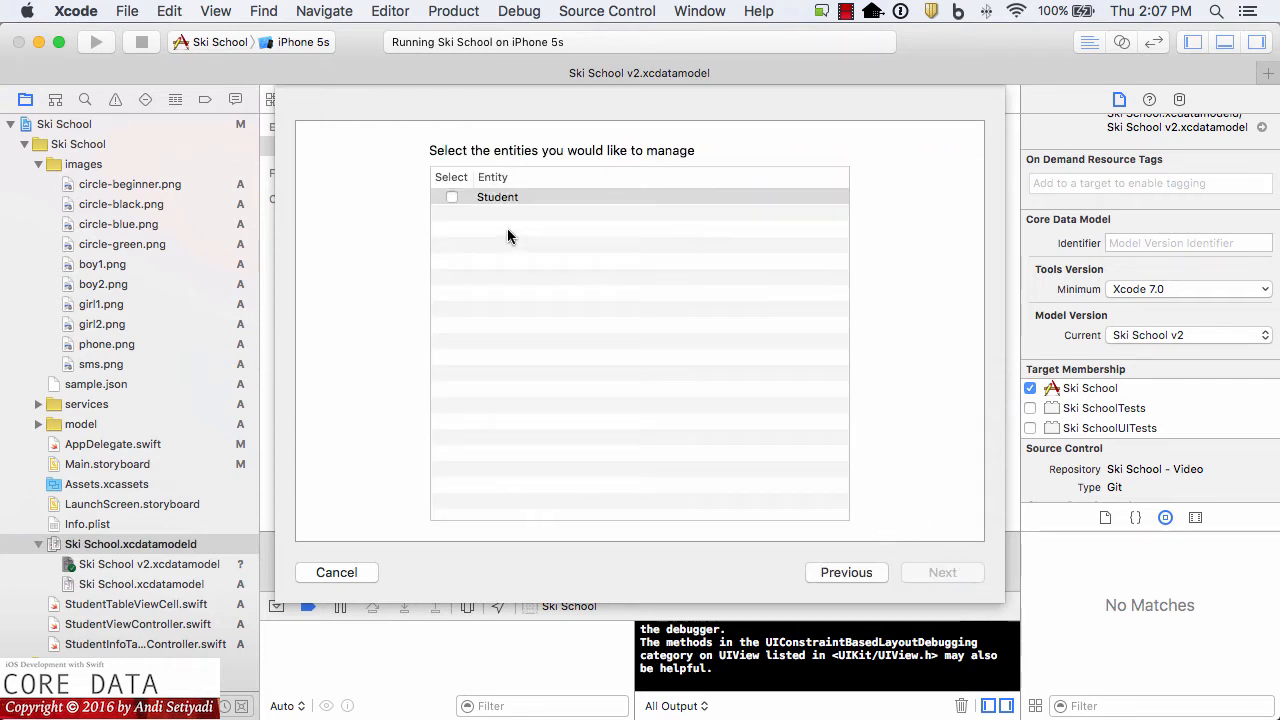
pyautogui.click(452, 197)
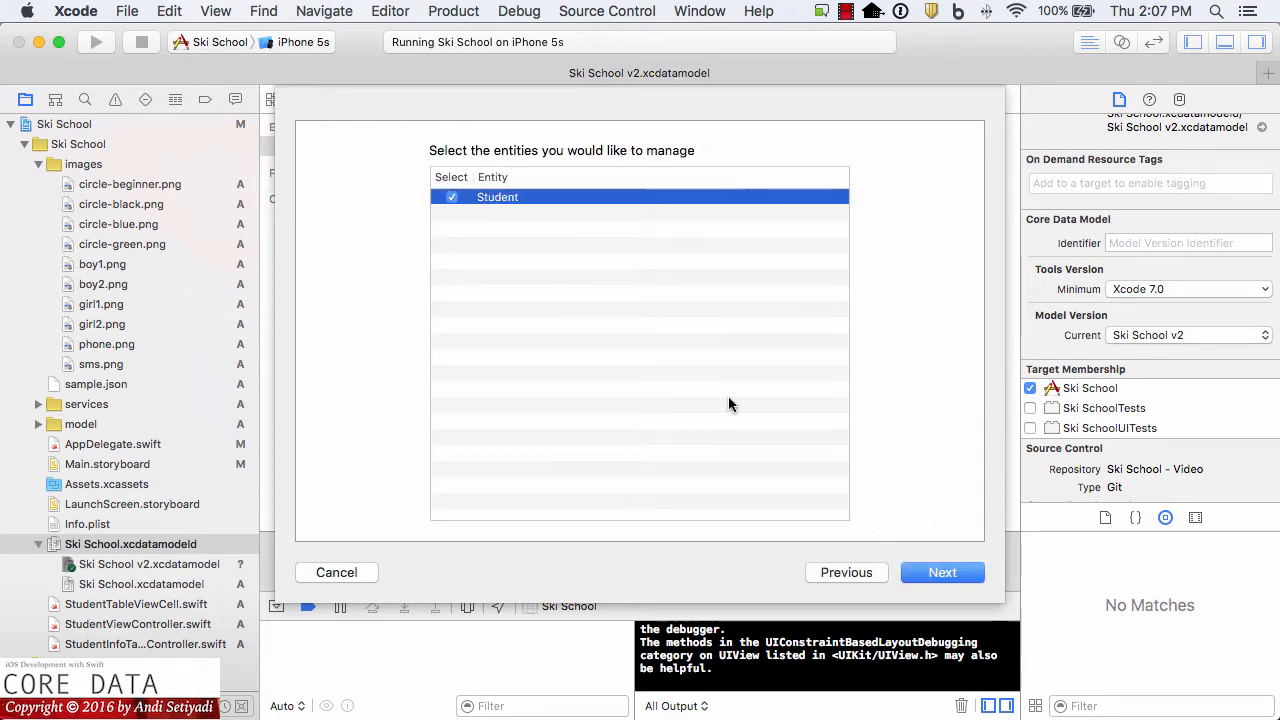
pyautogui.click(941, 572)
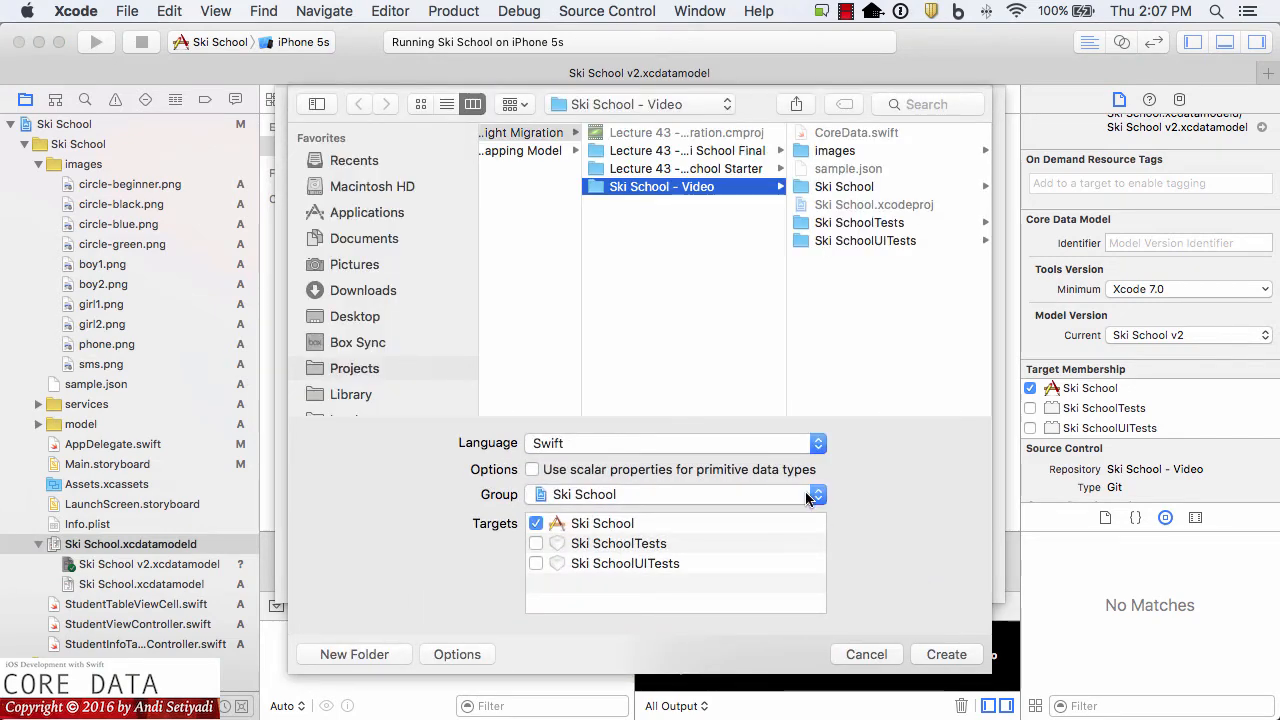
pyautogui.click(817, 494)
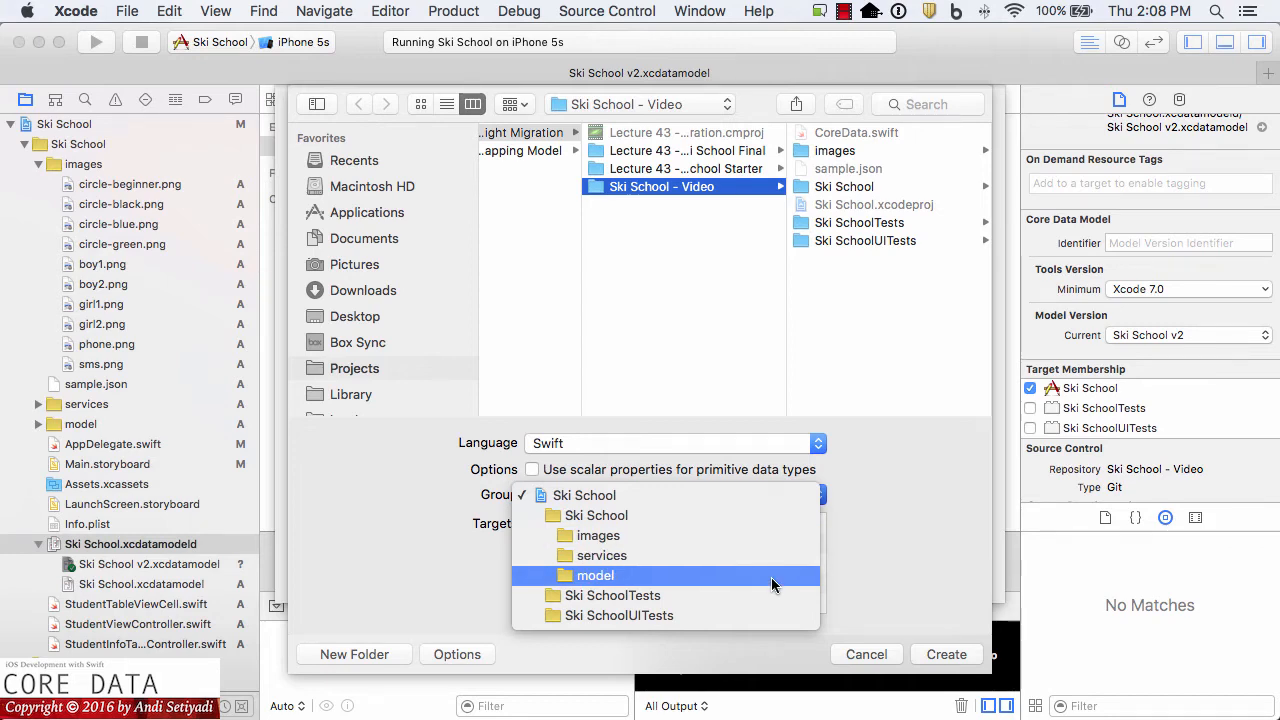
pyautogui.click(595, 575)
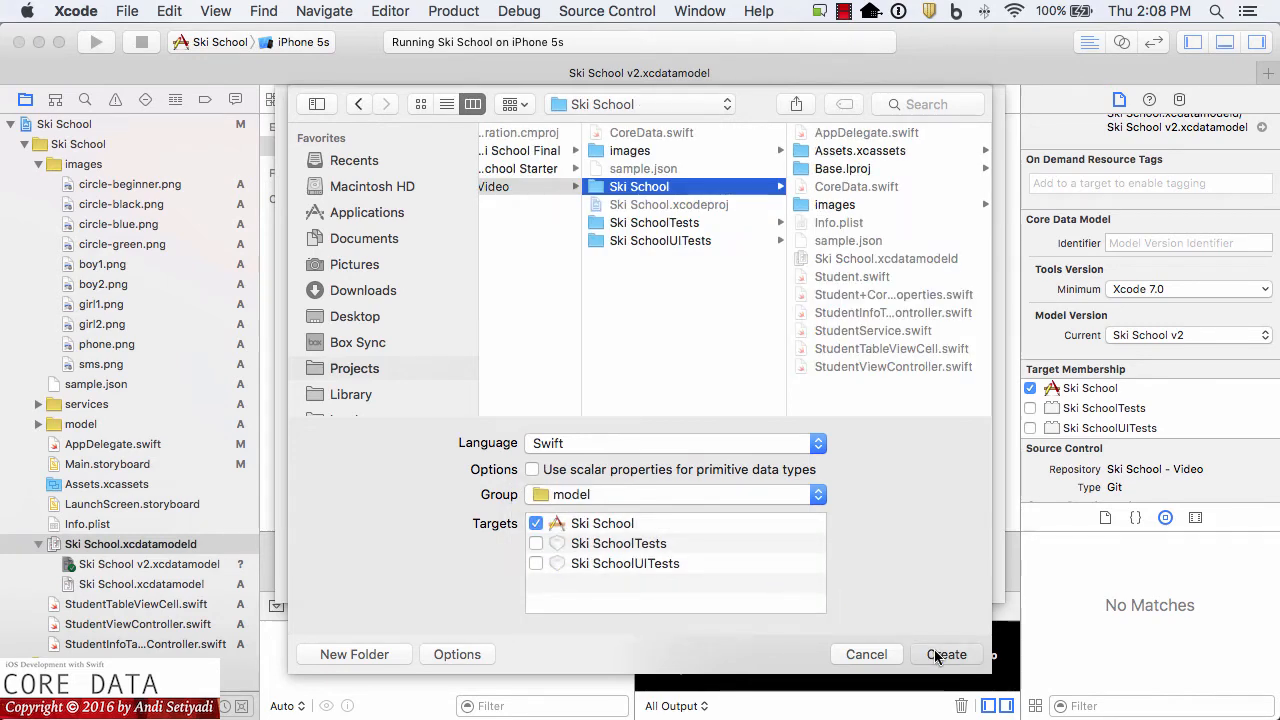
pyautogui.click(945, 654)
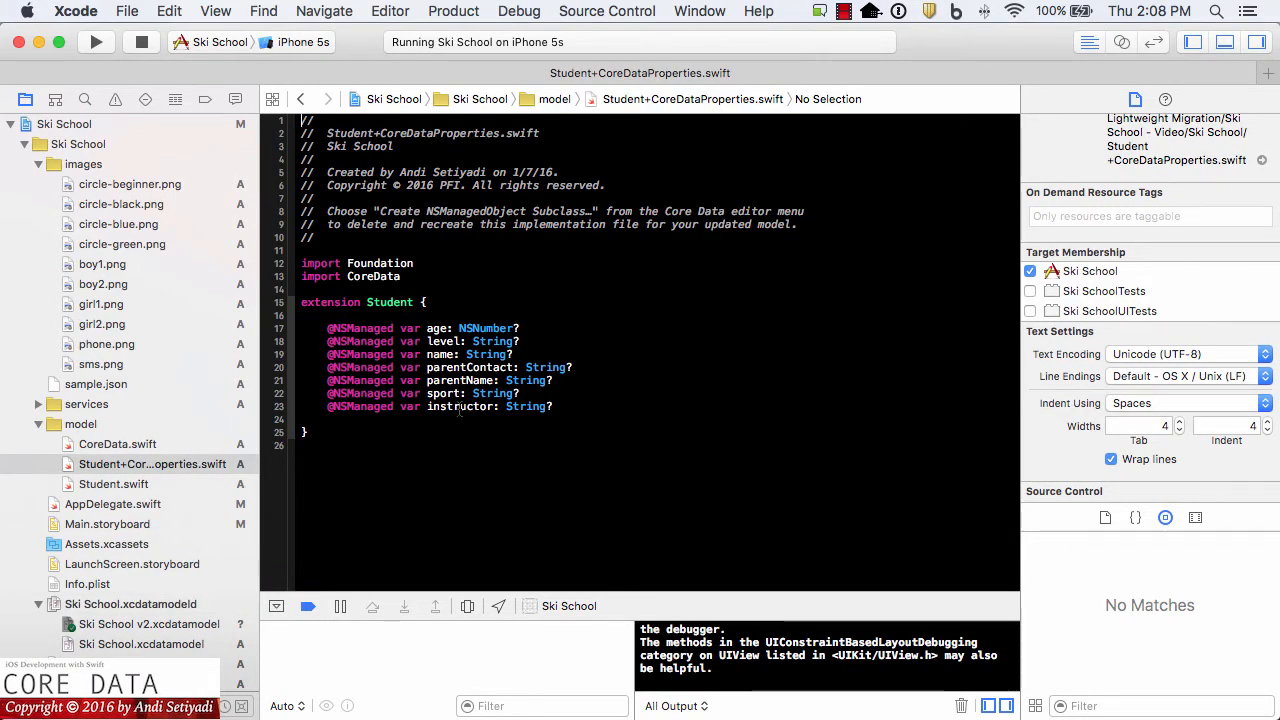
pyautogui.doubleClick(459, 406)
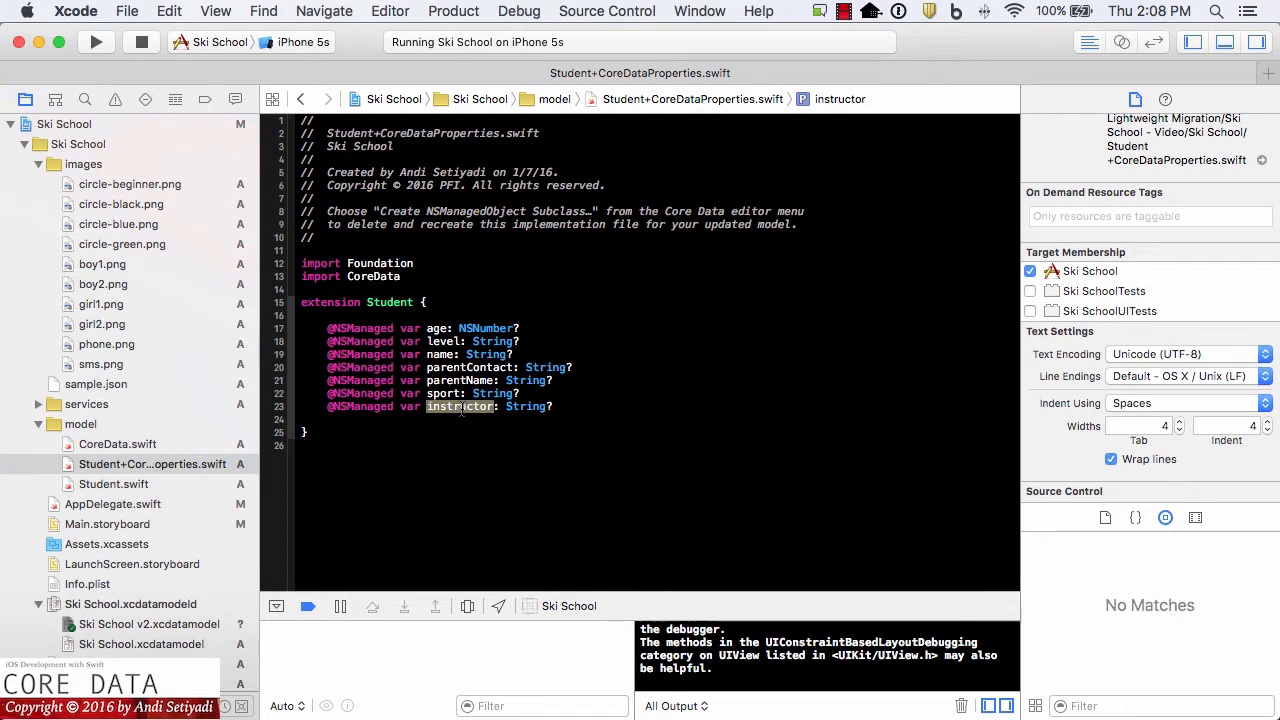
pyautogui.click(572, 406)
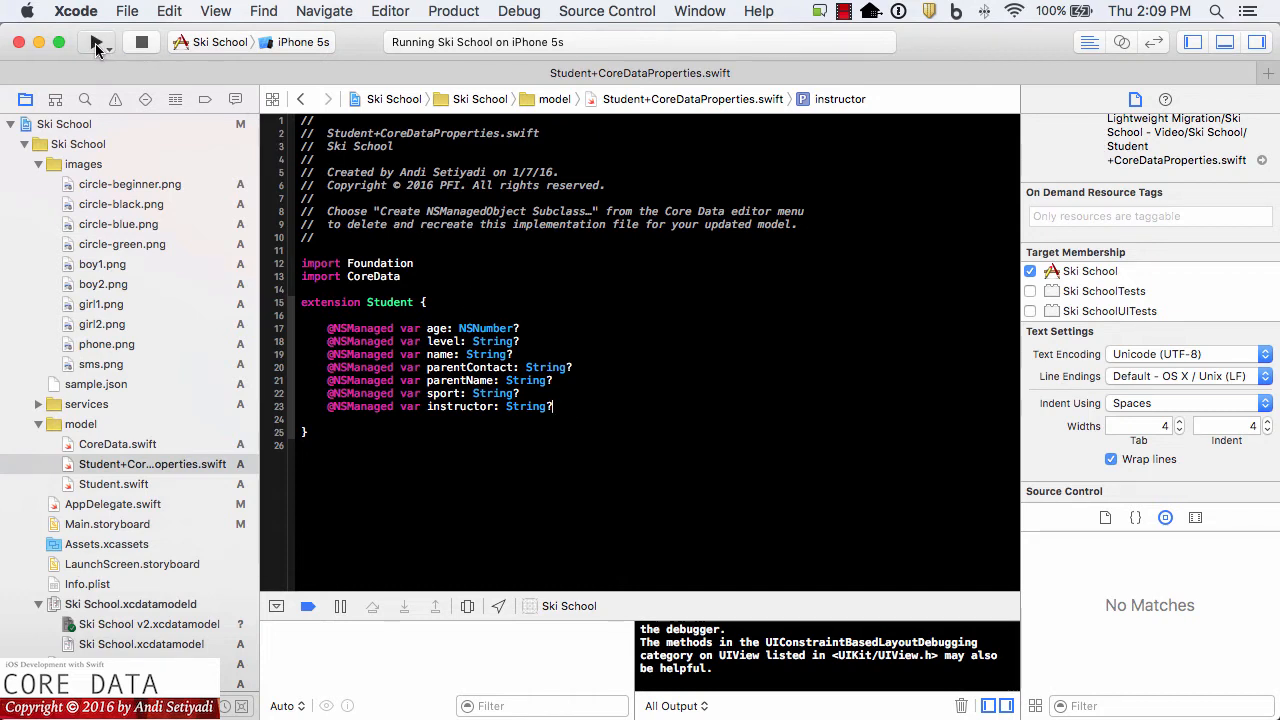
# Step: Run the app, see the persistent store fatal error at CoreData.swift line 52, and stop
pyautogui.click(97, 42)
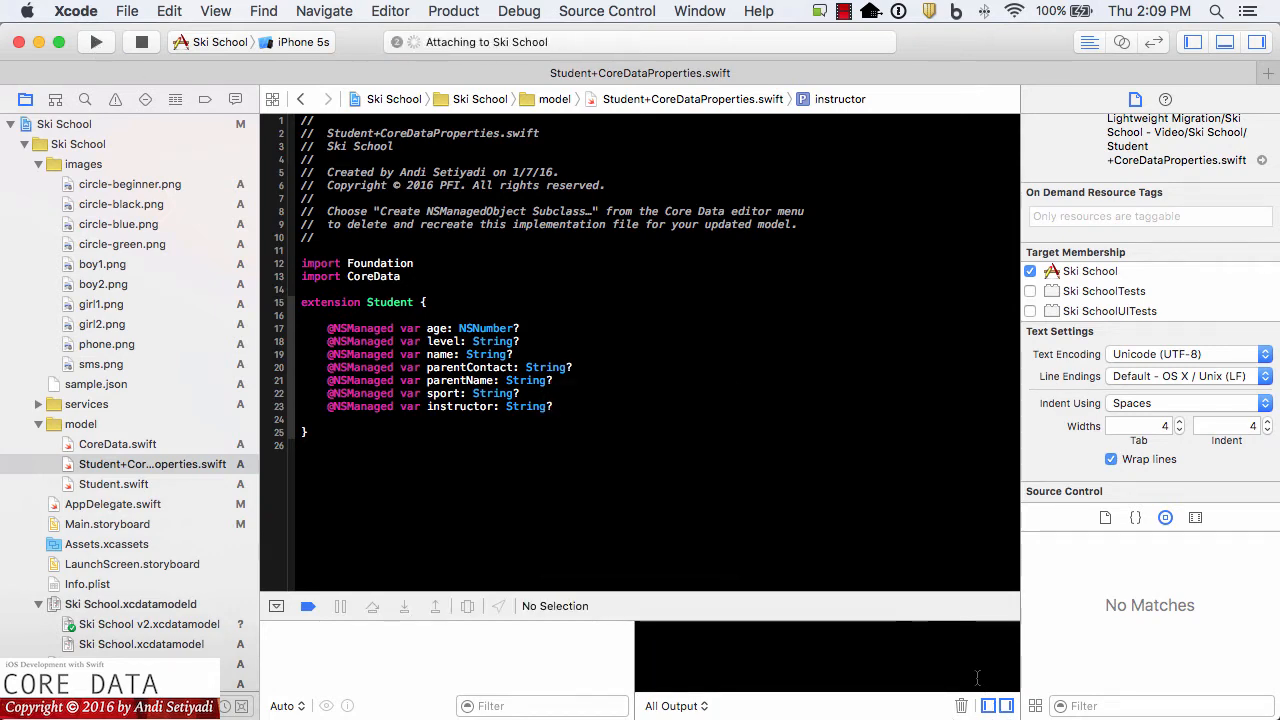
pyautogui.click(96, 42)
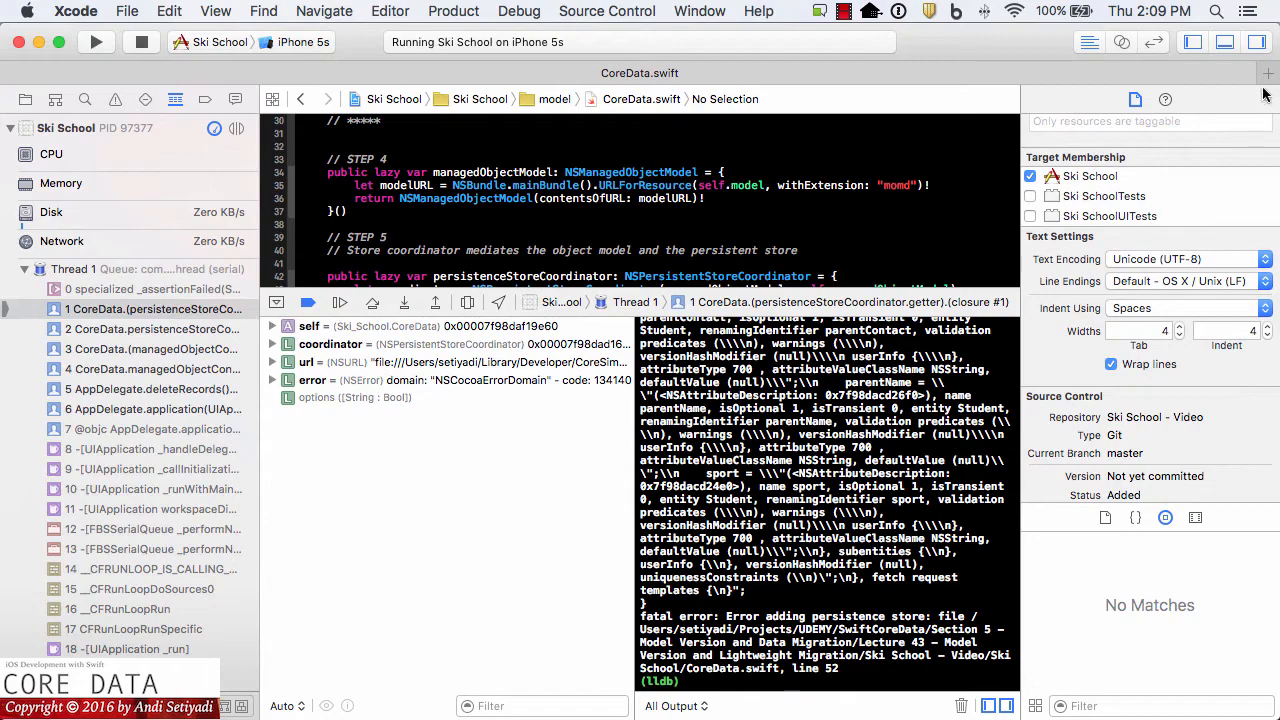
pyautogui.click(1267, 42)
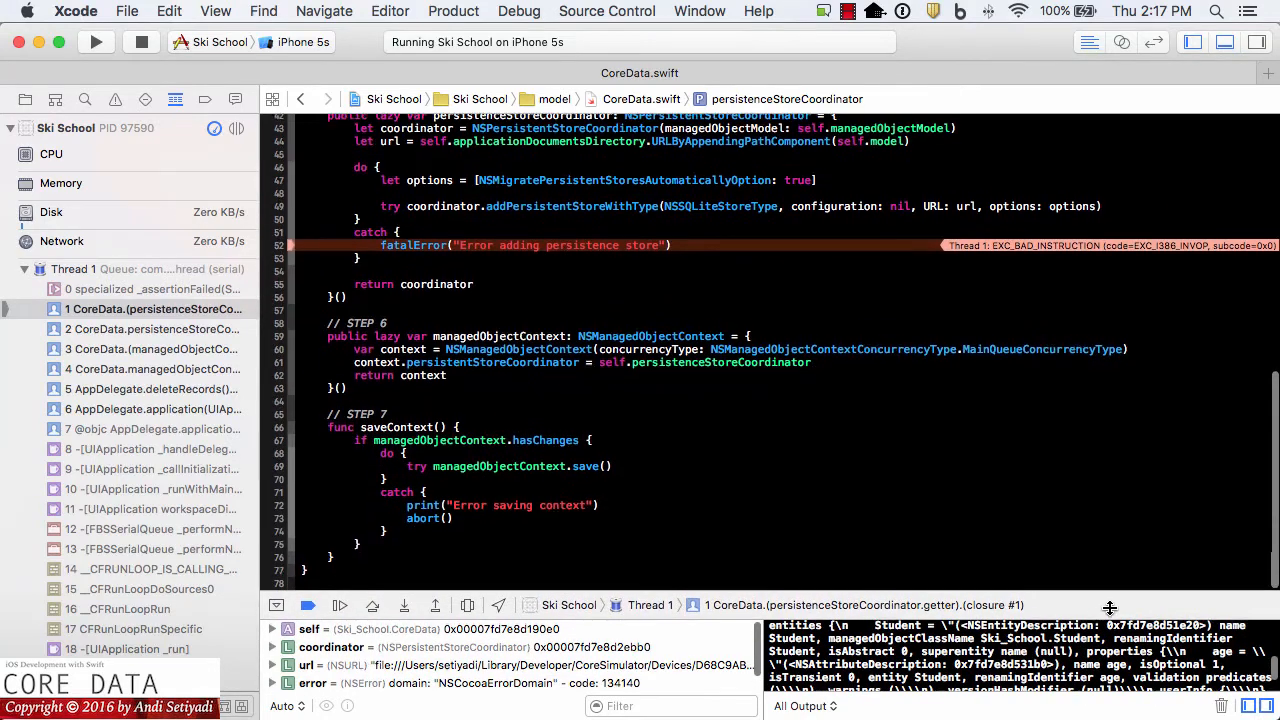
pyautogui.click(141, 42)
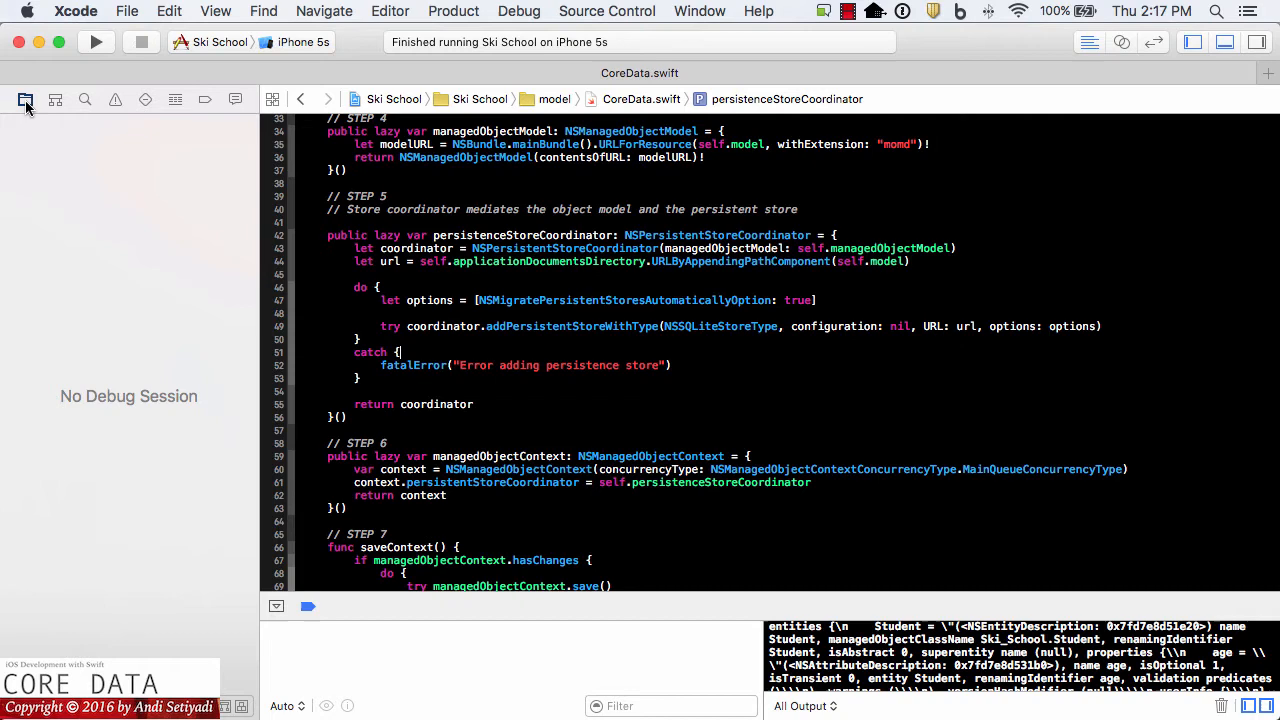
# Step: Add 'NSInferMappingModelAutomaticallyOption: true' after the migrate option in CoreData.swift's store options
pyautogui.click(25, 99)
pyautogui.write(', NSInferMappingModelAutomaticallyOption: ')
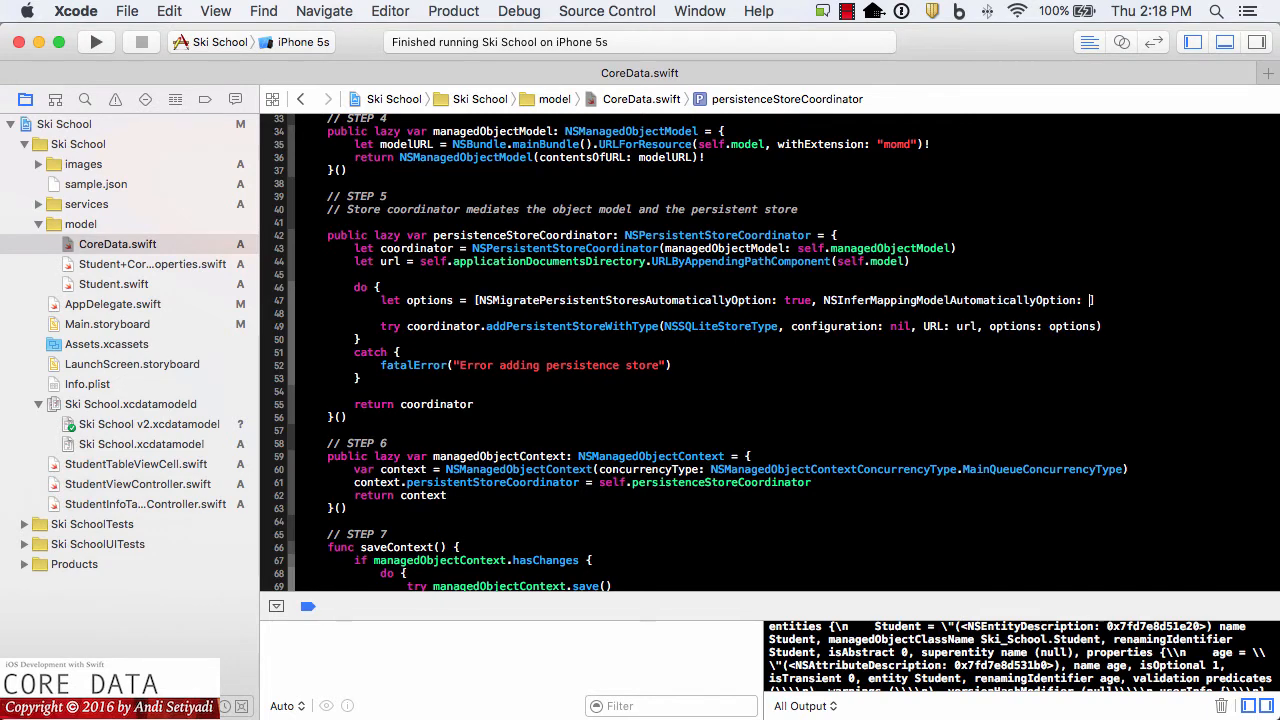
pyautogui.write('true')
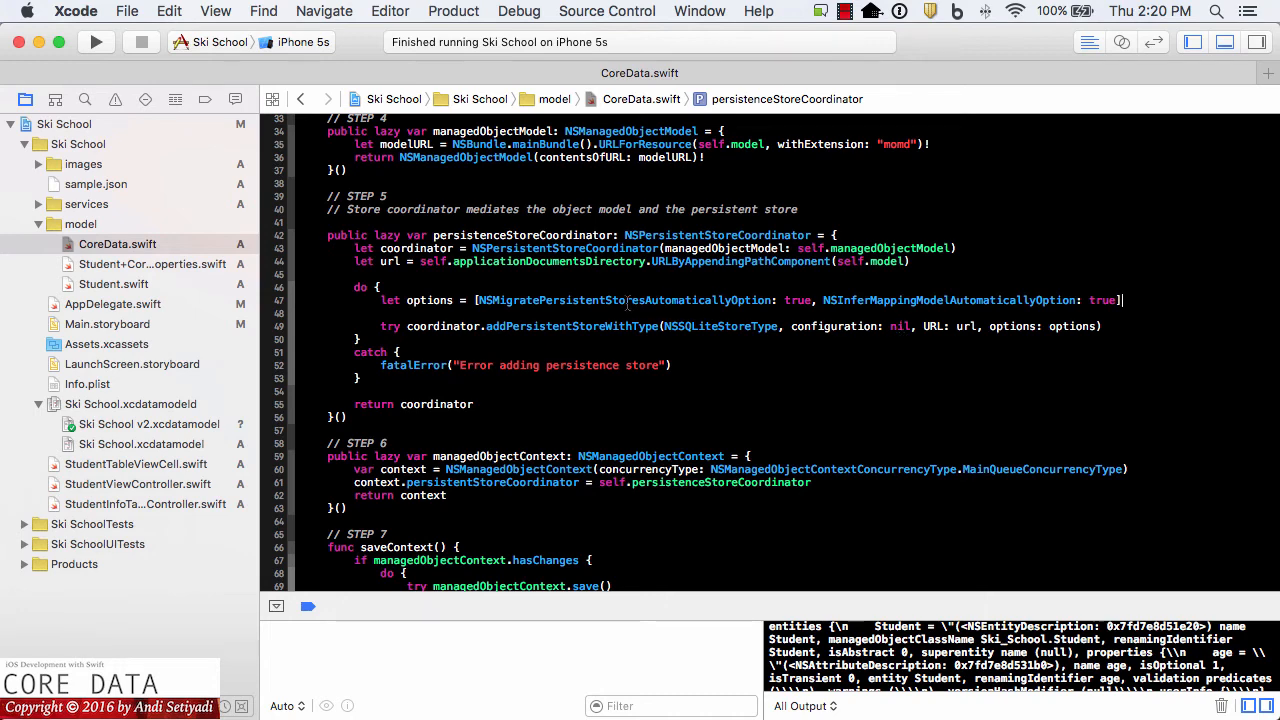
pyautogui.doubleClick(625, 300)
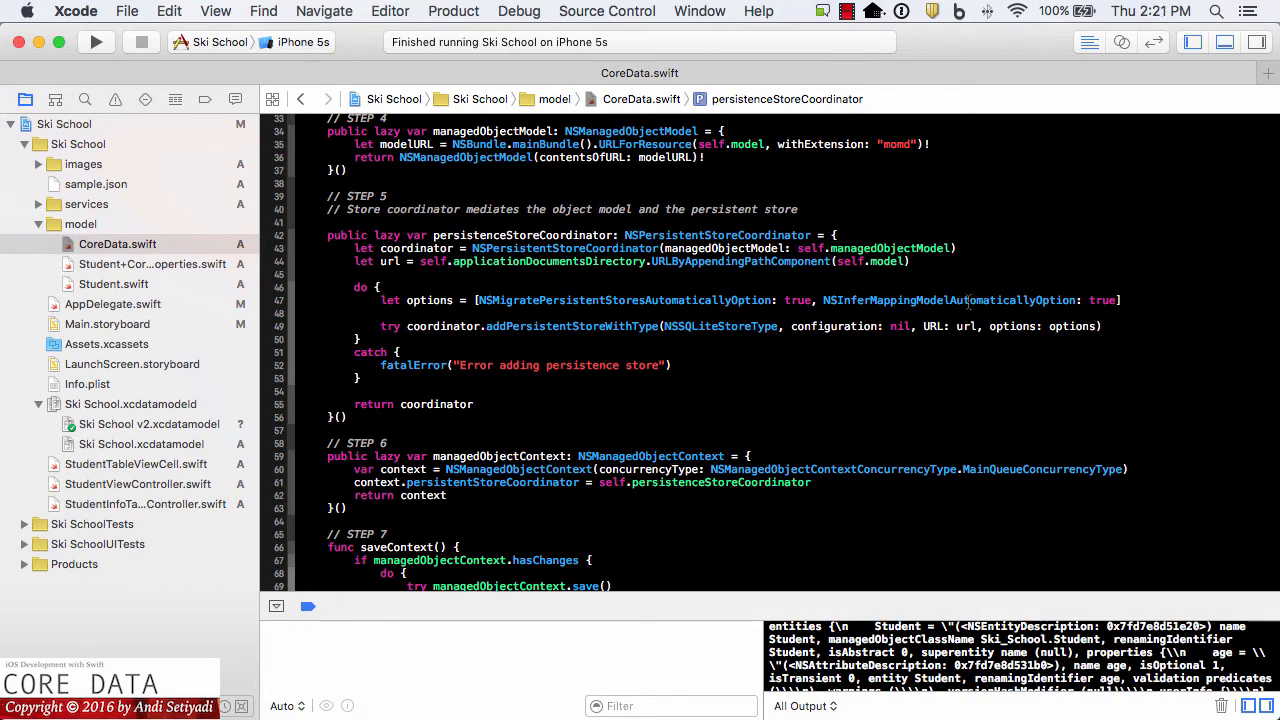
pyautogui.doubleClick(1101, 300)
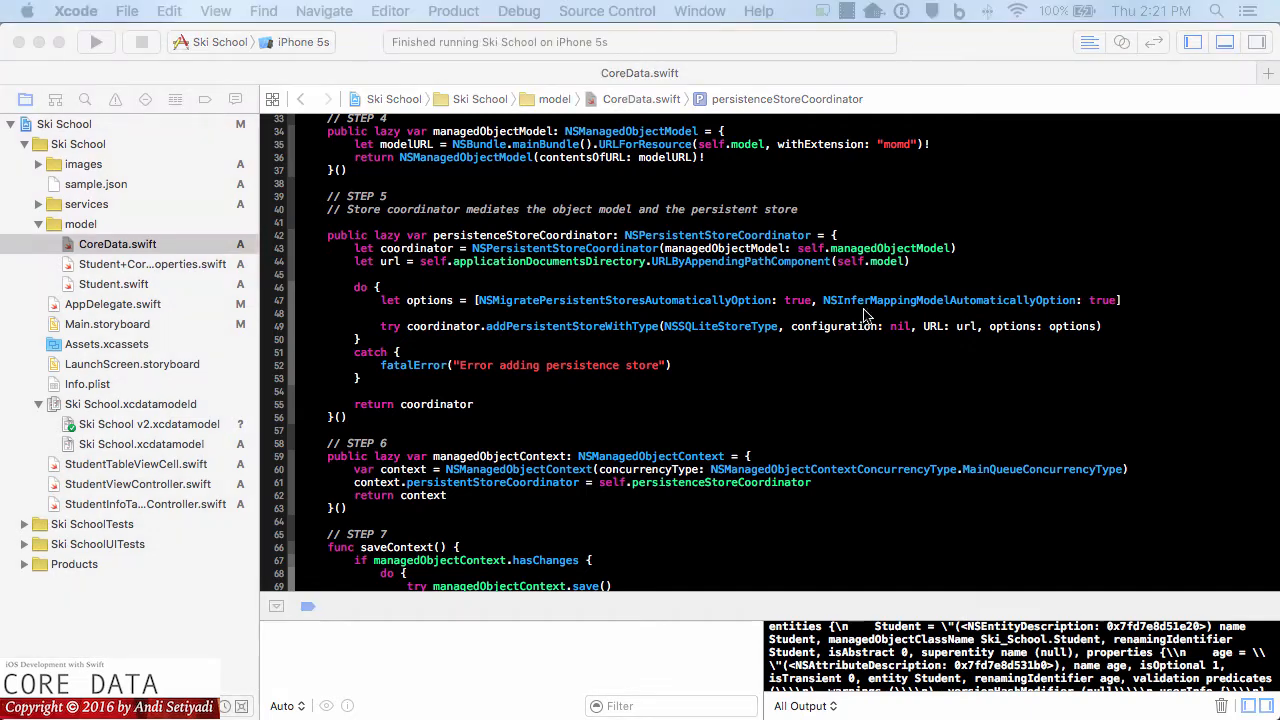
pyautogui.moveTo(167, 447)
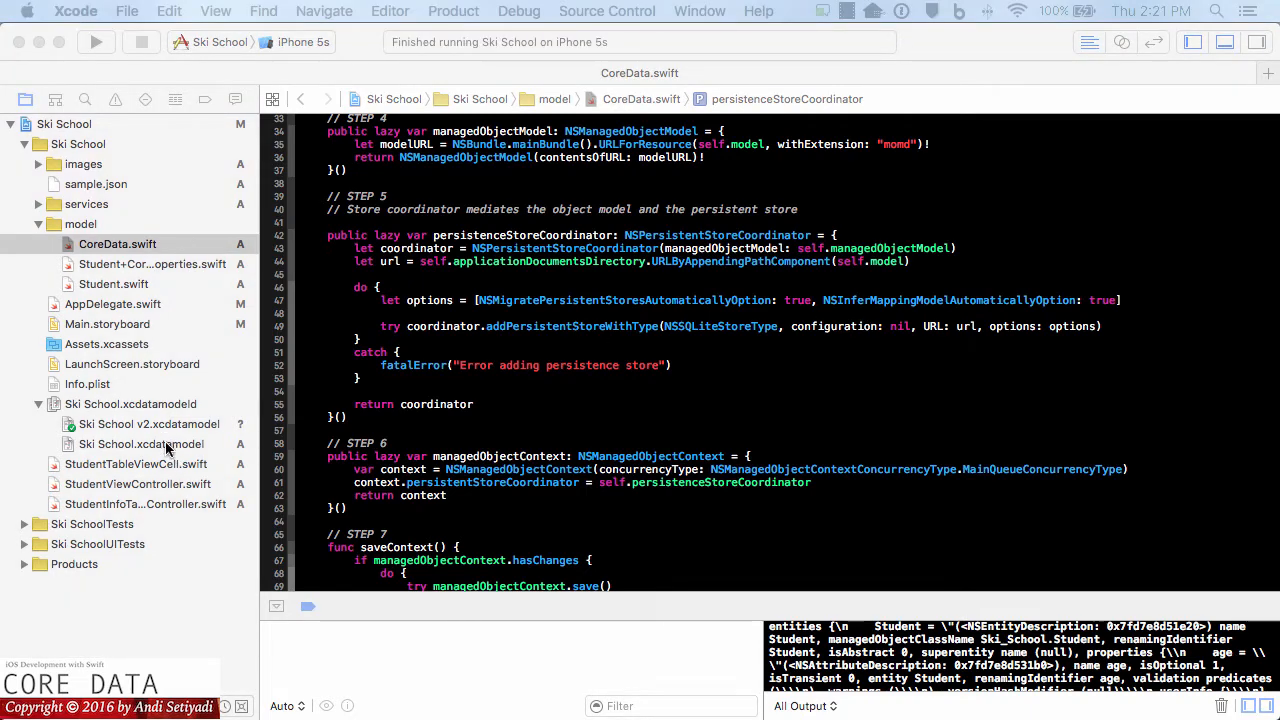
# Step: Compare Student attributes in Ski School.xcdatamodel and Ski School v2.xcdatamodel, which adds instructor
pyautogui.click(141, 444)
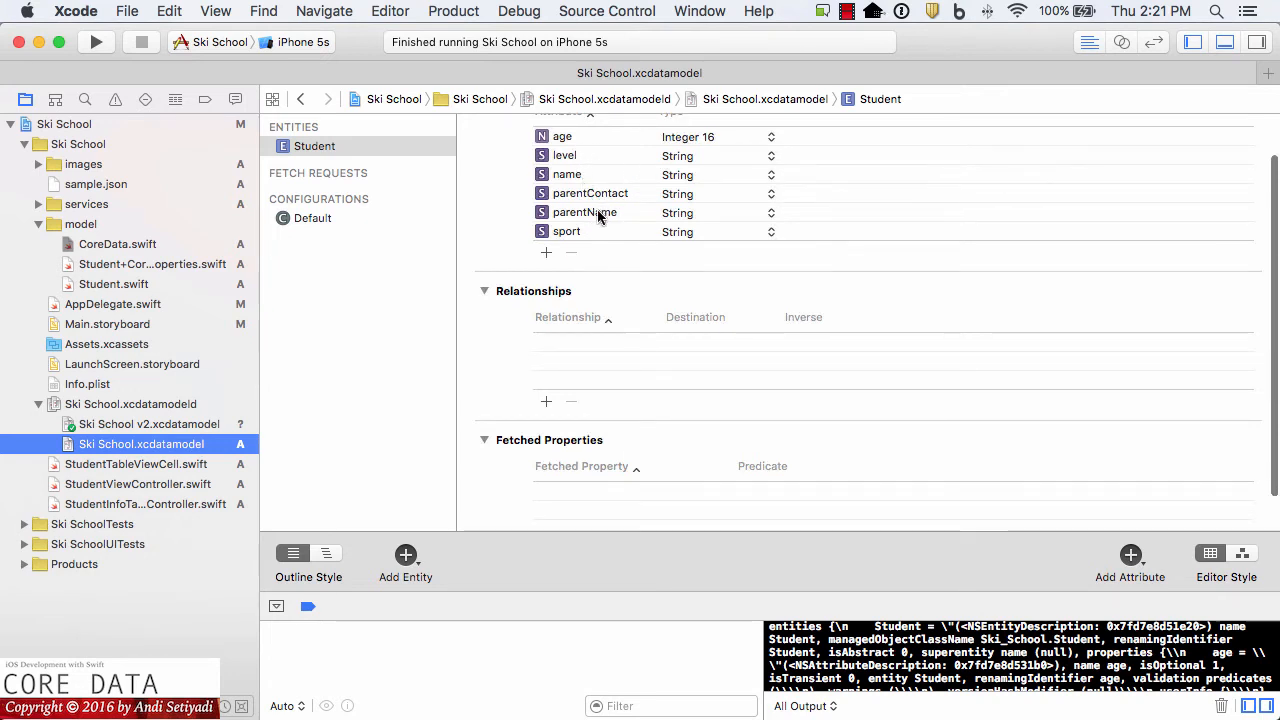
pyautogui.moveTo(335, 348)
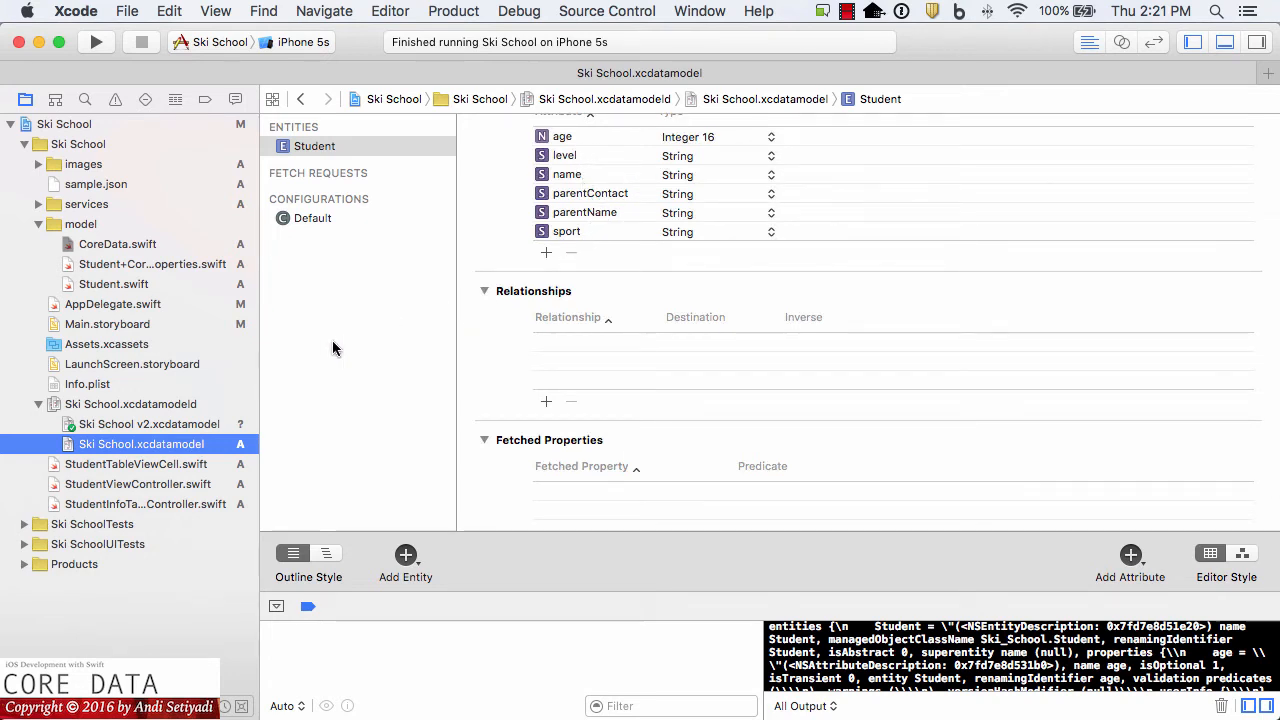
pyautogui.click(148, 424)
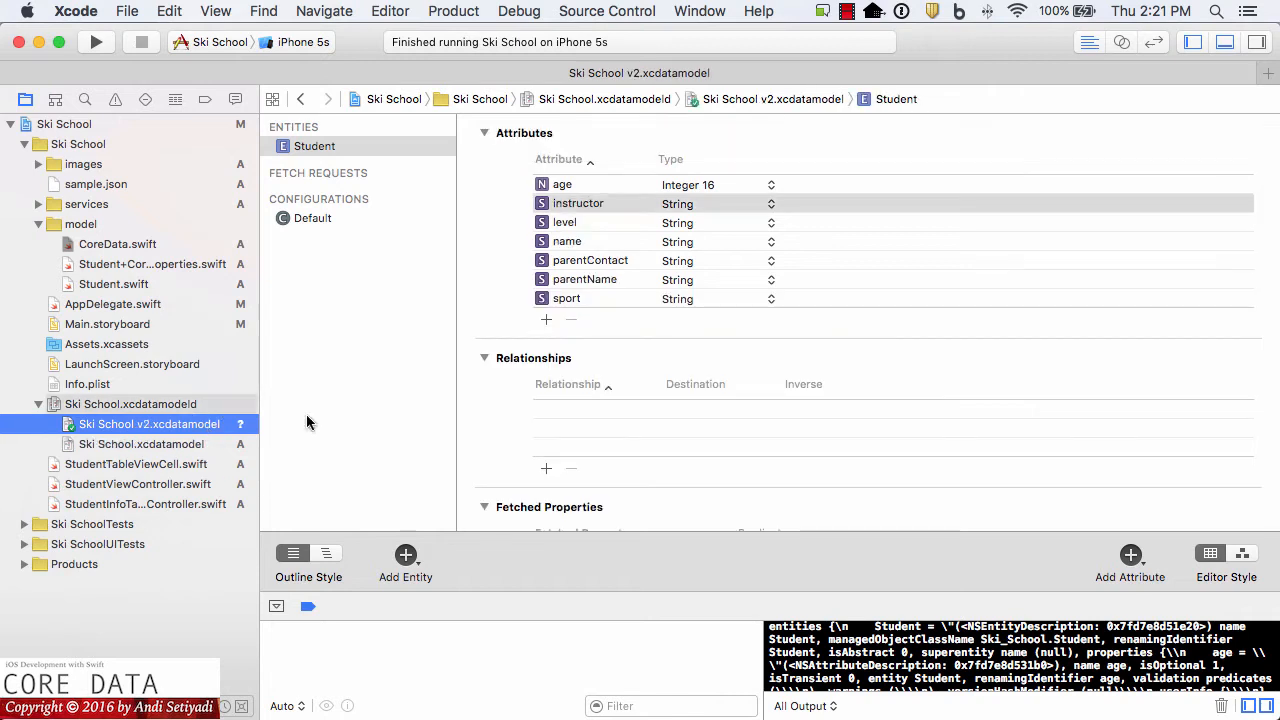
pyautogui.moveTo(595, 188)
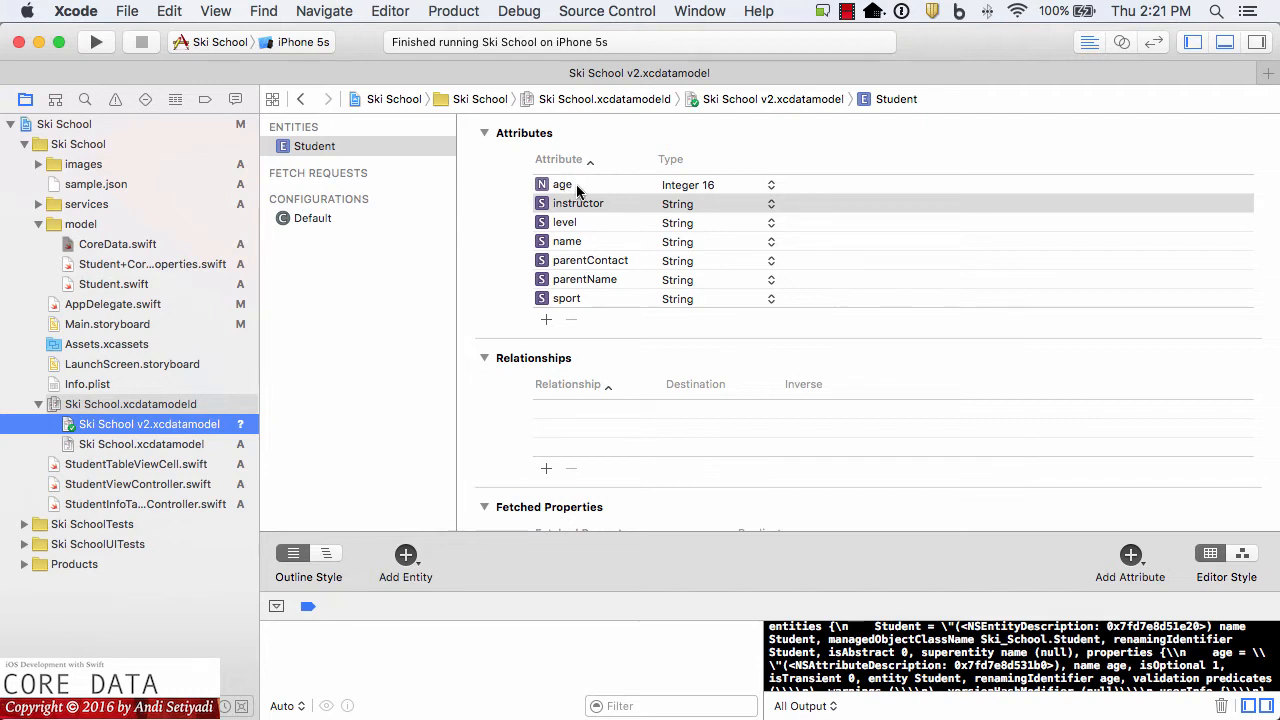
pyautogui.moveTo(578, 238)
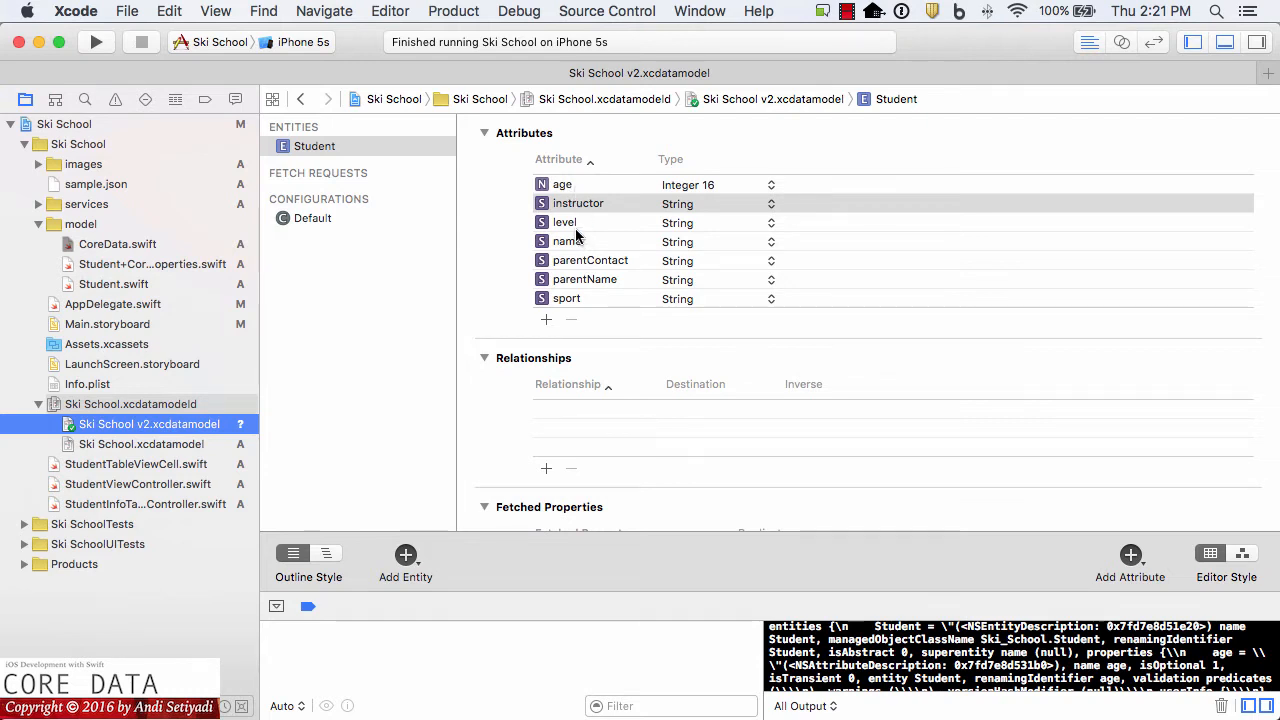
pyautogui.moveTo(590, 267)
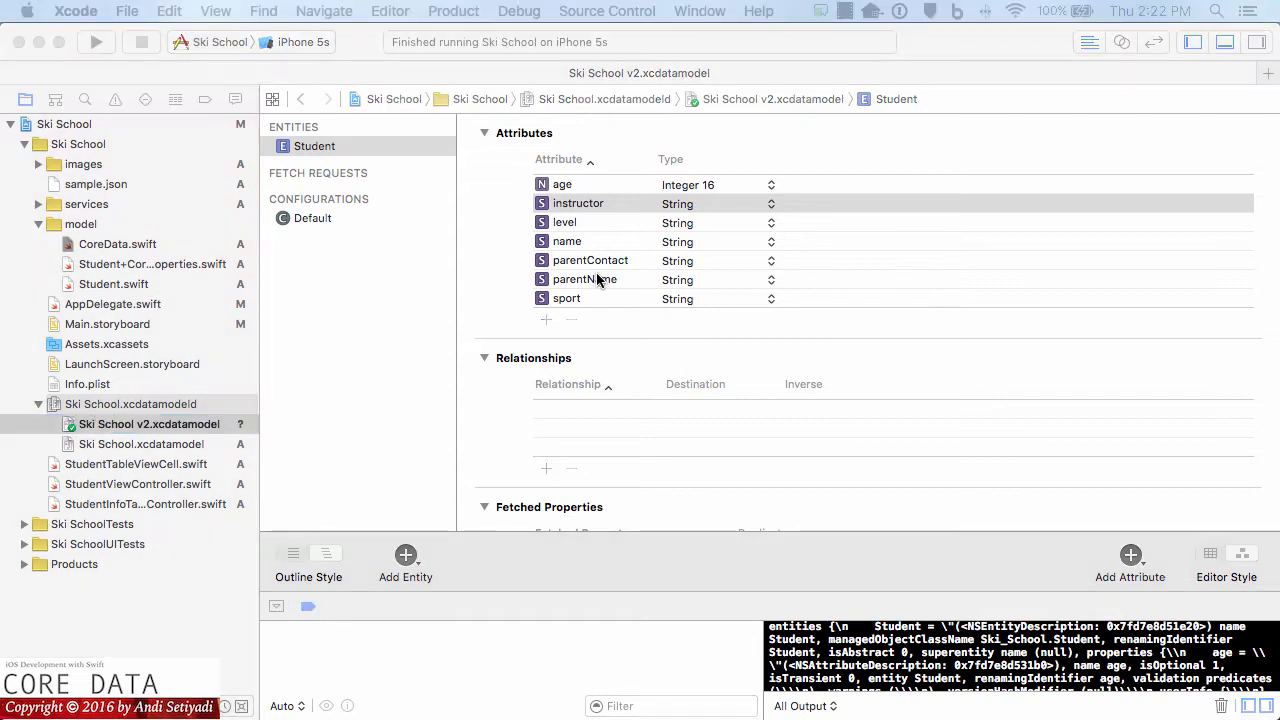
pyautogui.moveTo(95, 30)
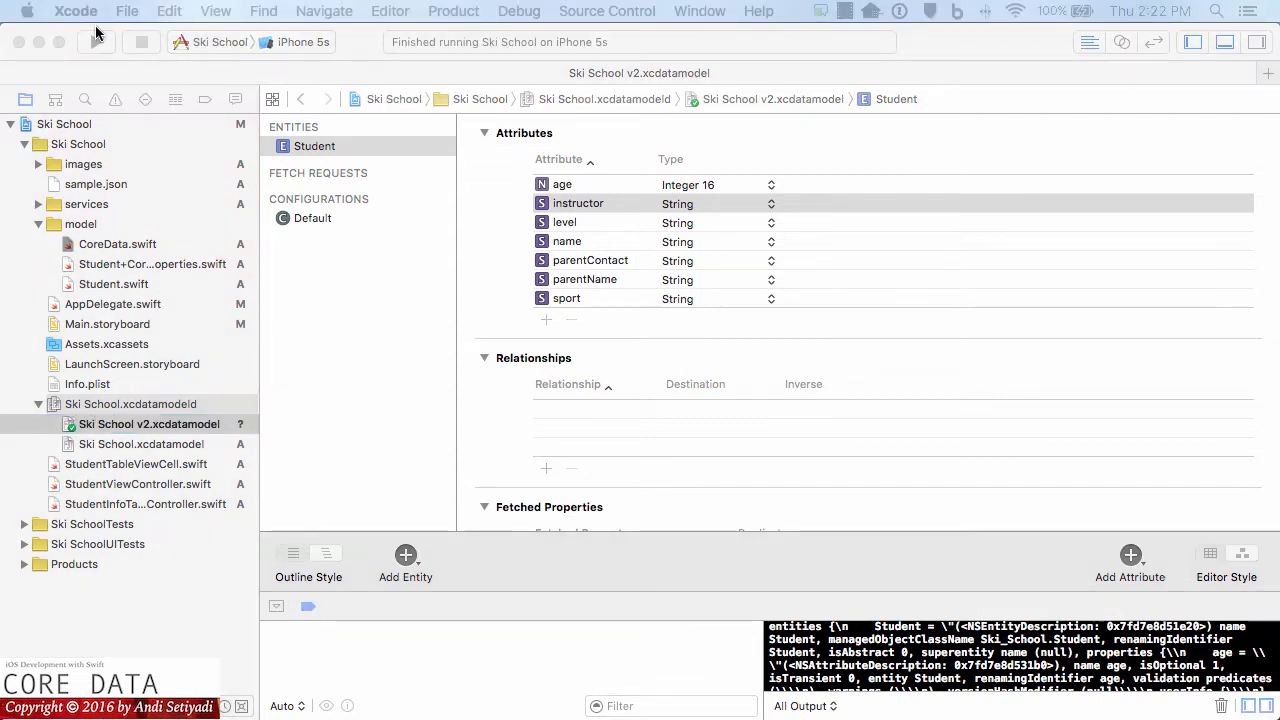
pyautogui.click(97, 42)
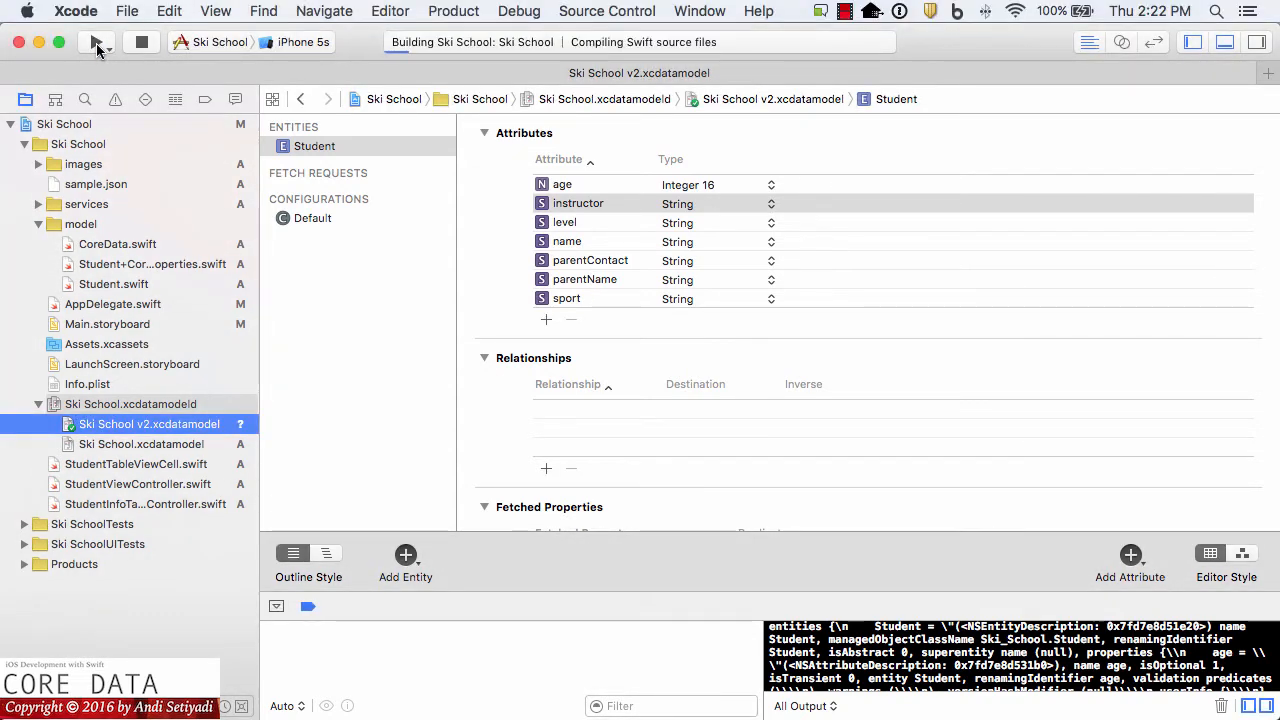
pyautogui.click(97, 42)
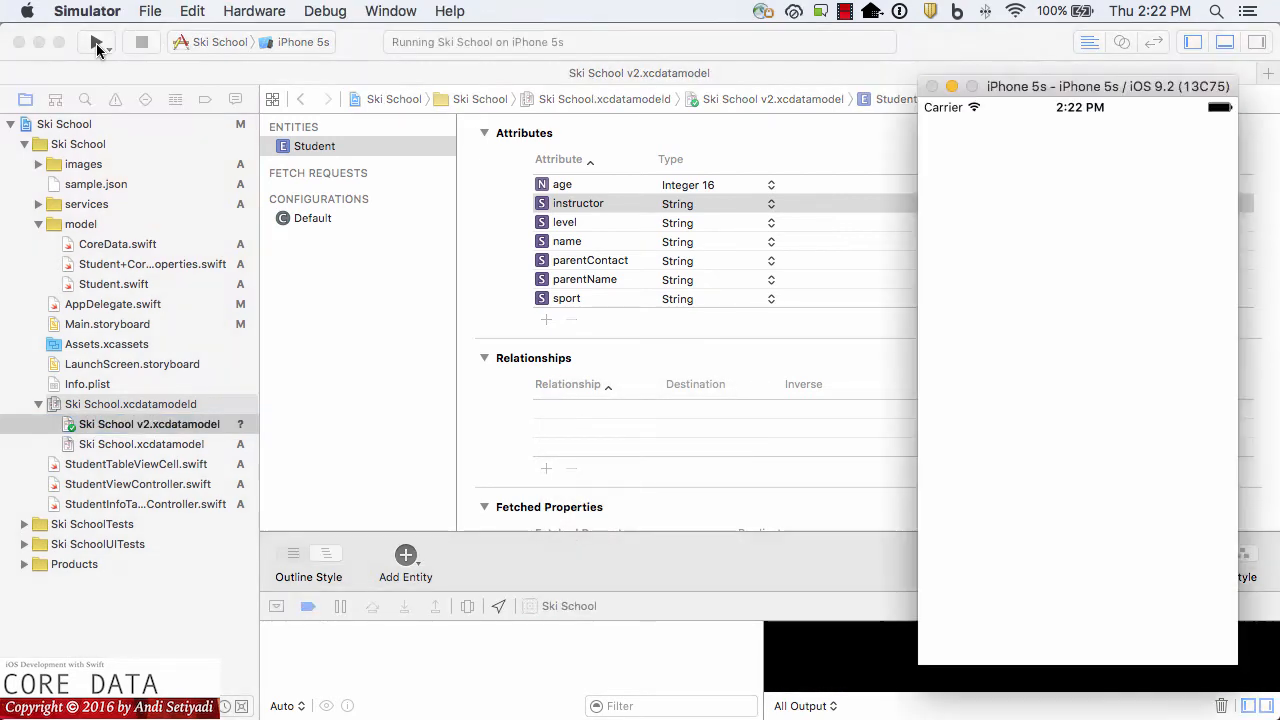
pyautogui.click(96, 42)
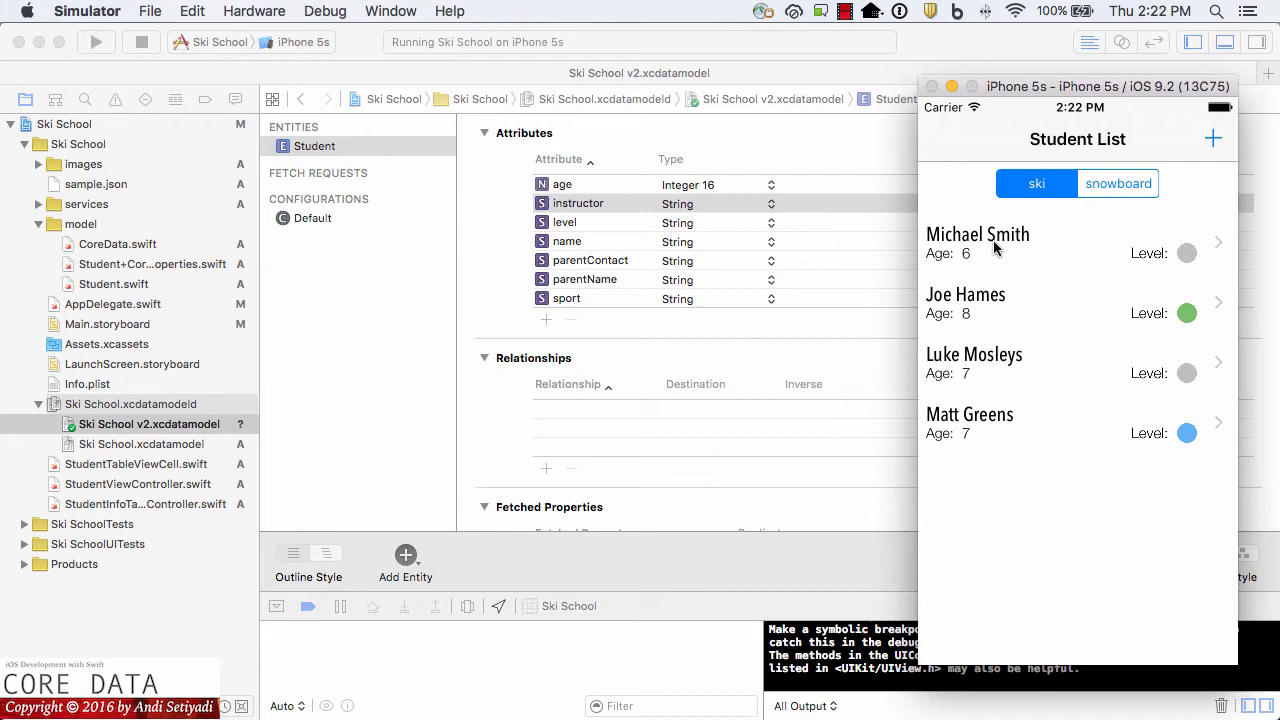
pyautogui.moveTo(1085, 250)
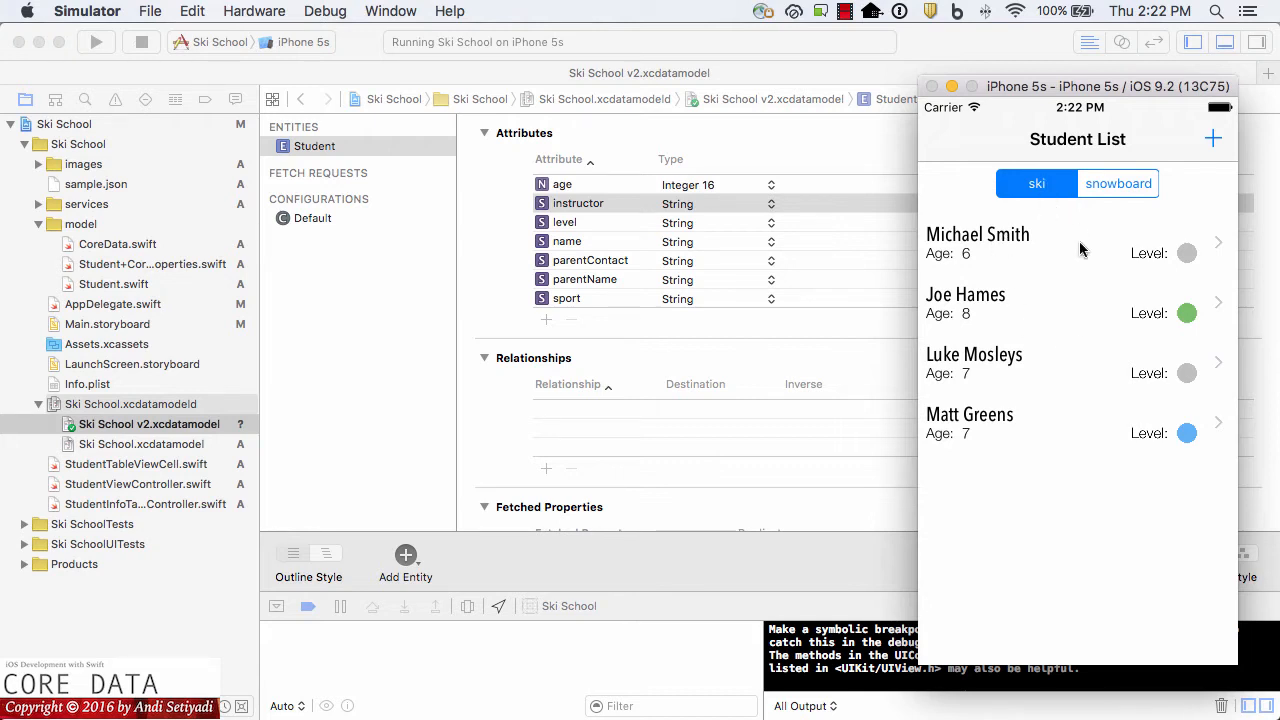
pyautogui.click(1117, 183)
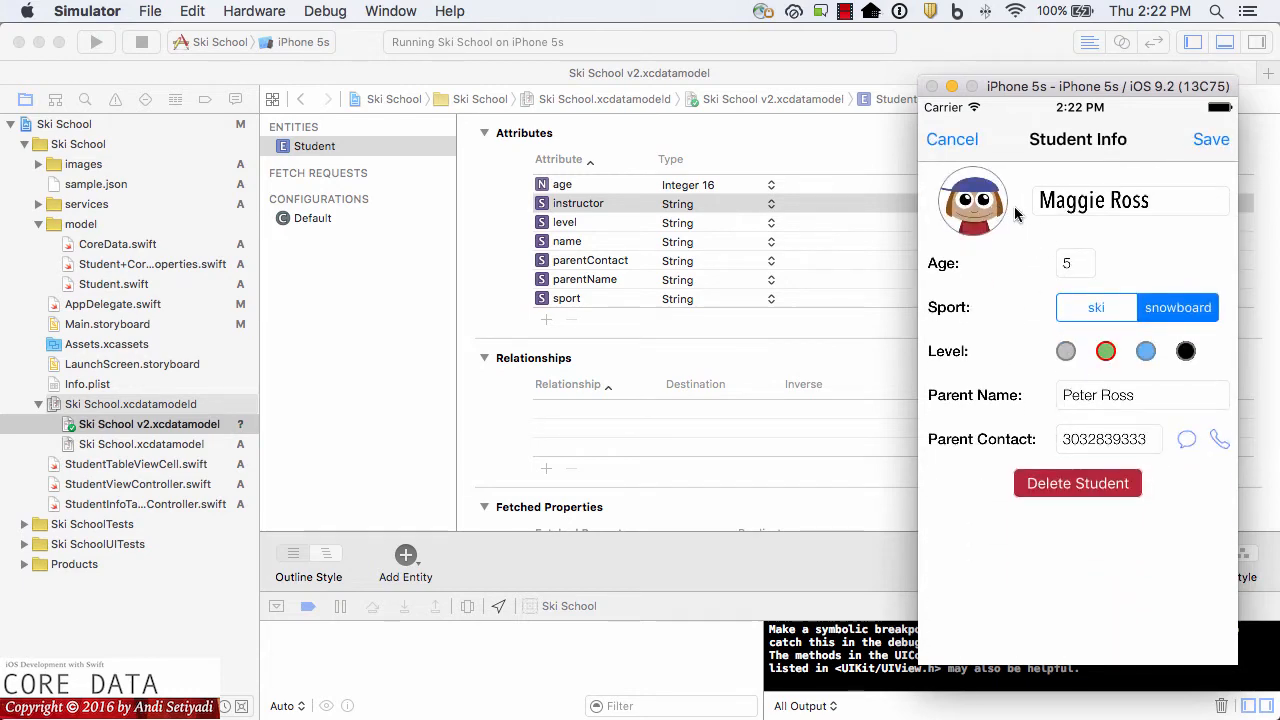
pyautogui.moveTo(1146, 543)
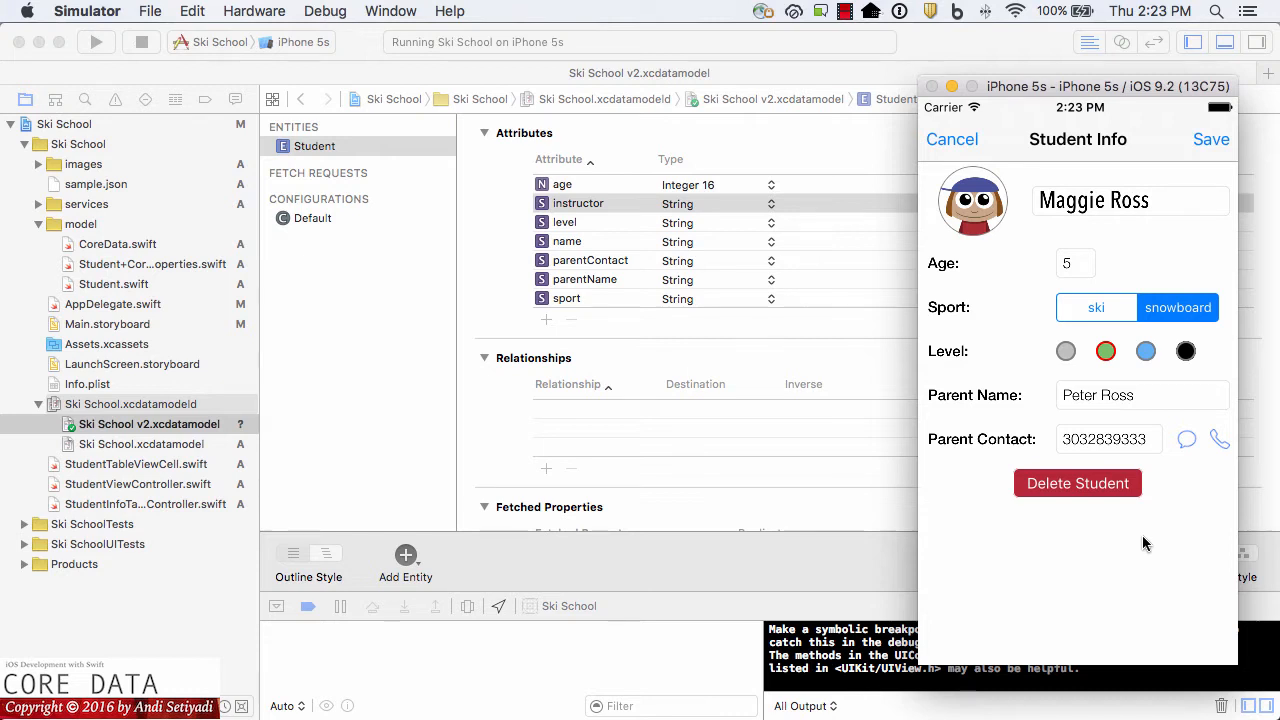
pyautogui.moveTo(1000, 540)
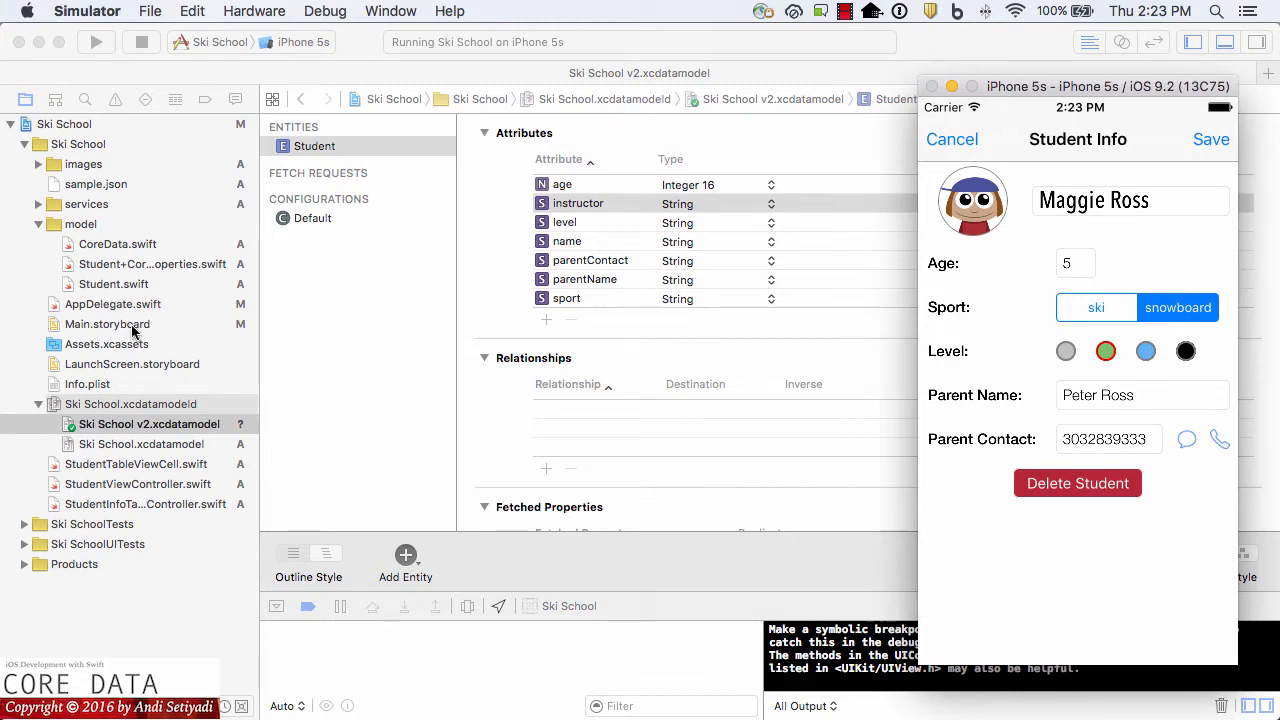
# Step: In Main.storyboard, duplicate the Delete Student cell to create an empty row above it
pyautogui.click(107, 324)
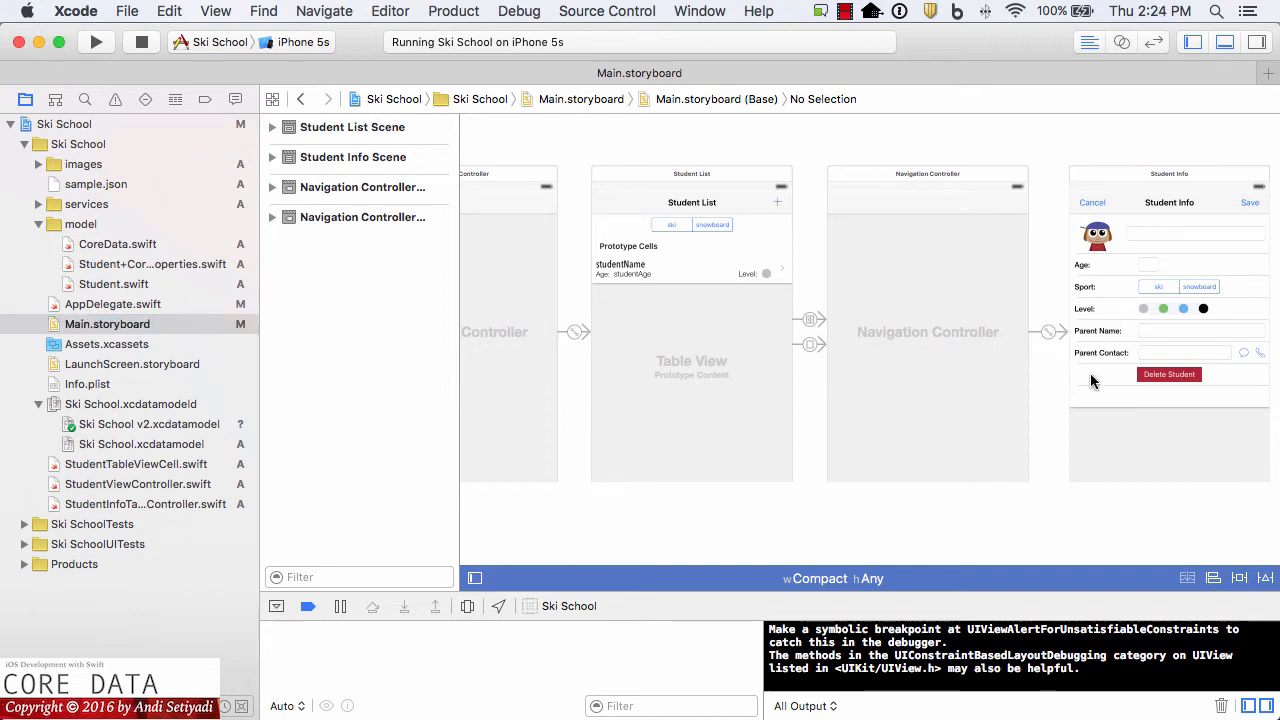
pyautogui.moveTo(1173, 185)
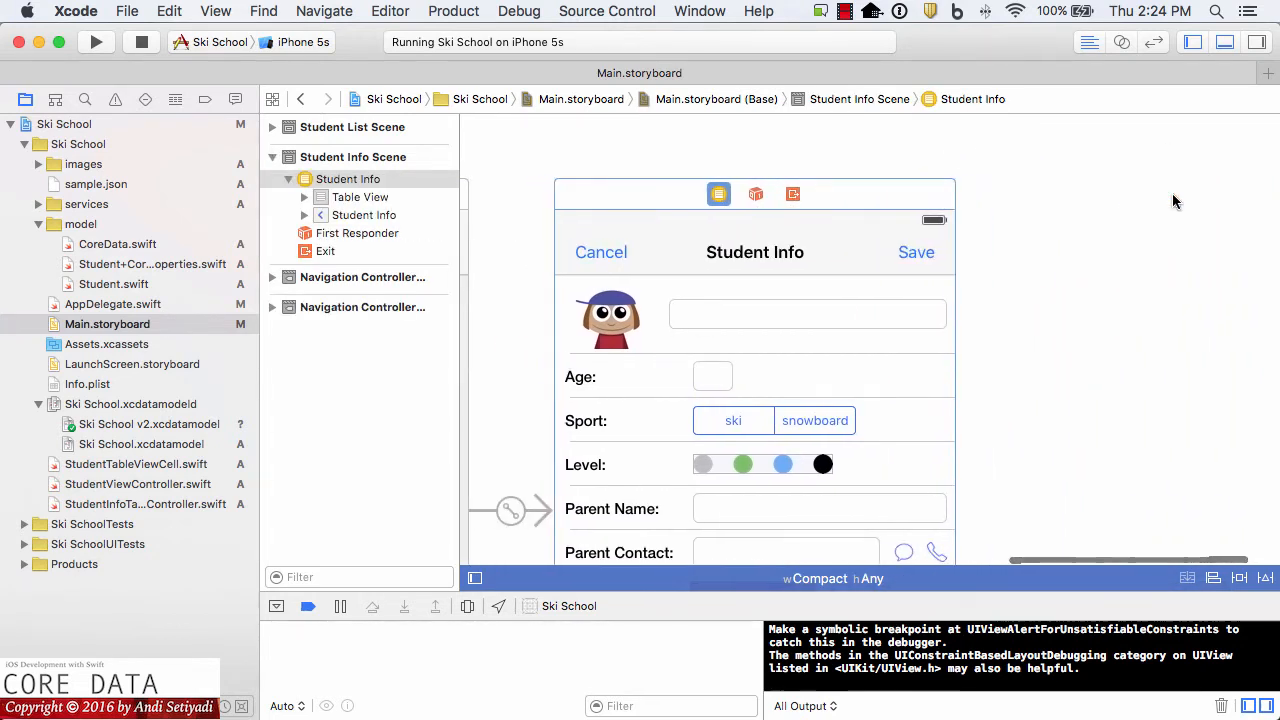
pyautogui.scroll(-3)
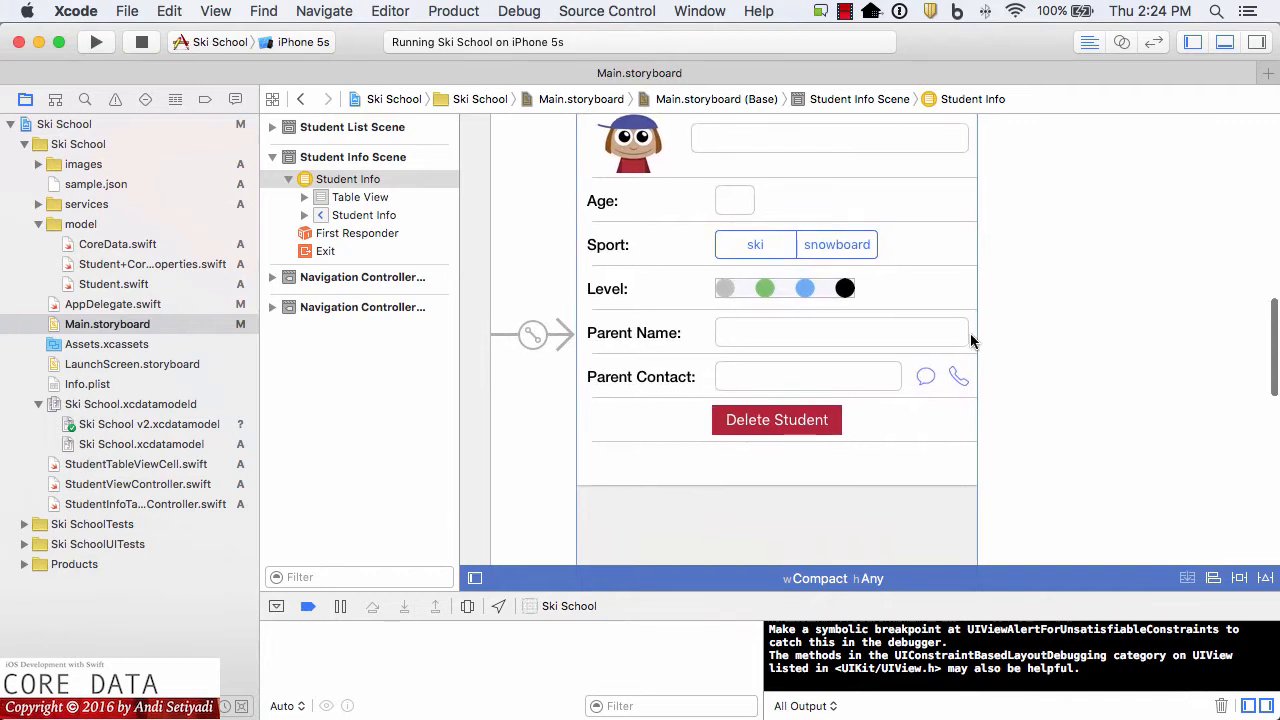
pyautogui.click(776, 419)
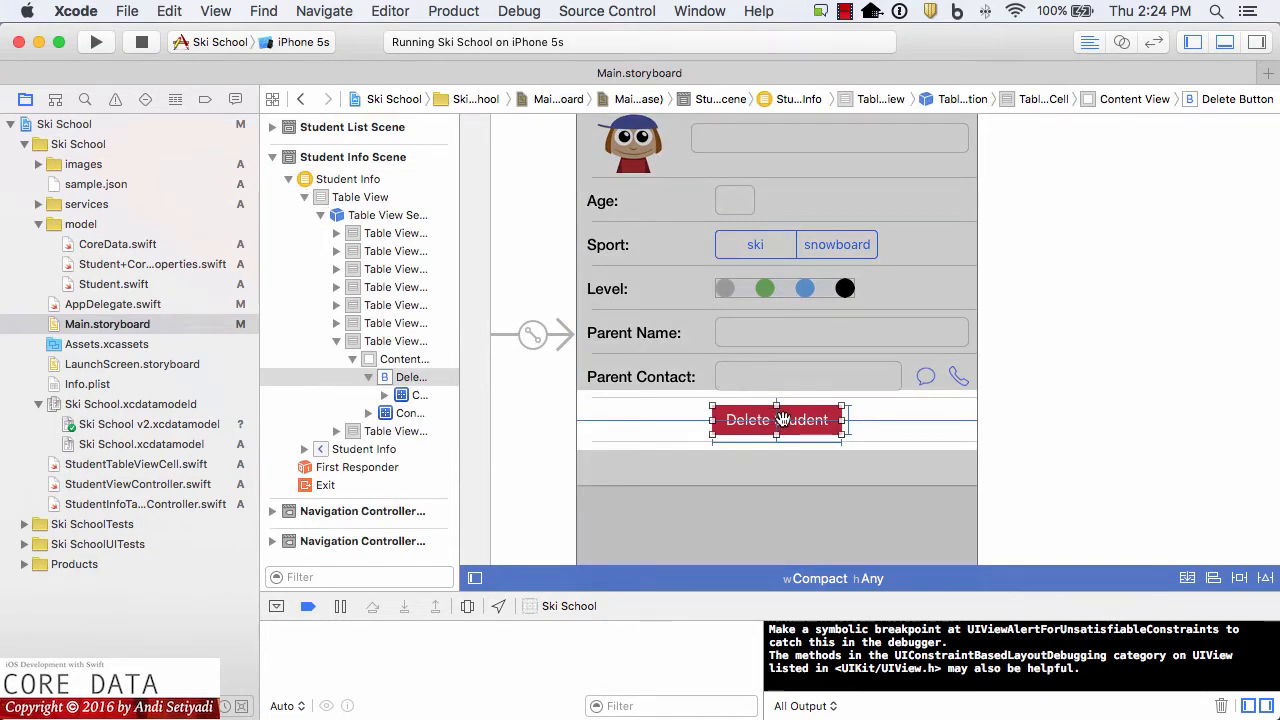
pyautogui.click(776, 420)
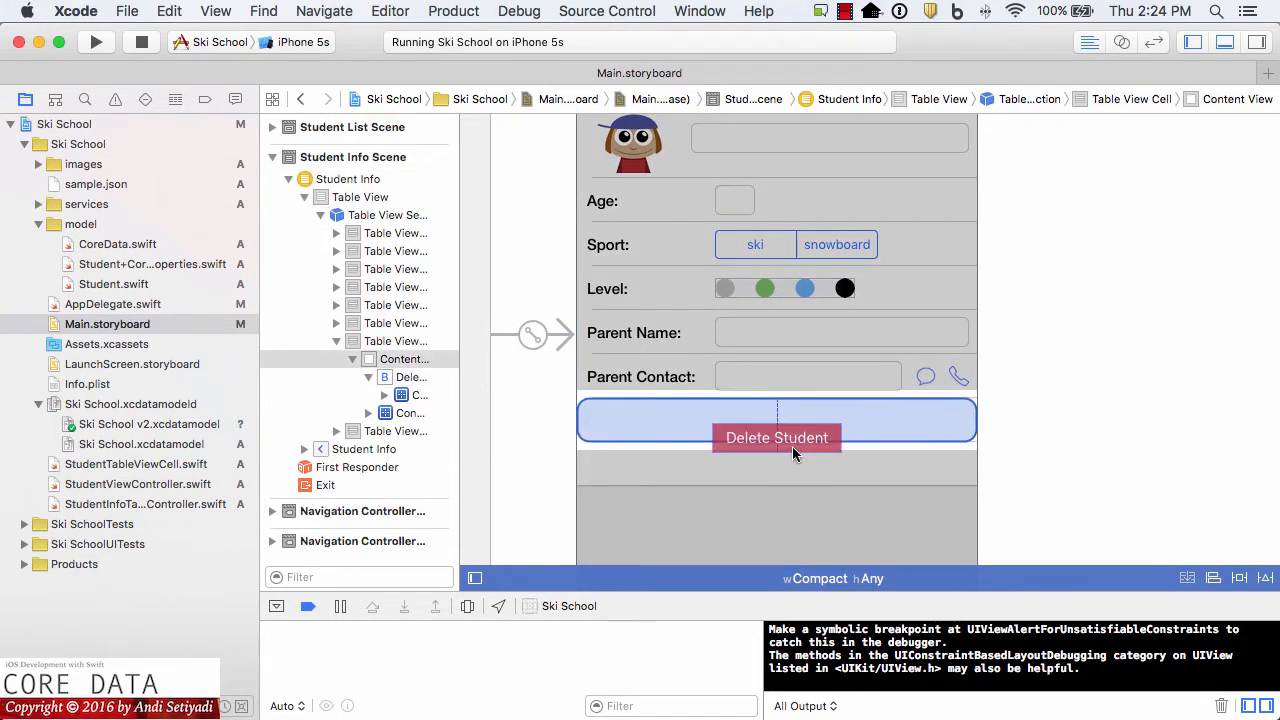
pyautogui.click(776, 437)
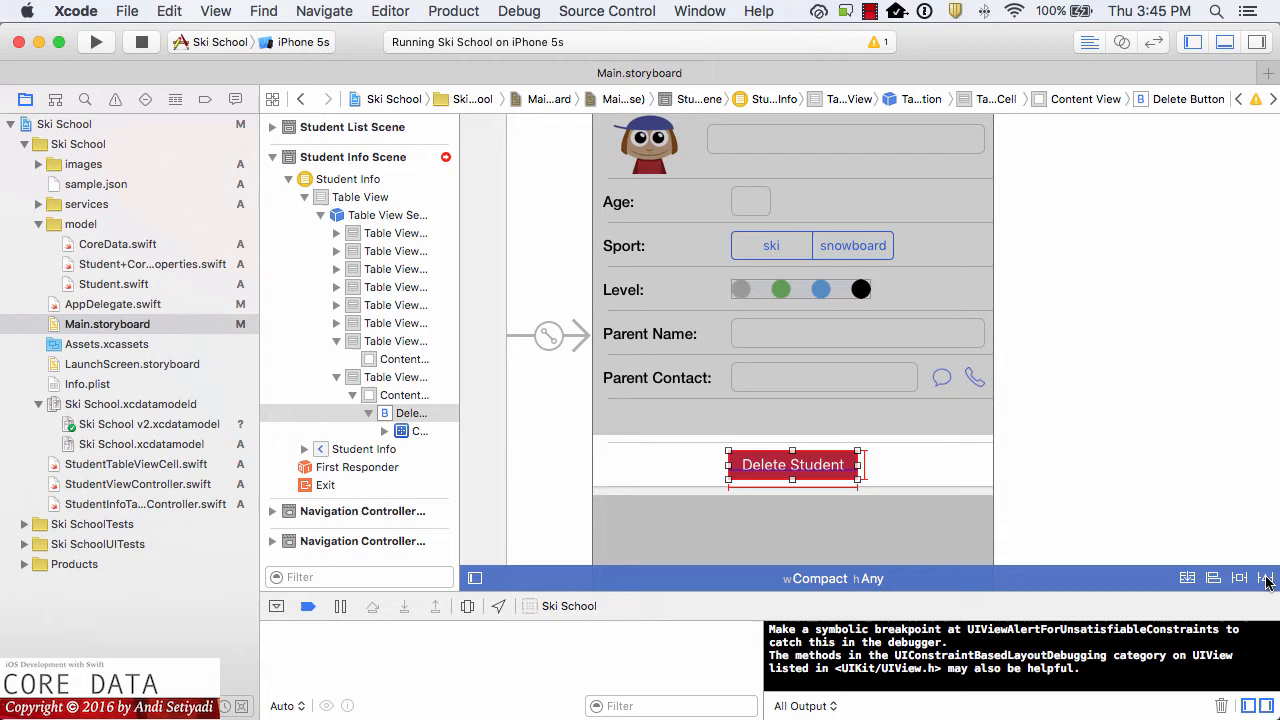
# Step: Add missing Auto Layout constraints to the Delete Student button
pyautogui.click(1265, 578)
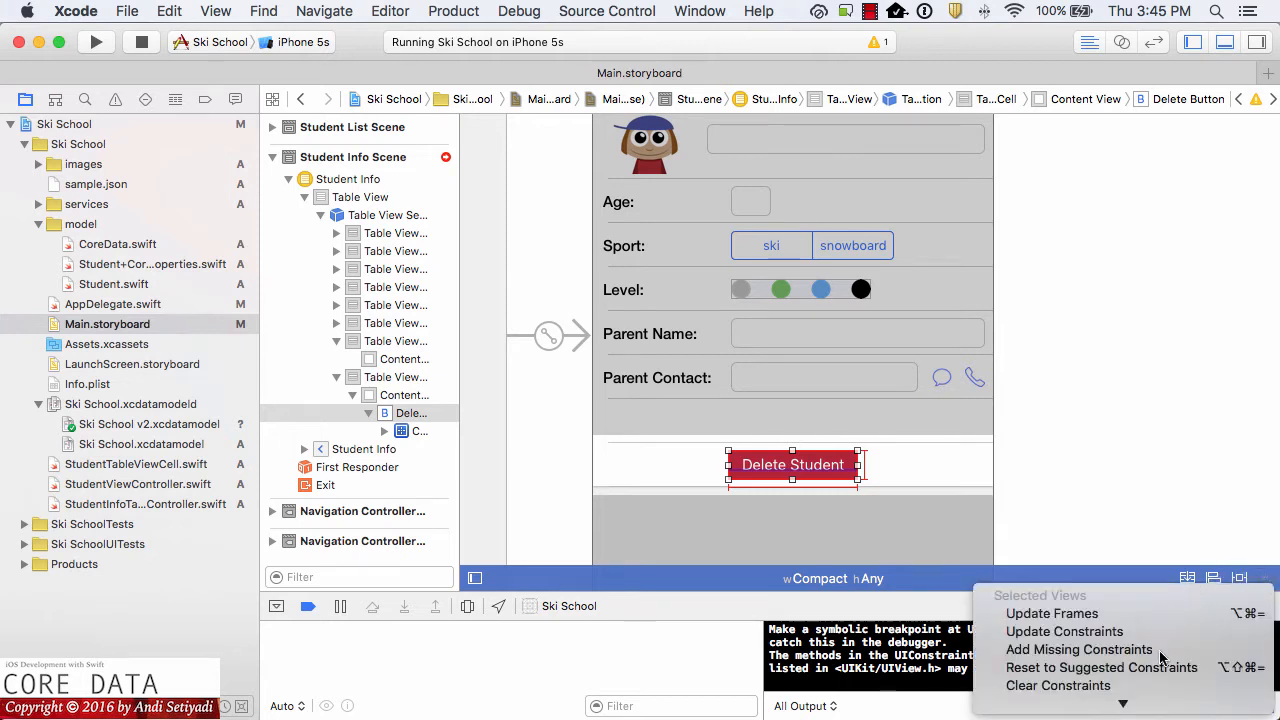
pyautogui.moveTo(1079, 649)
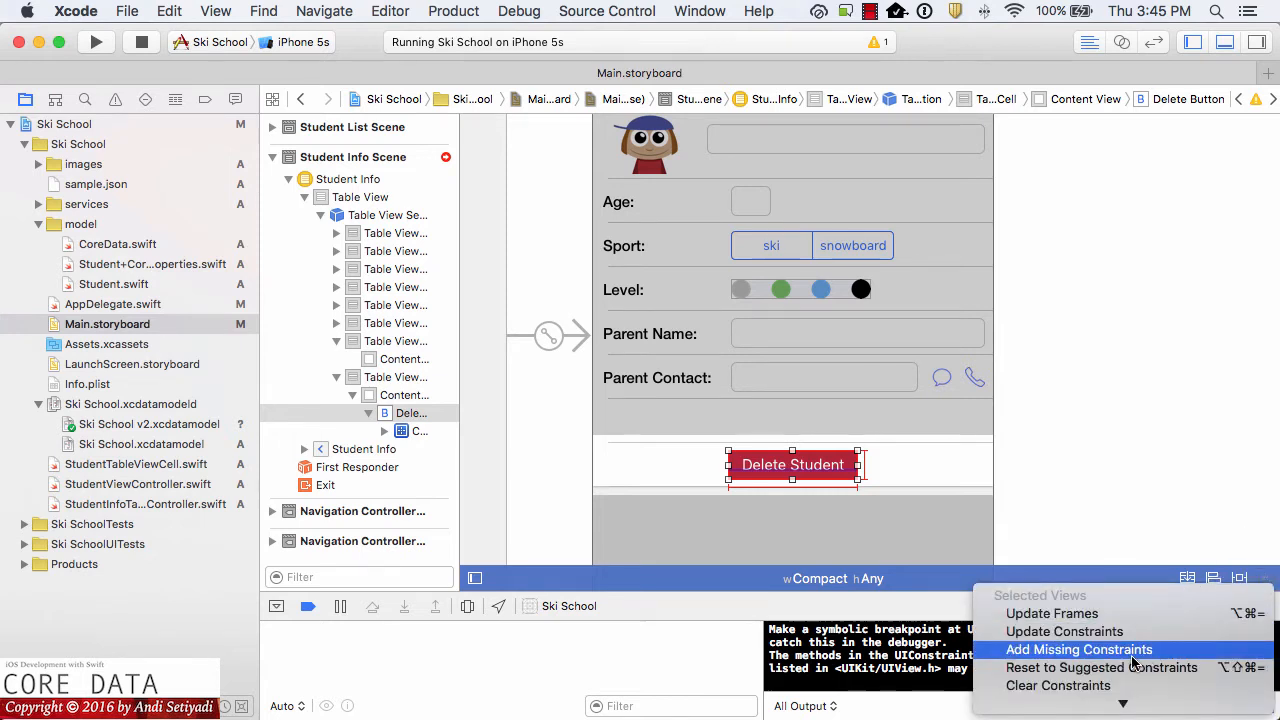
pyautogui.click(1079, 649)
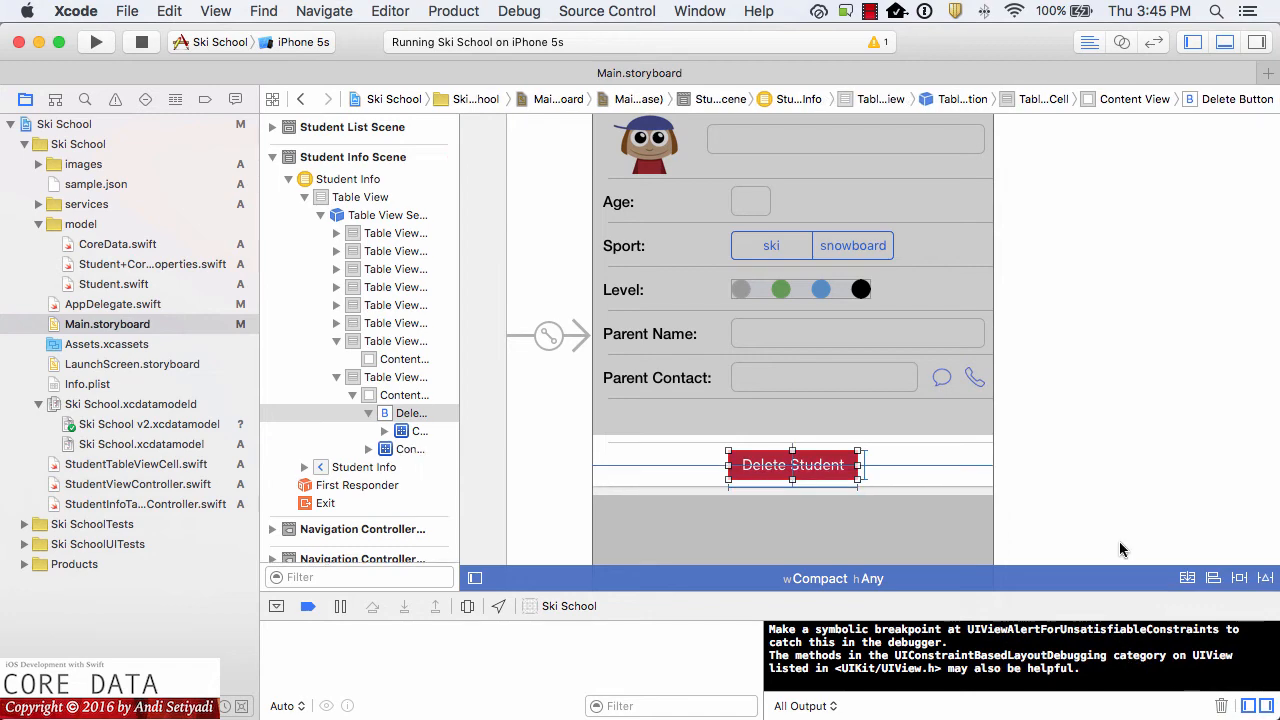
pyautogui.click(1030, 407)
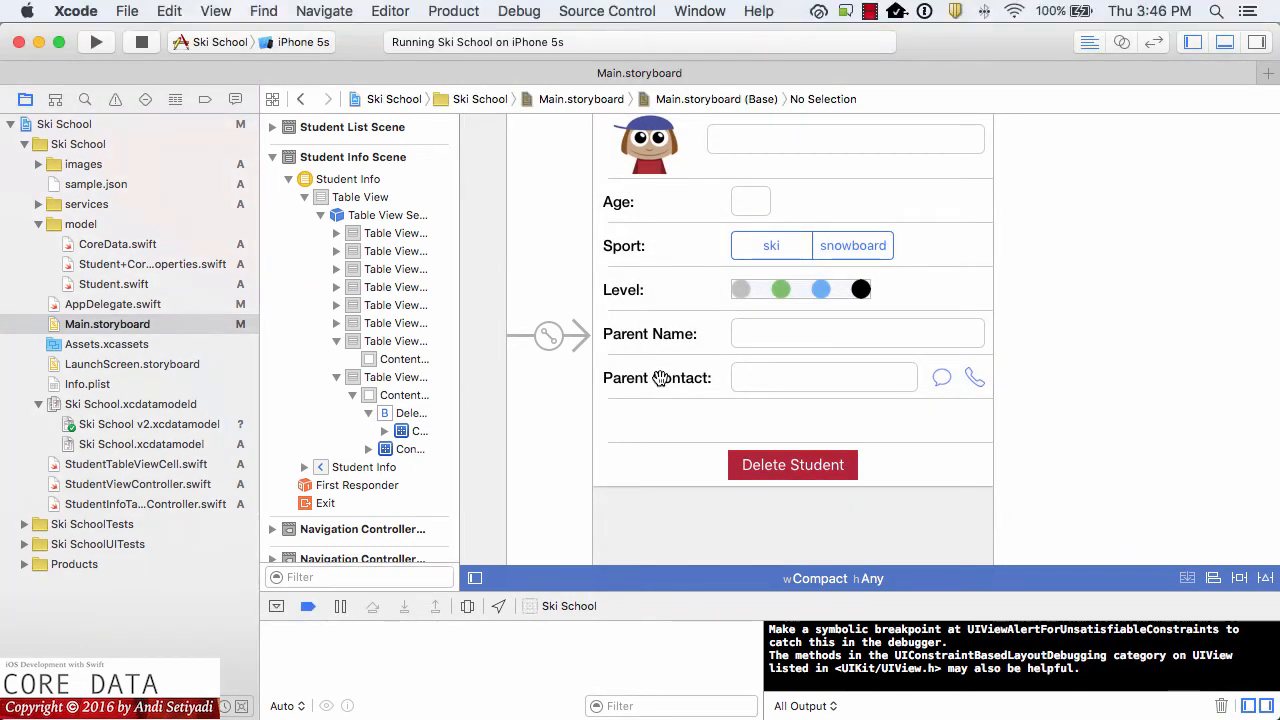
# Step: Option-drag copies of the Parent Contact label and Parent Name field into the new row
pyautogui.click(656, 377)
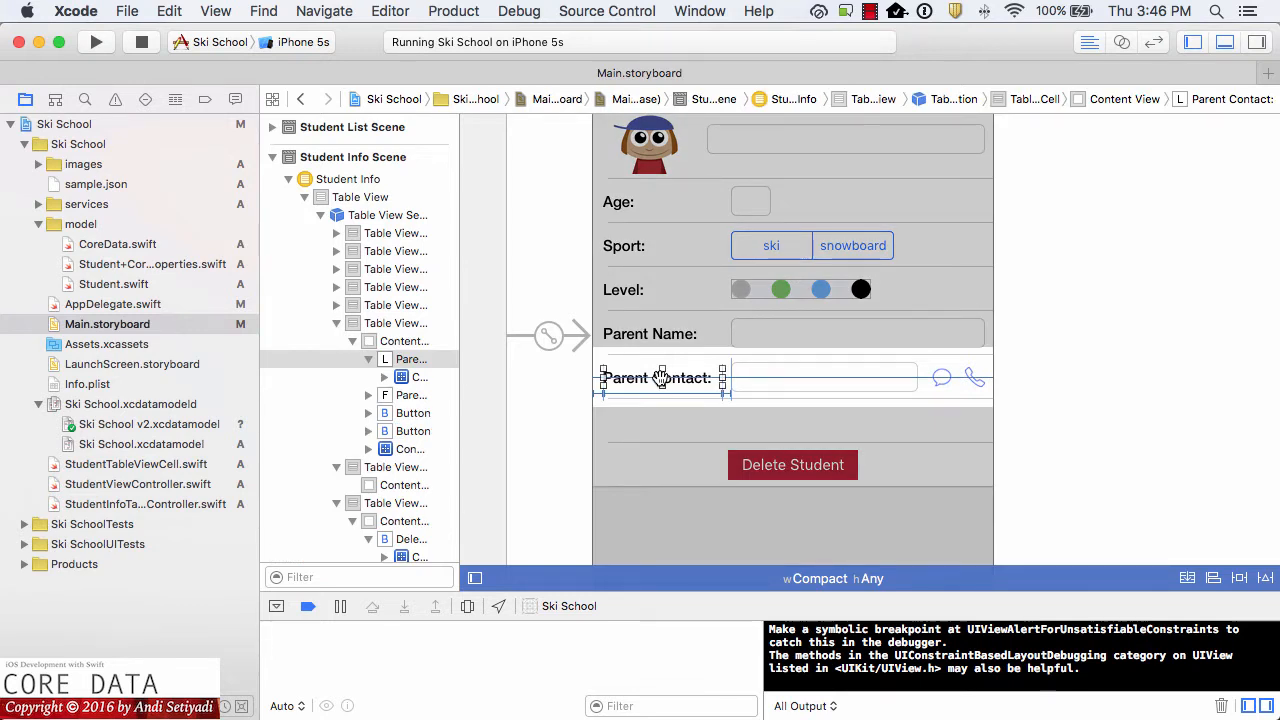
pyautogui.click(656, 378)
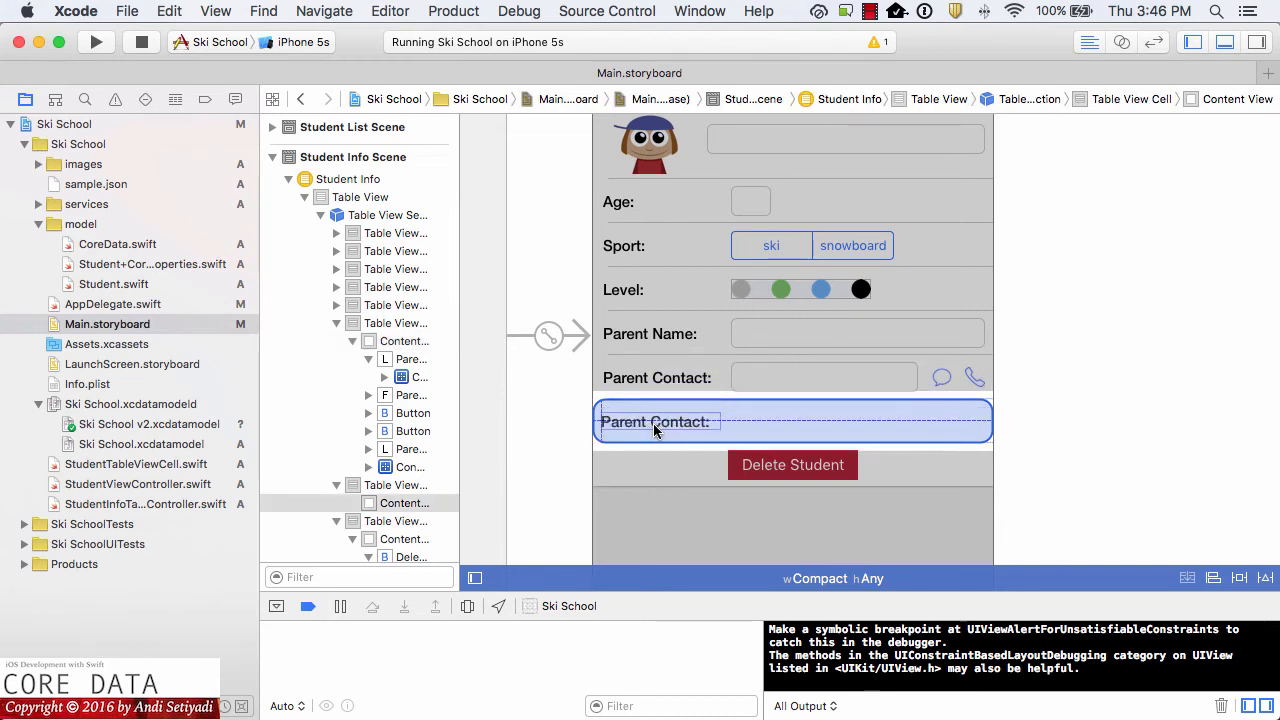
pyautogui.click(655, 421)
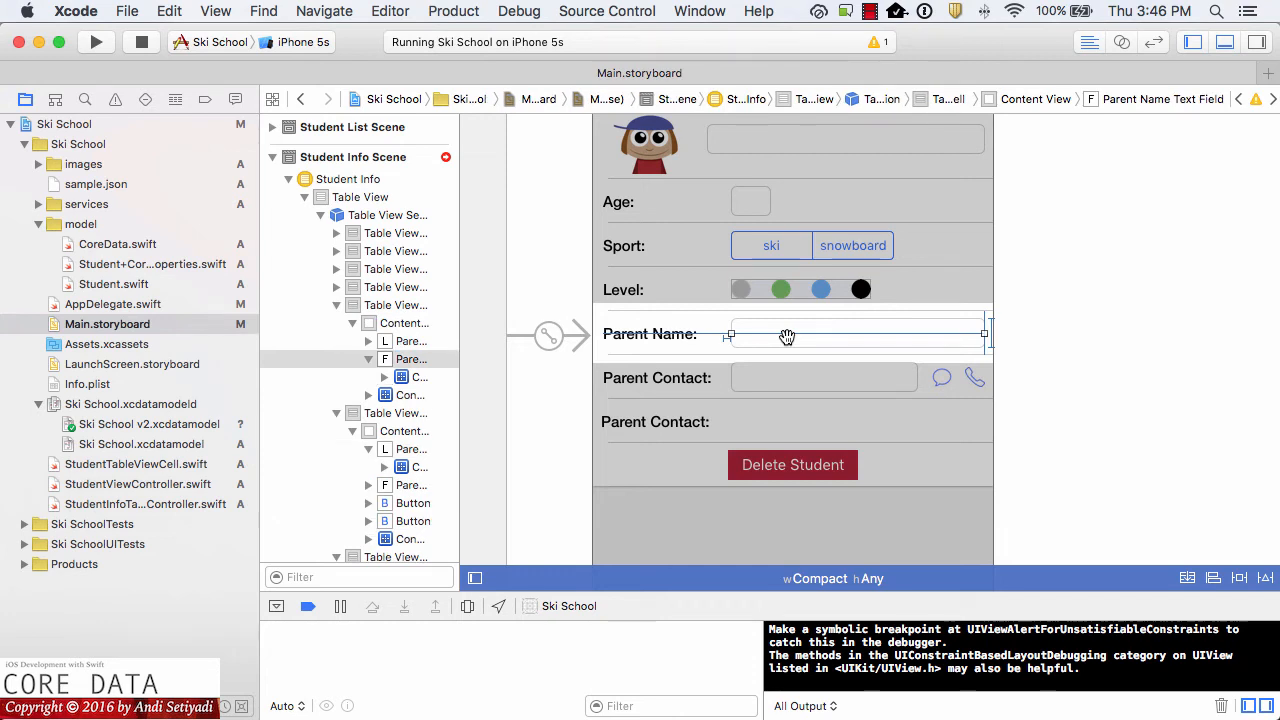
pyautogui.click(860, 334)
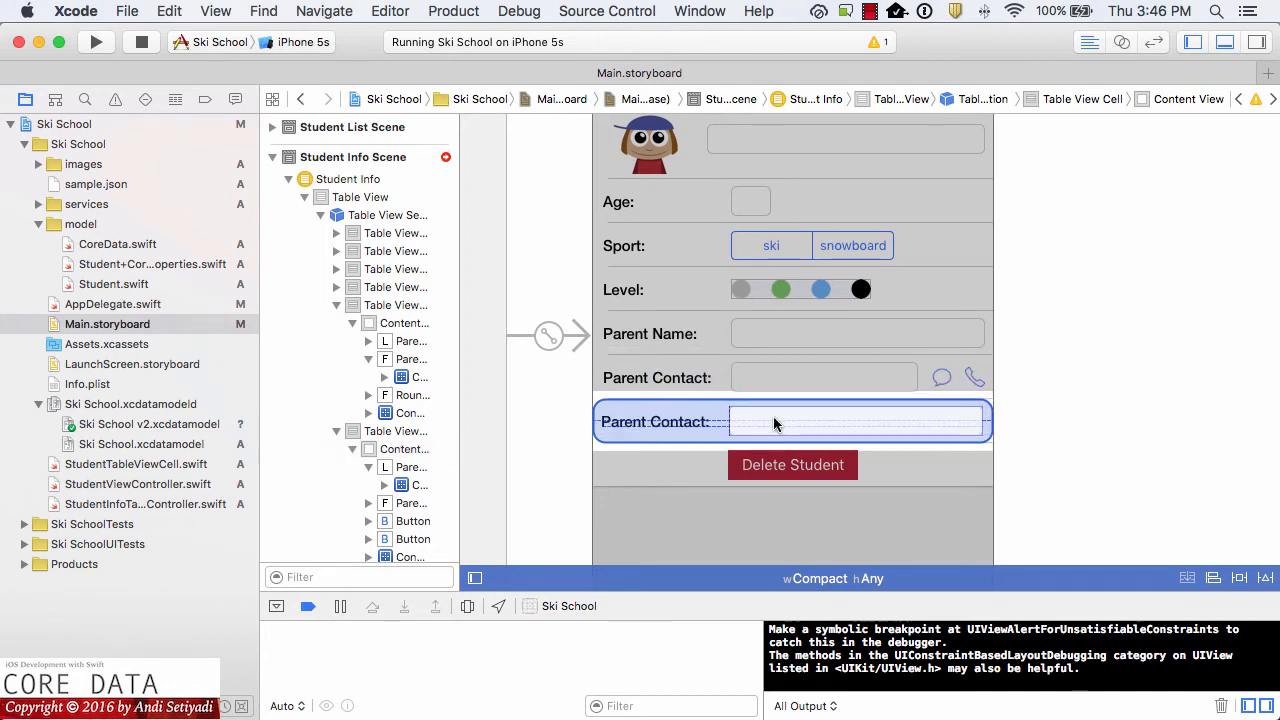
pyautogui.moveTo(774, 419)
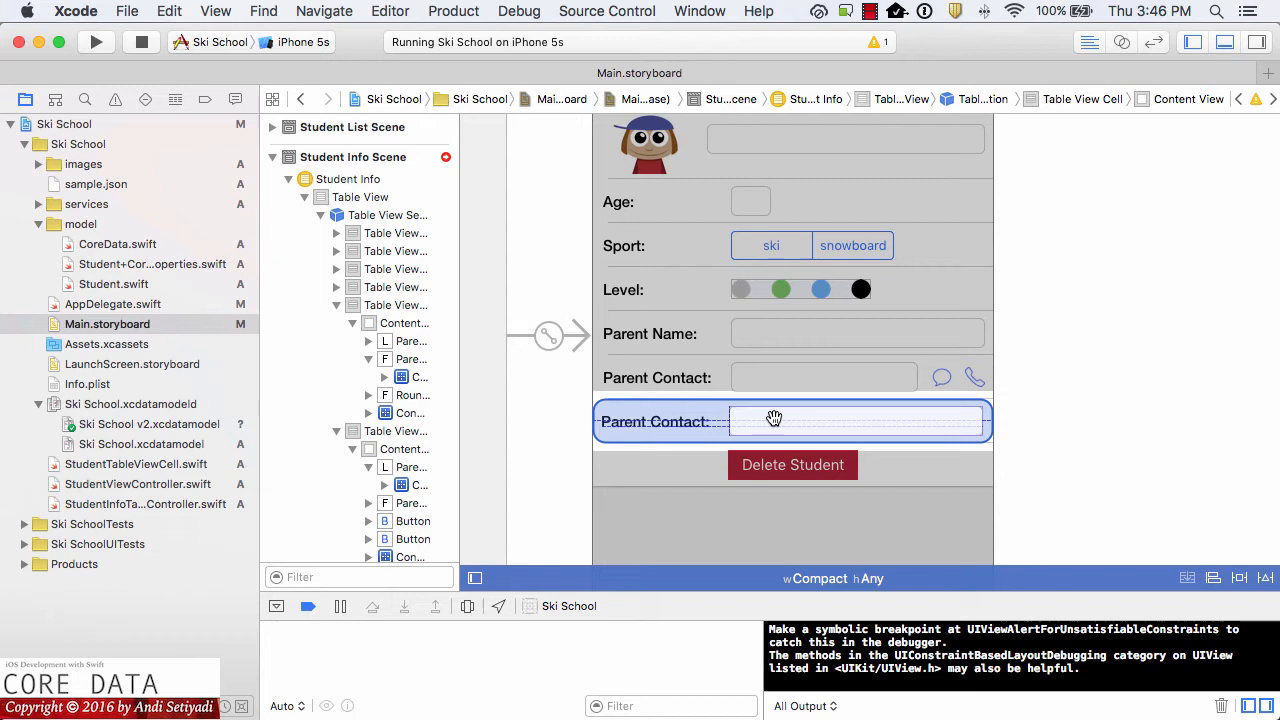
pyautogui.click(655, 421)
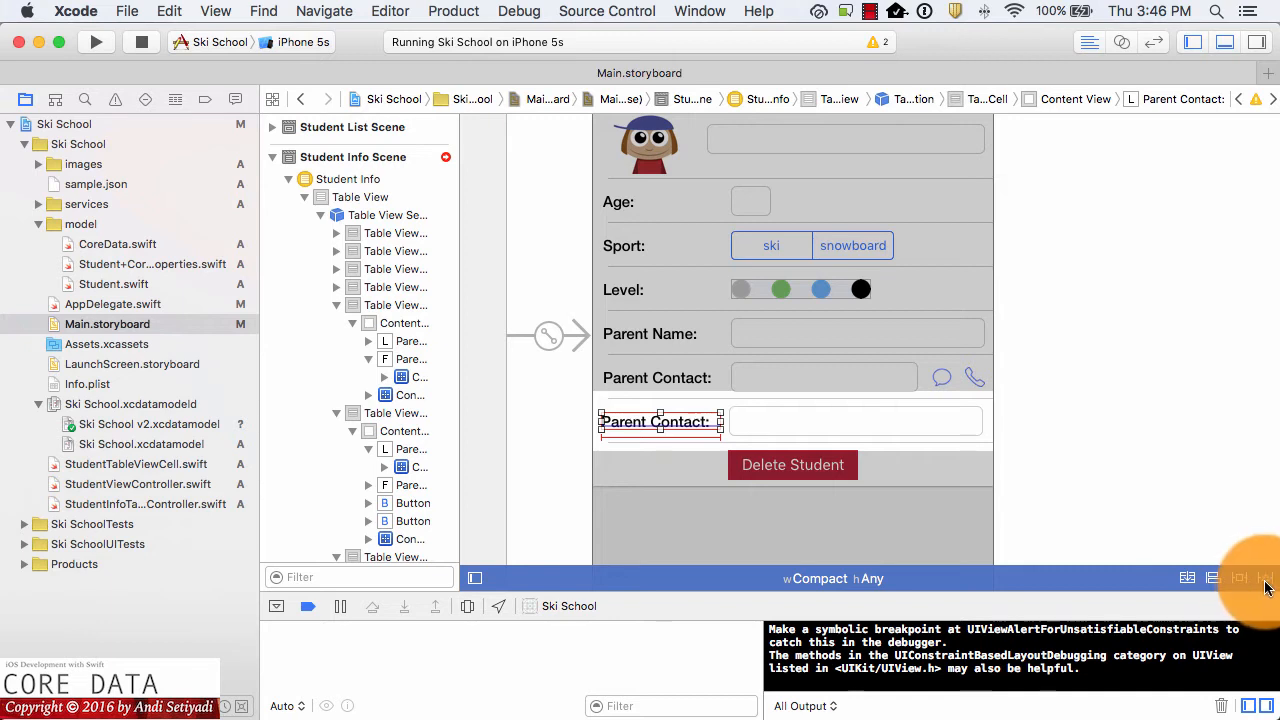
# Step: Update the copied label's constraints and rename it to Instructor
pyautogui.click(1239, 577)
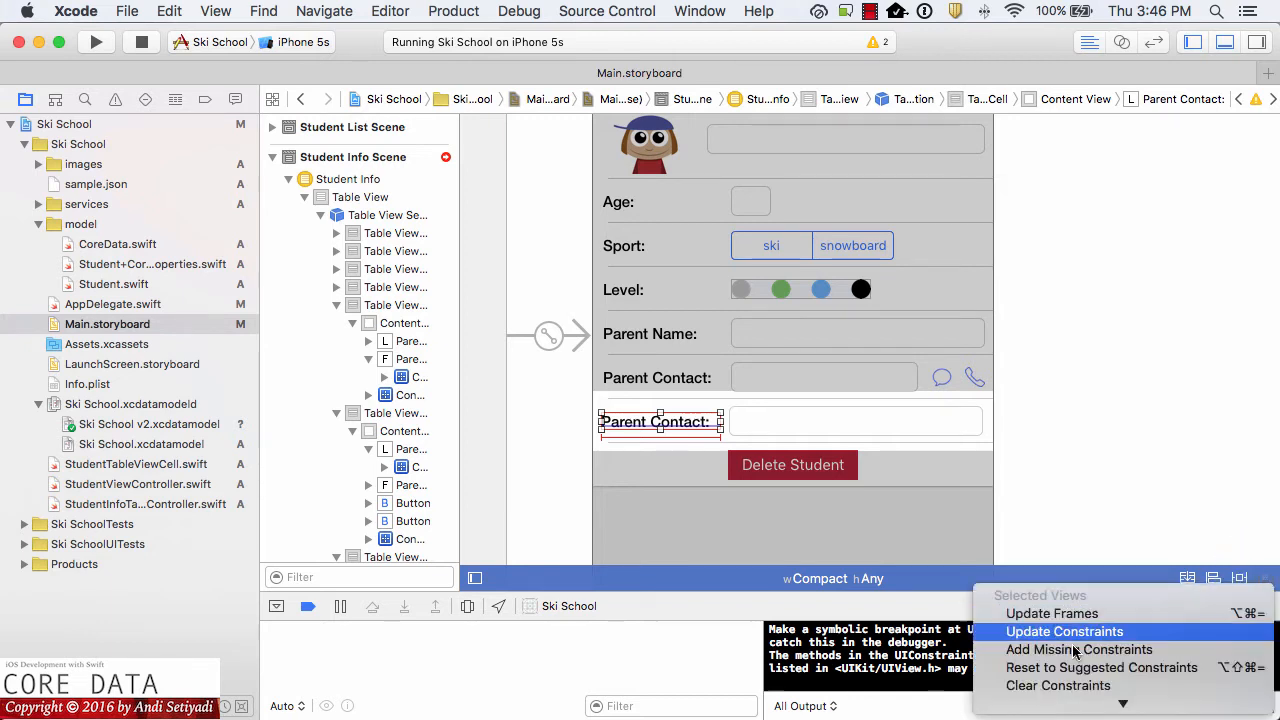
pyautogui.click(1064, 631)
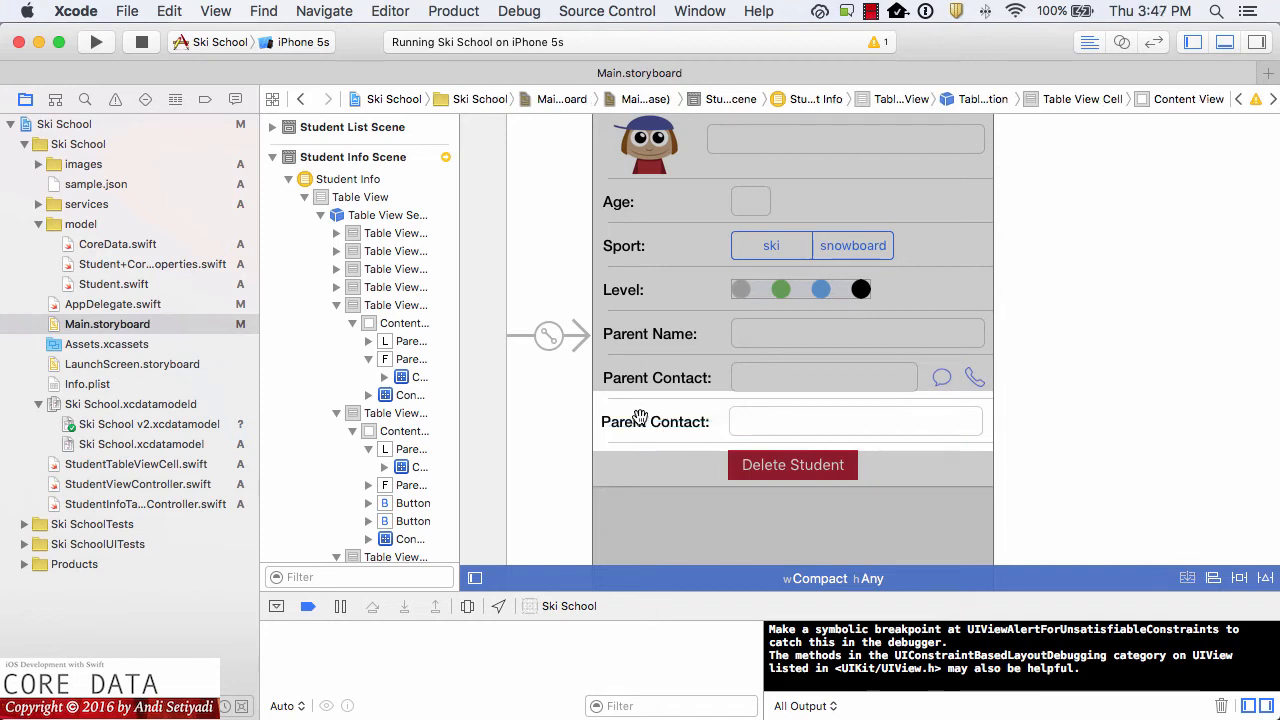
pyautogui.click(655, 421)
pyautogui.write('Instructor')
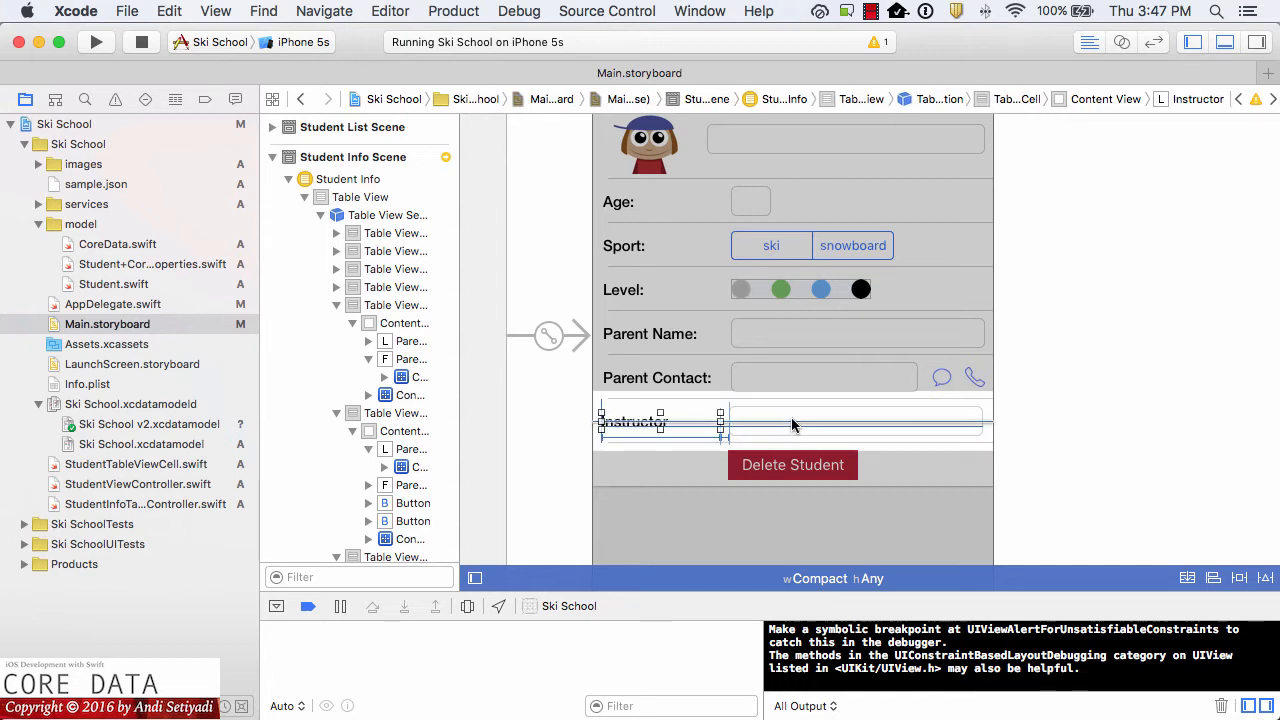
# Step: Pin the Instructor text field with Trailing Space to Container Margin, showing controller code alongside
pyautogui.click(855, 420)
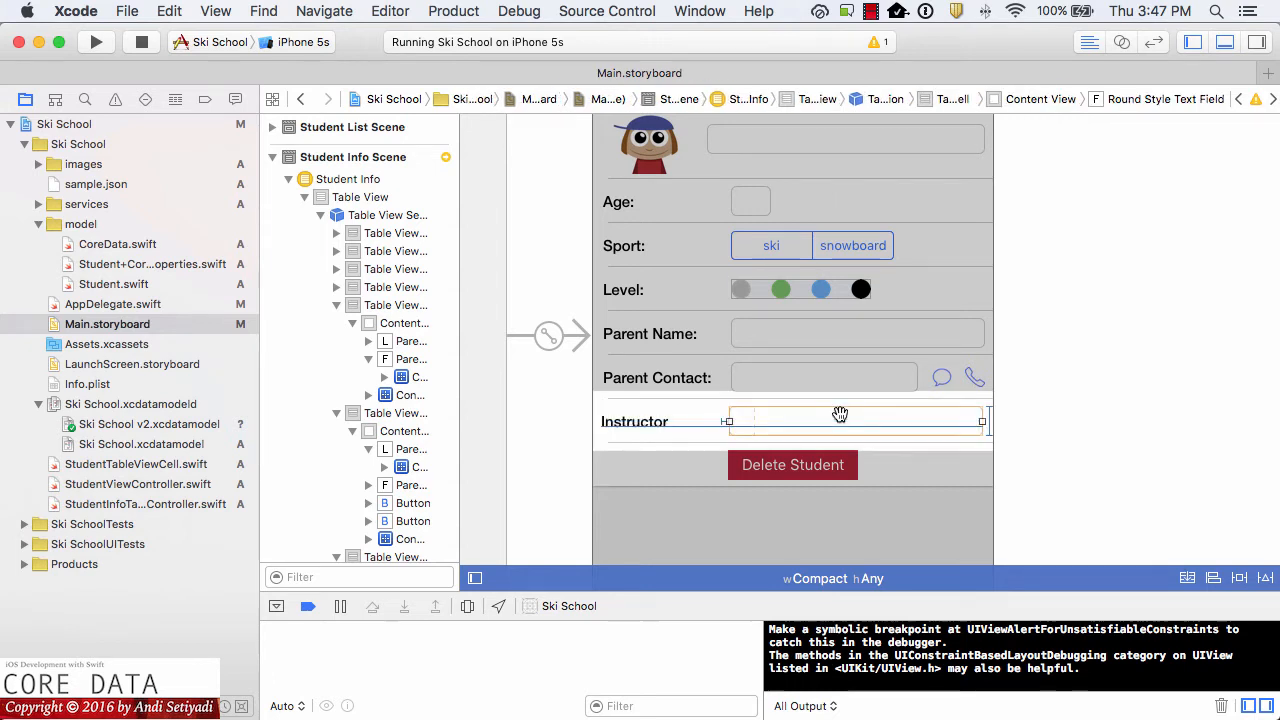
pyautogui.moveTo(963, 417)
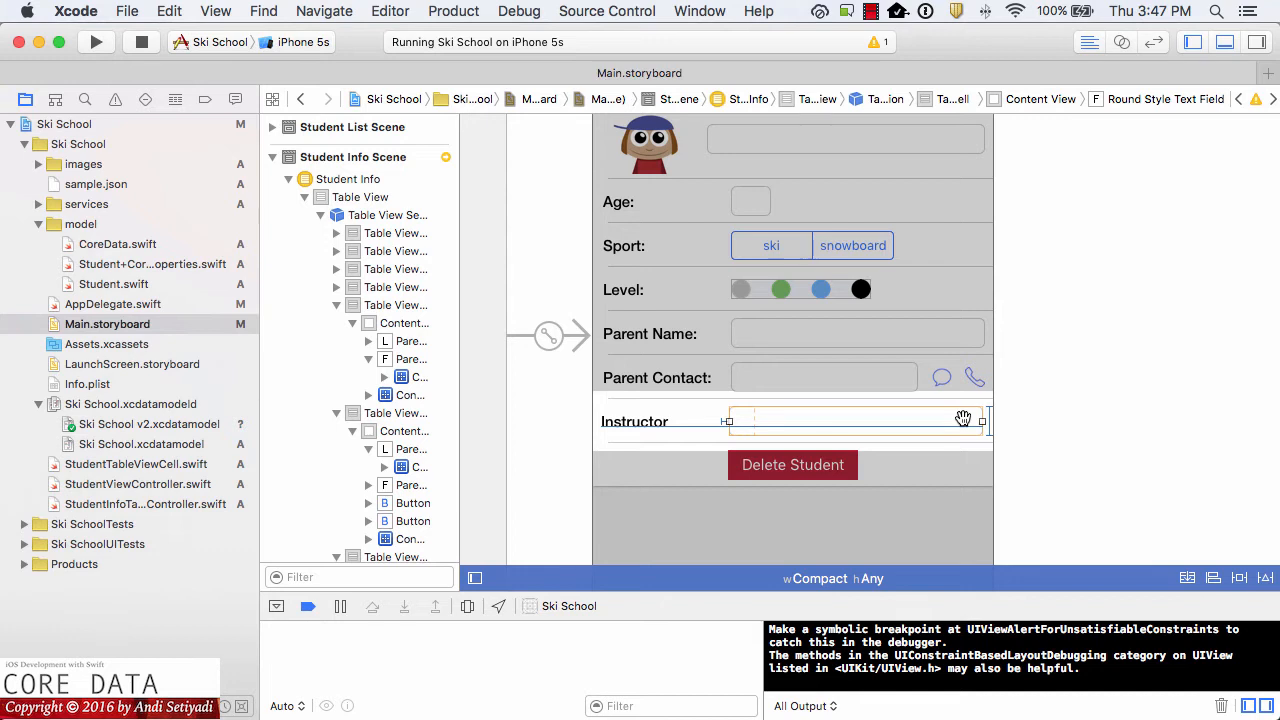
pyautogui.moveTo(963, 418)
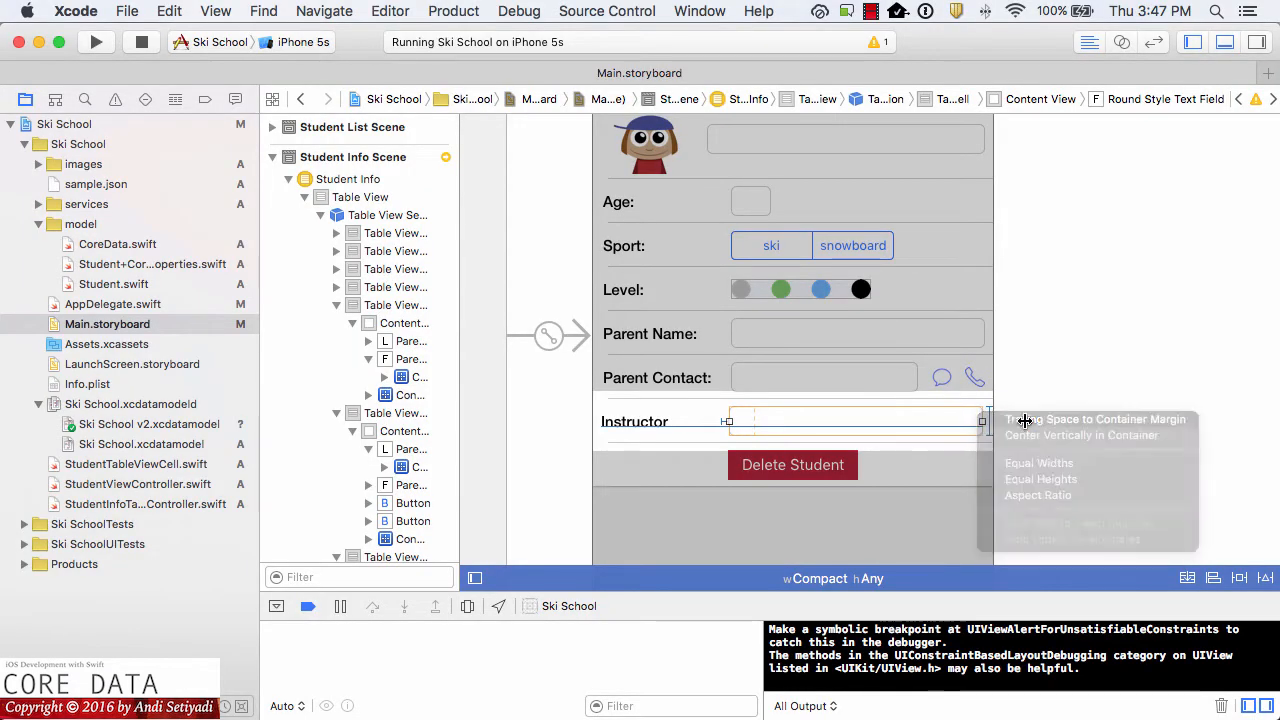
pyautogui.click(1040, 464)
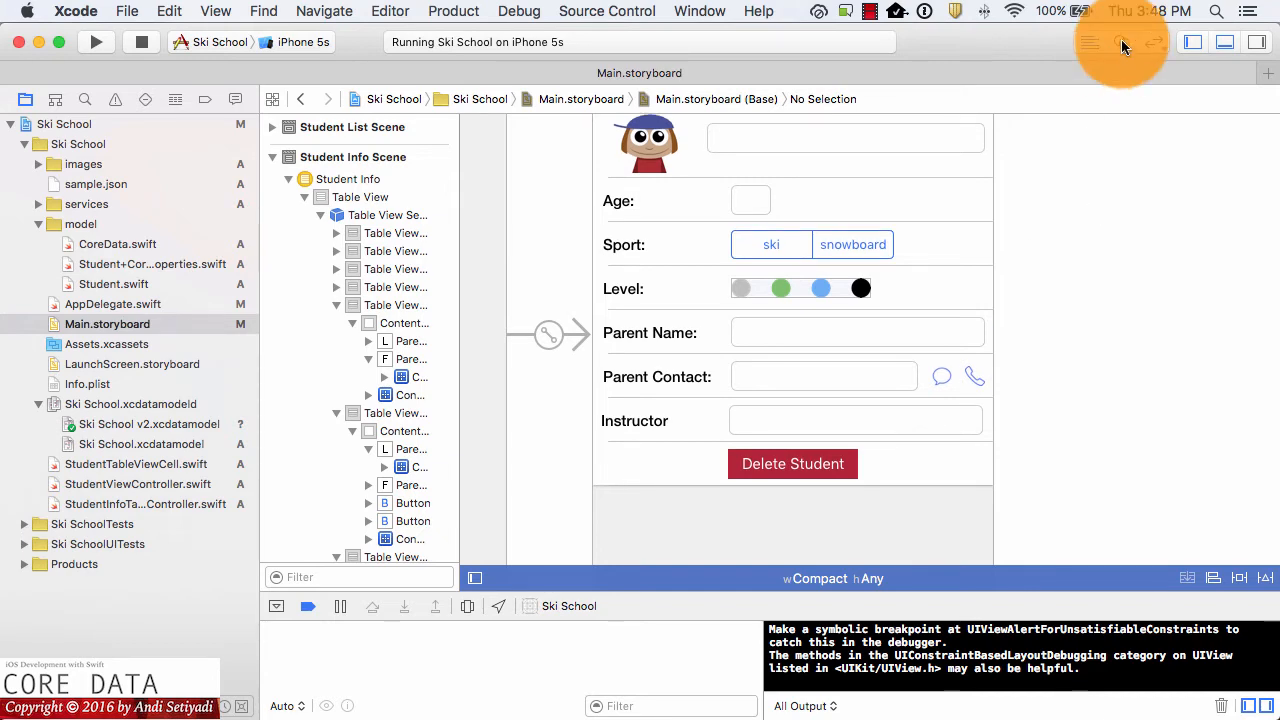
pyautogui.click(1121, 42)
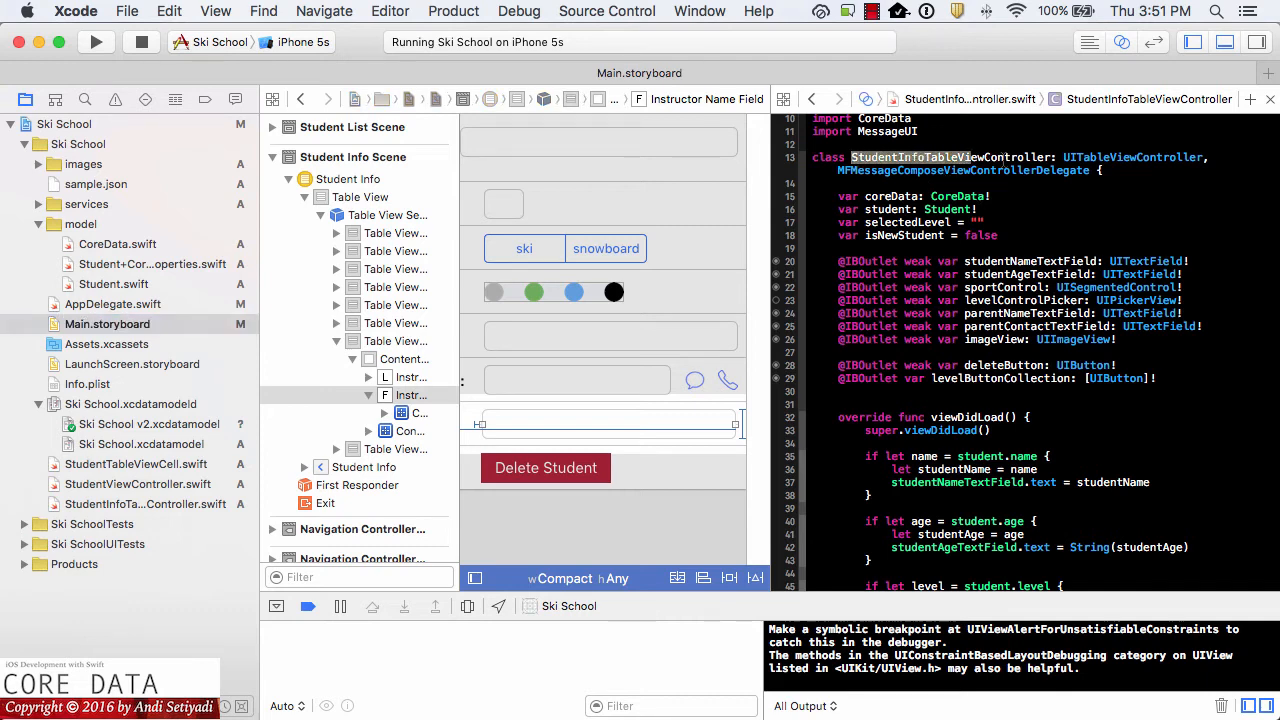
# Step: Connect the Instructor text field to a new outlet named instructorNameField
pyautogui.doubleClick(950, 157)
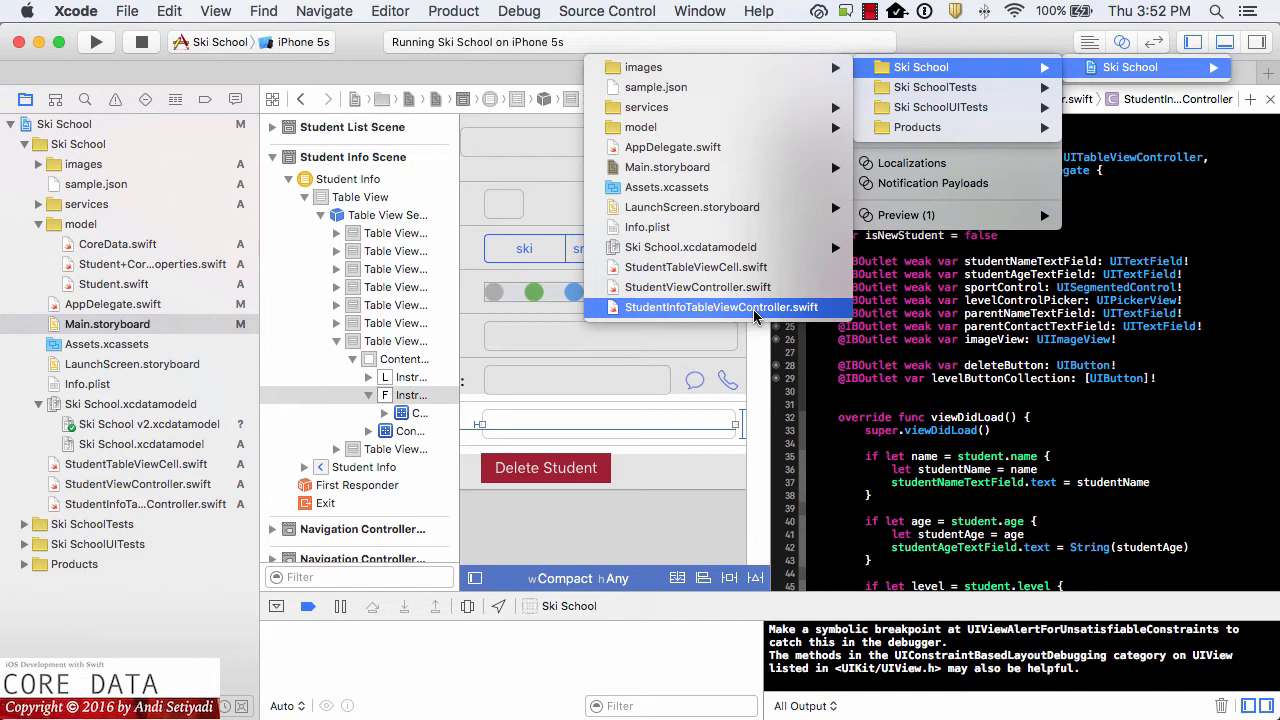
pyautogui.click(720, 307)
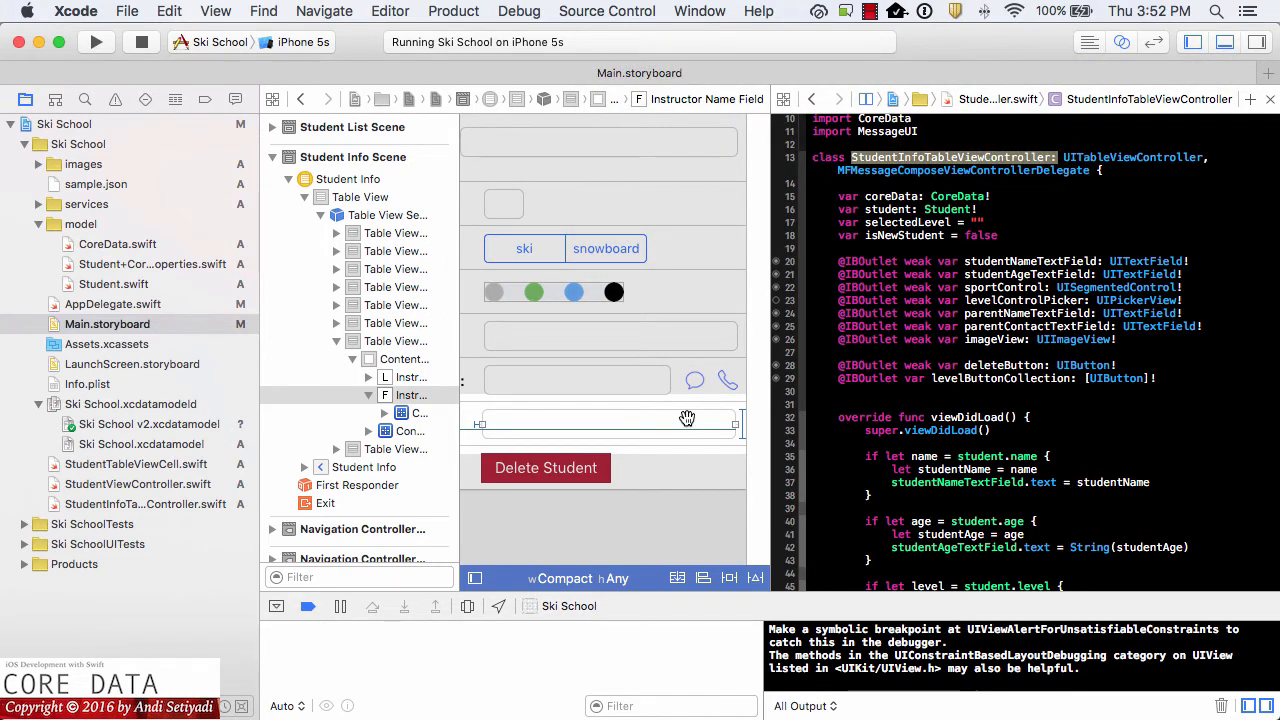
pyautogui.click(600, 425)
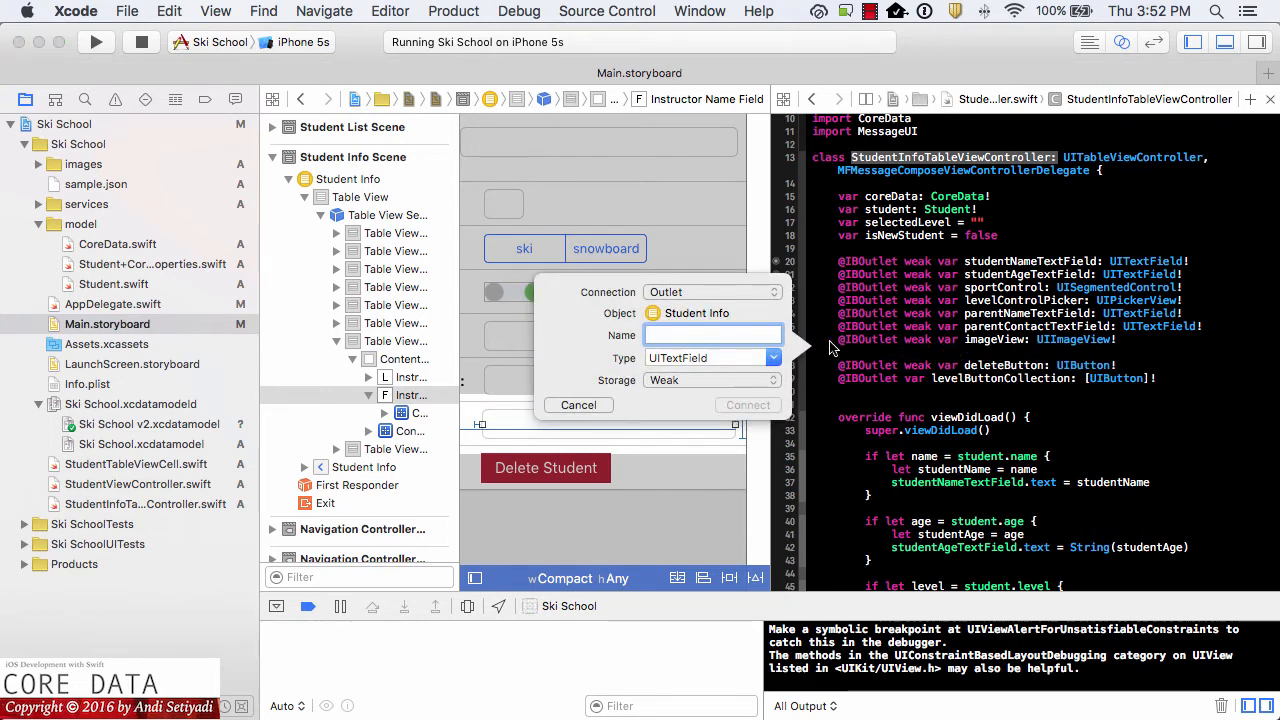
pyautogui.write('ins')
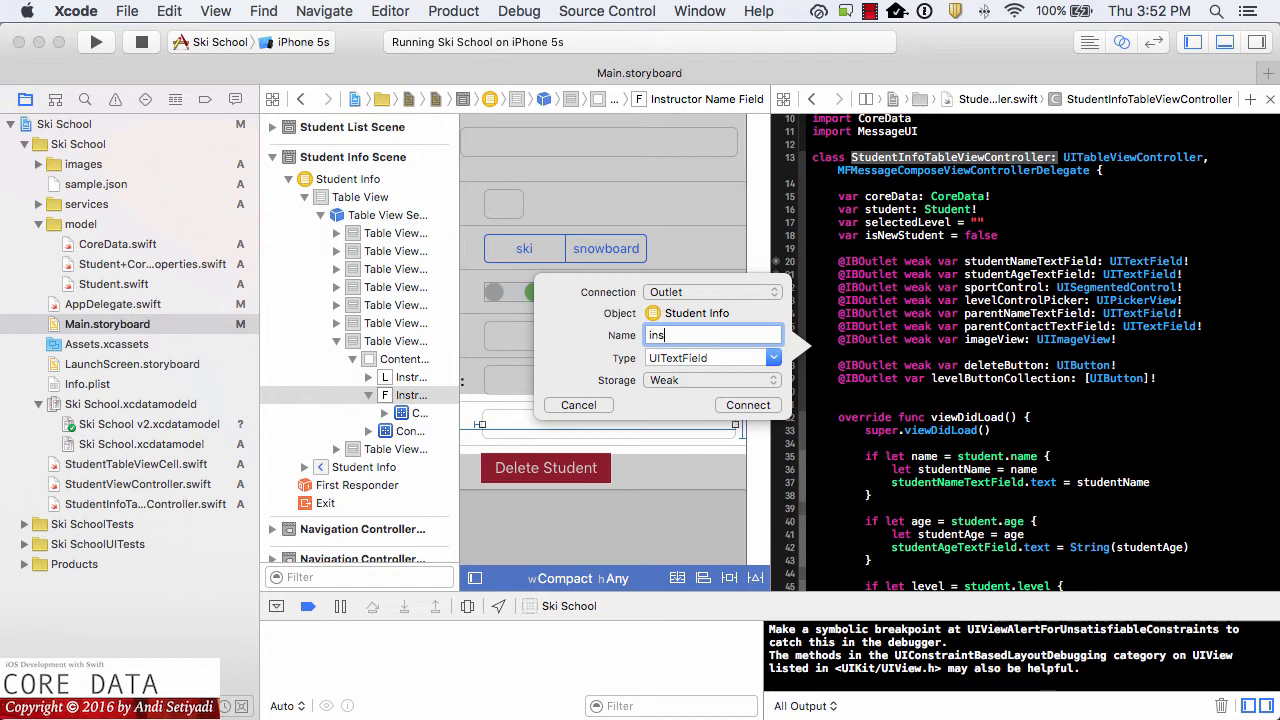
pyautogui.write('tructor')
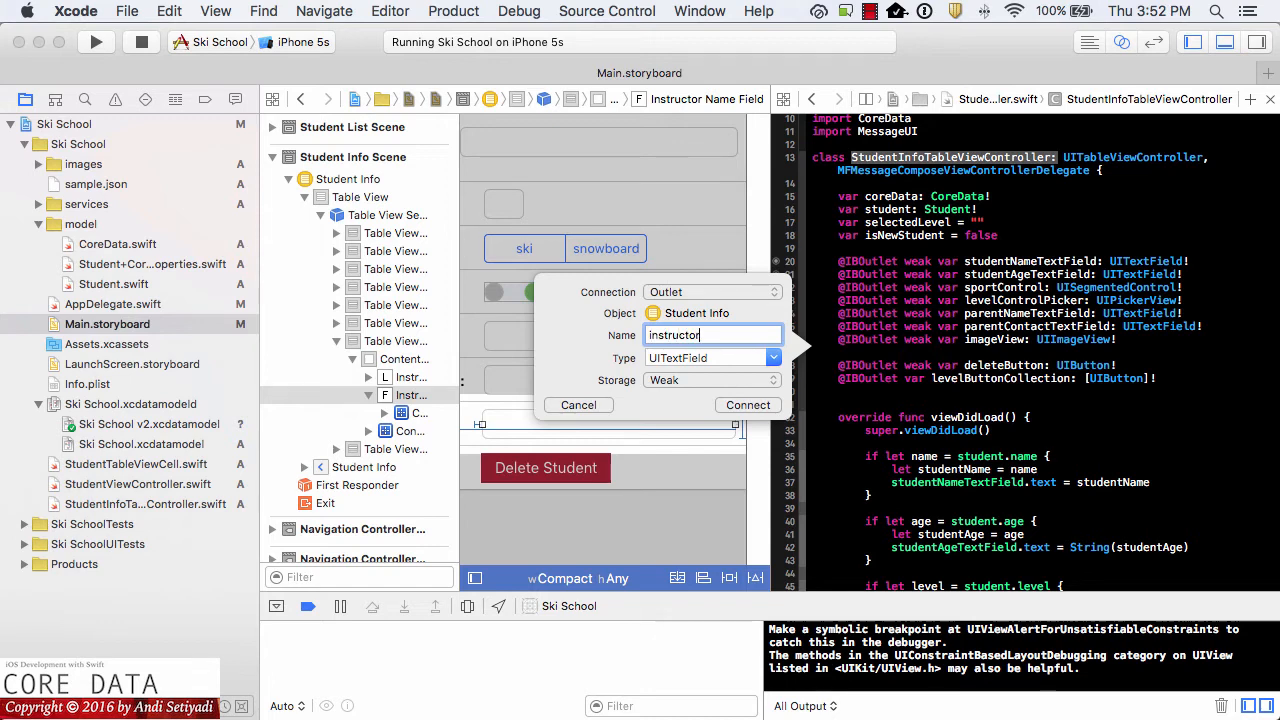
pyautogui.write('NameField')
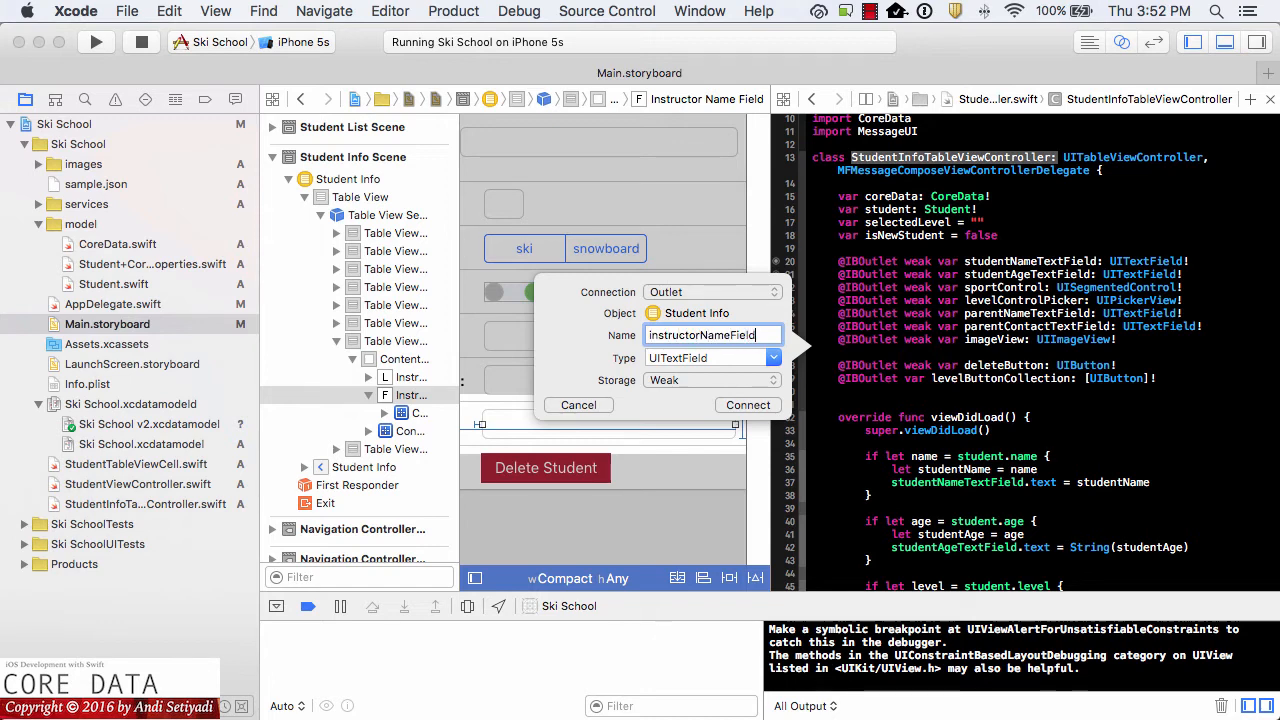
pyautogui.click(747, 405)
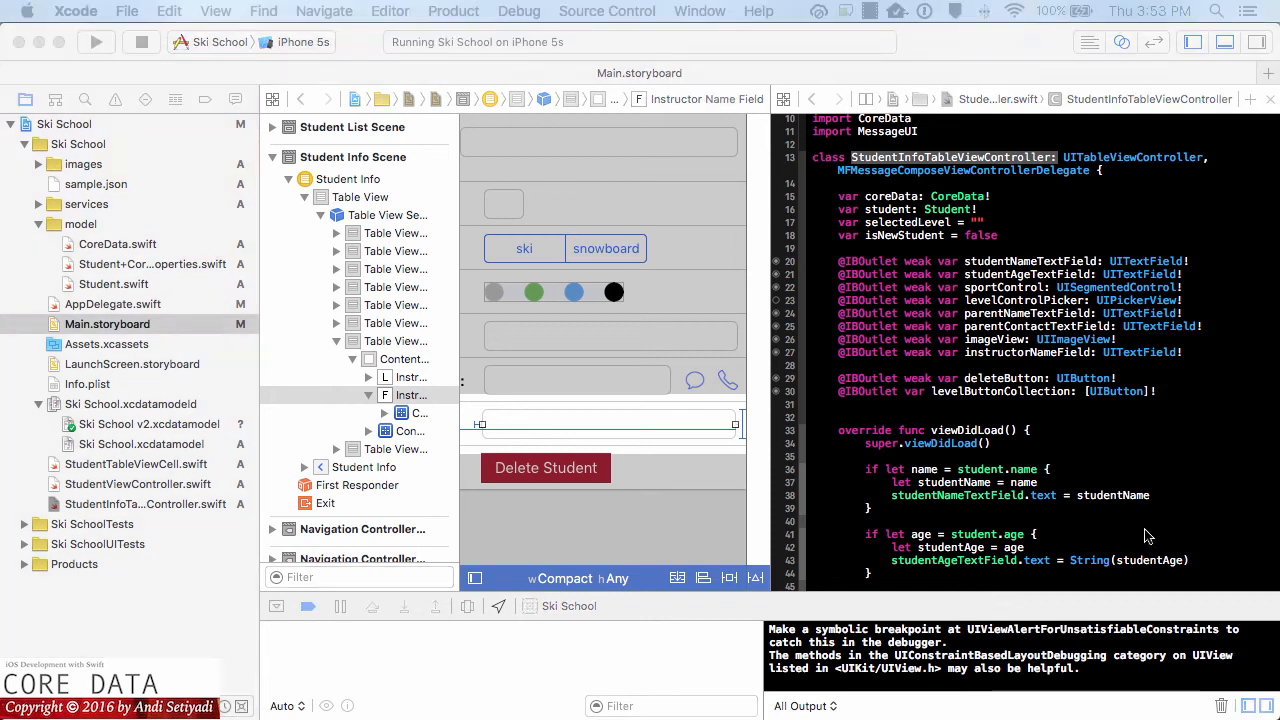
# Step: Scroll through StudentInfoTableViewController.swift to viewDidLoad, doneAction and numberOfRowsInSection
pyautogui.scroll(-3)
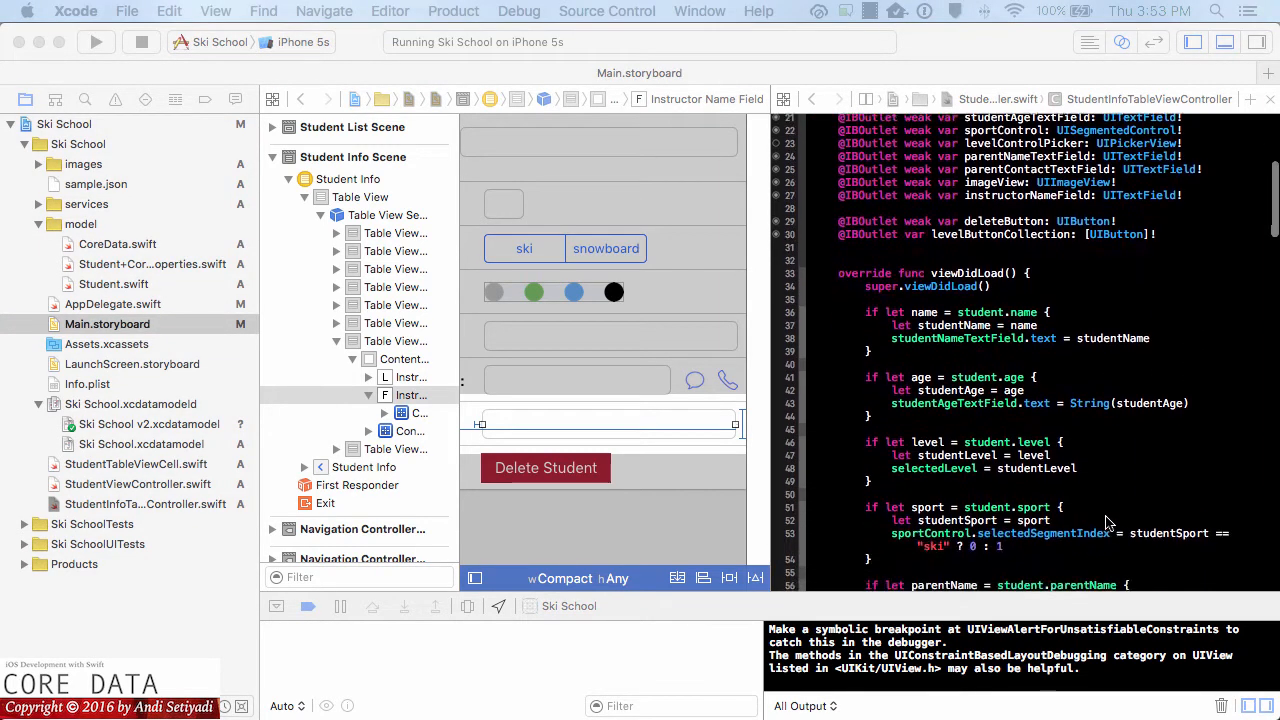
pyautogui.scroll(-3)
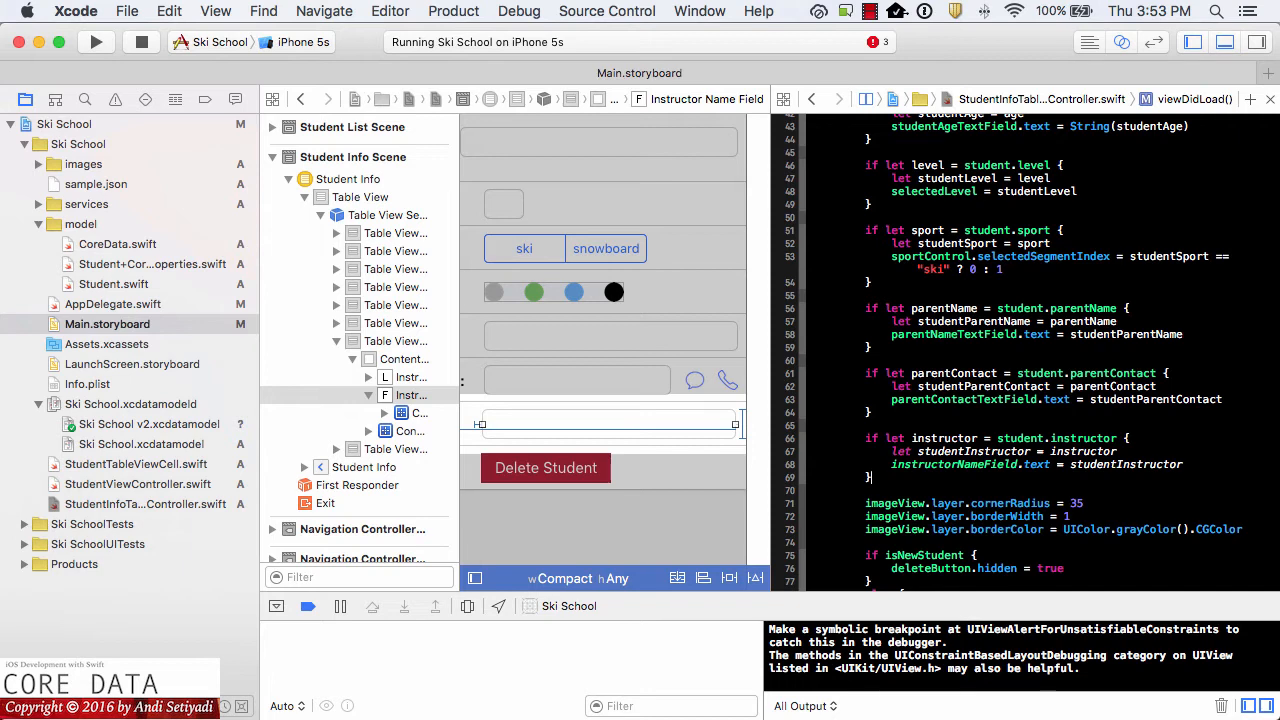
pyautogui.scroll(-3)
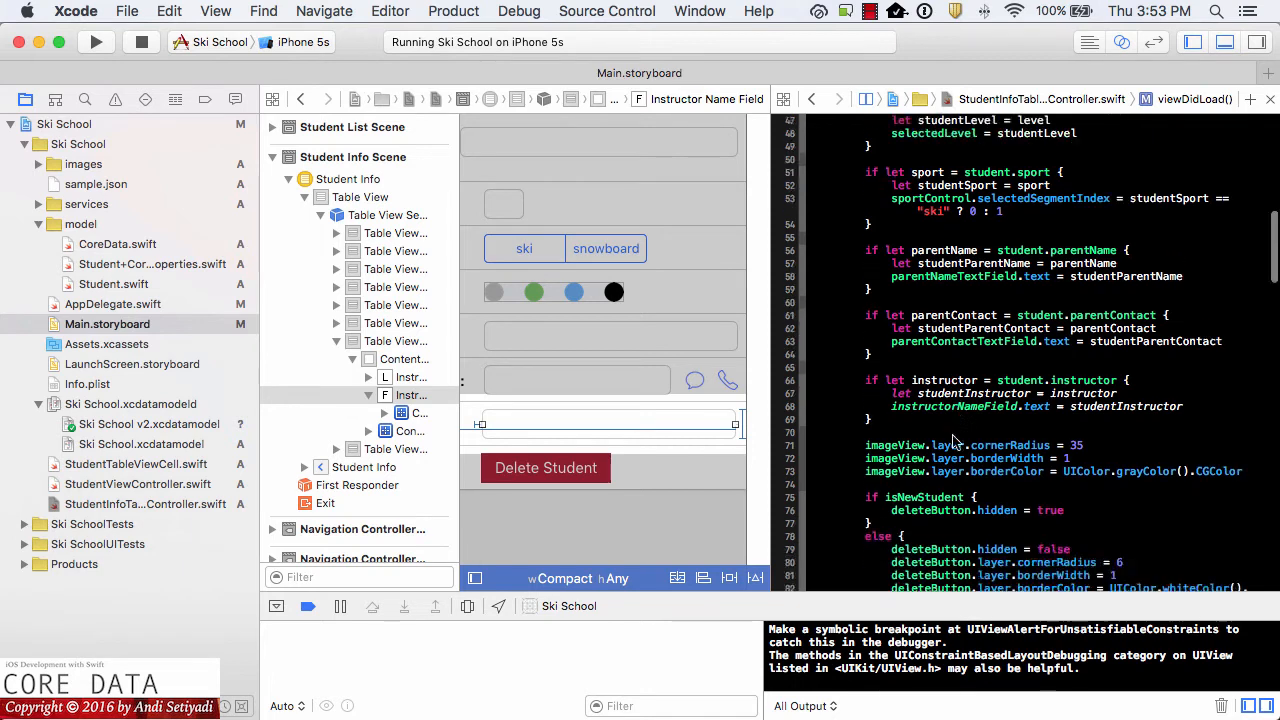
pyautogui.scroll(-3)
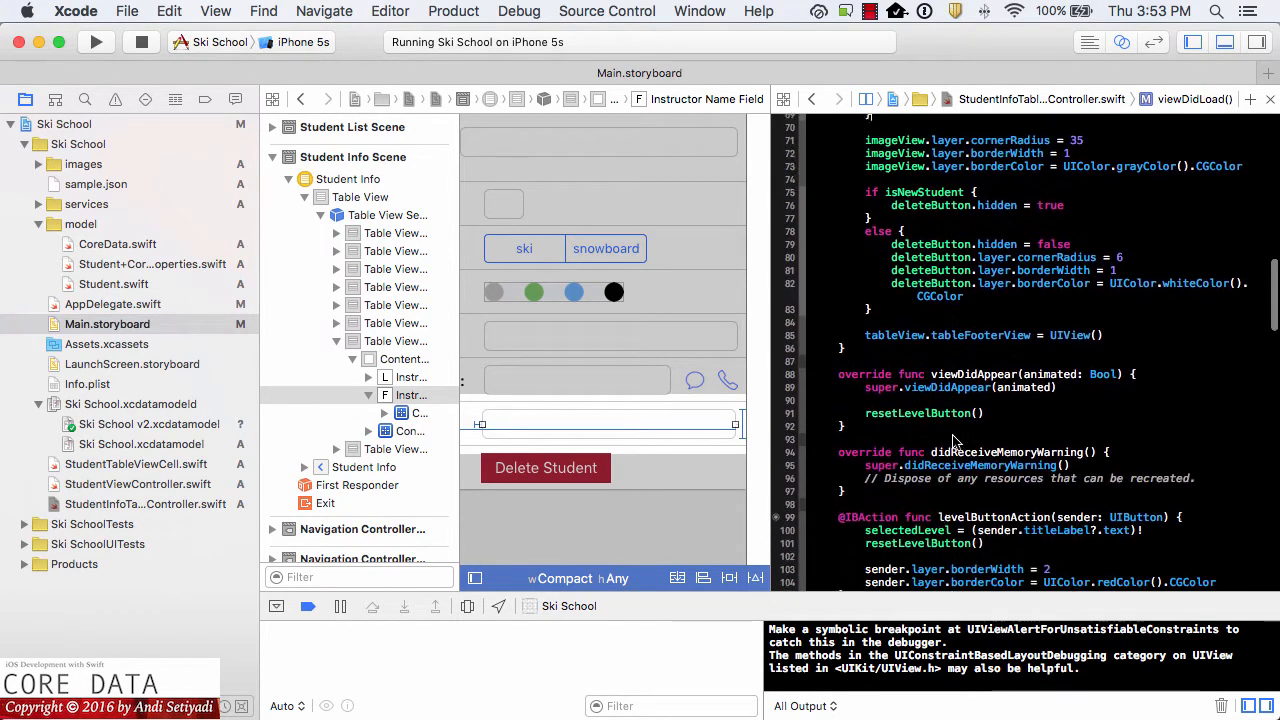
pyautogui.scroll(-3)
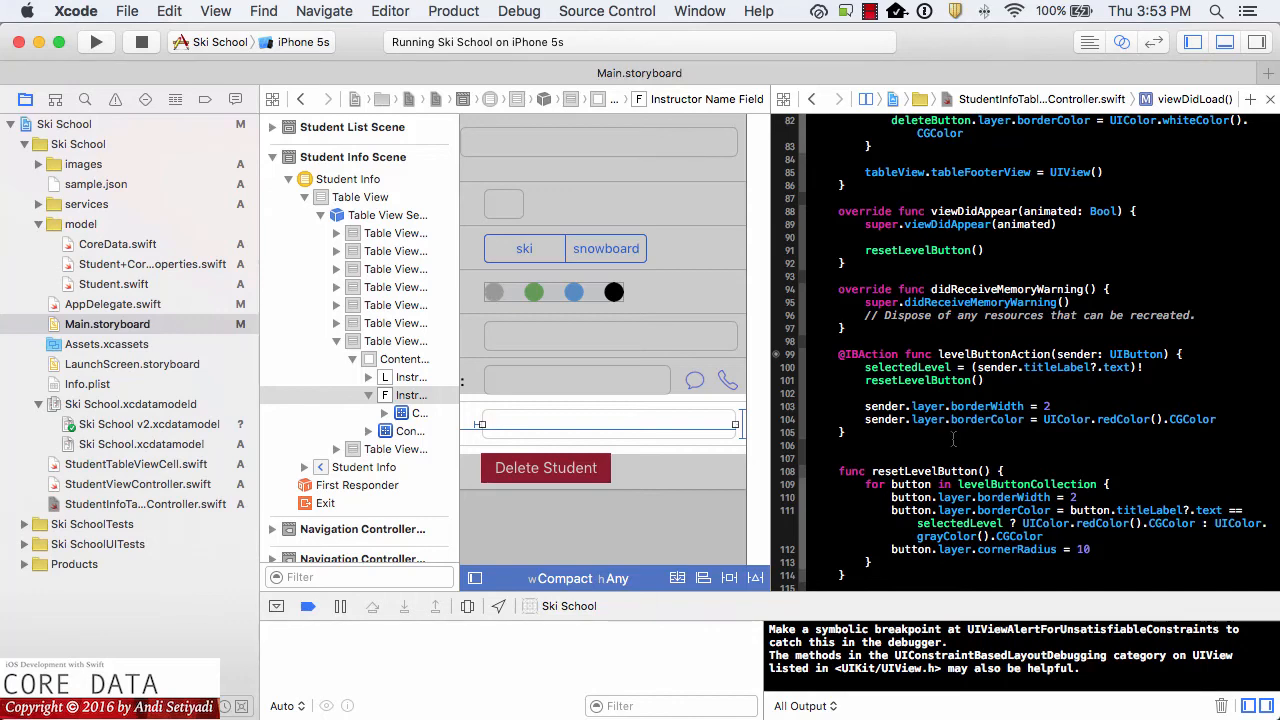
pyautogui.scroll(-3)
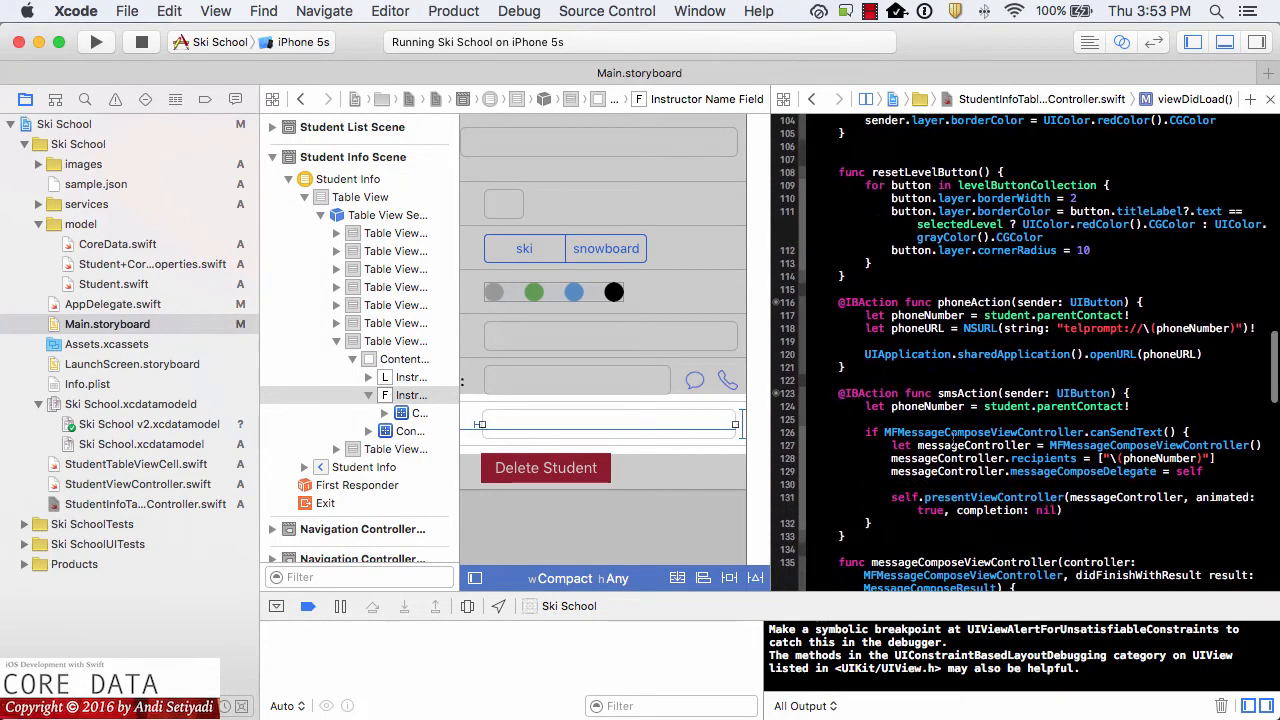
pyautogui.scroll(-3)
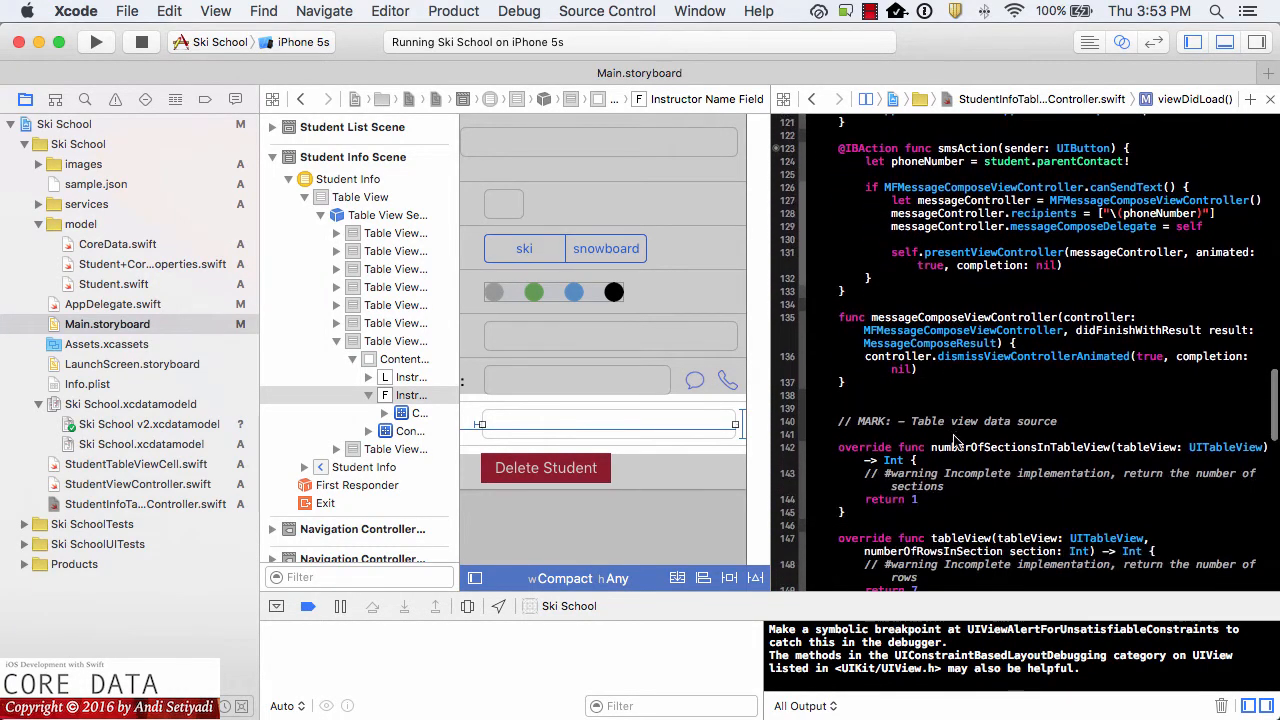
pyautogui.scroll(-3)
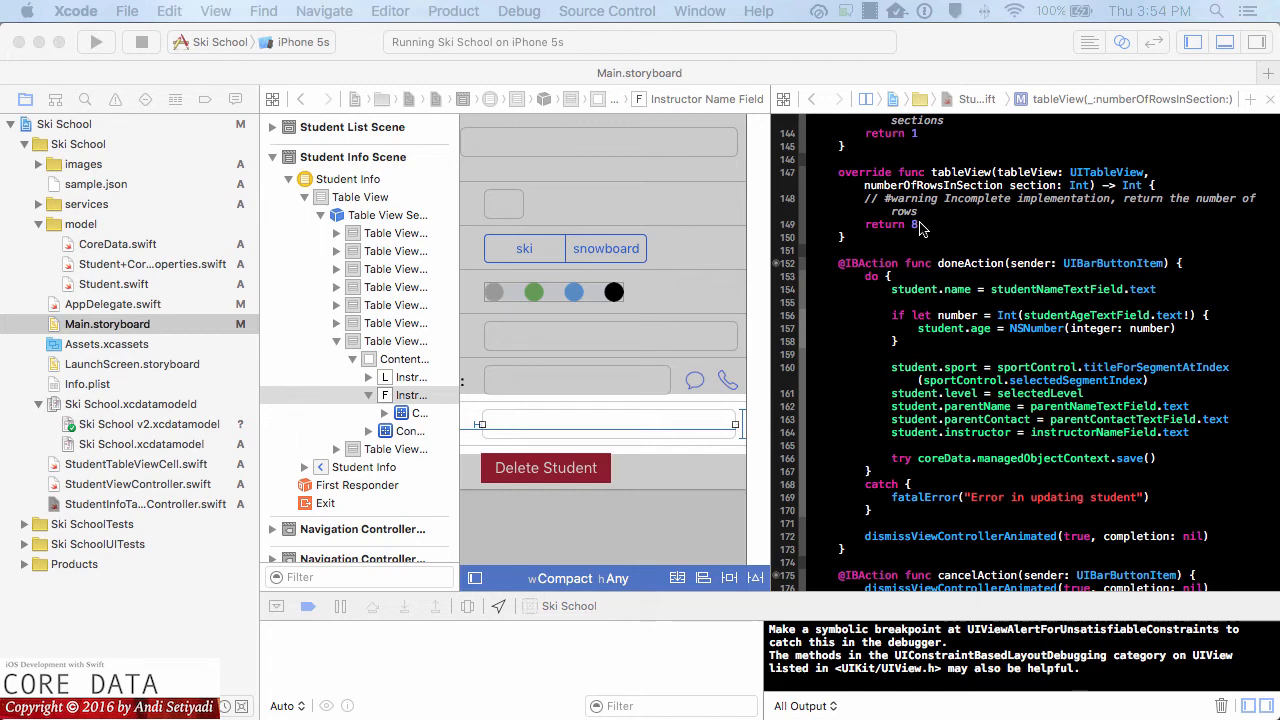
pyautogui.moveTo(660, 99)
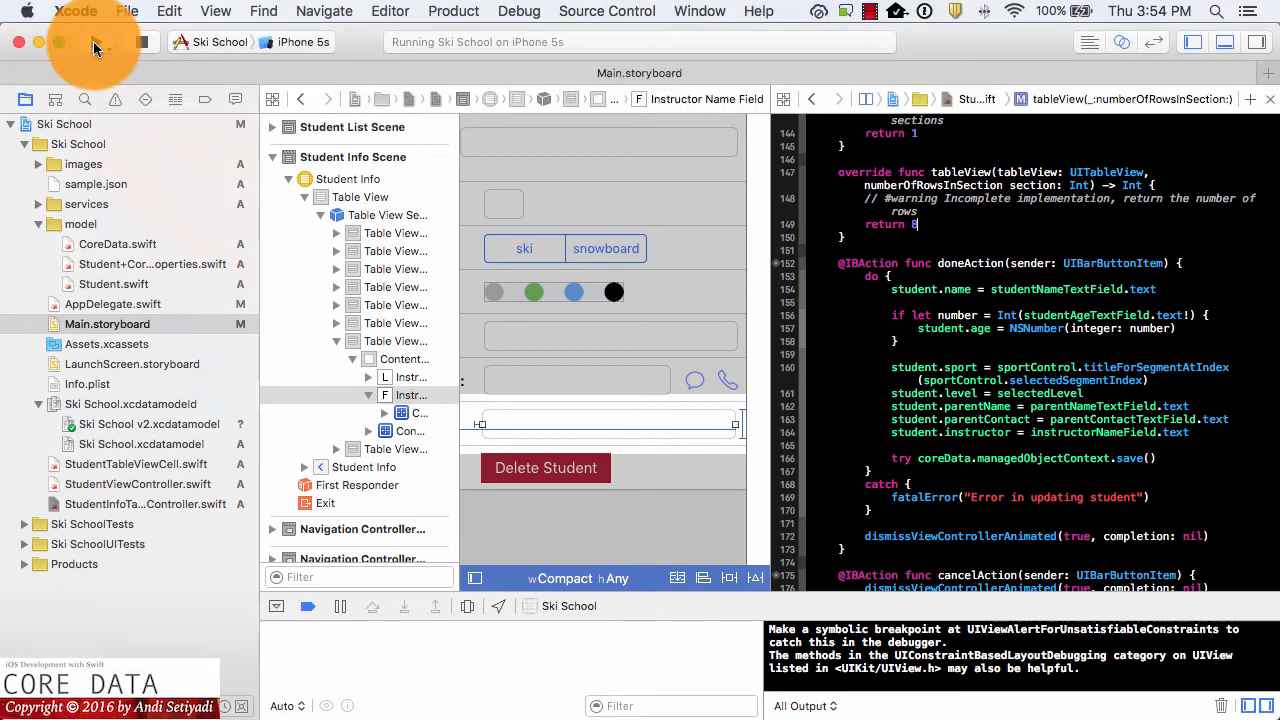
# Step: Build and run the Ski School app in the iPhone 5s simulator
pyautogui.click(97, 42)
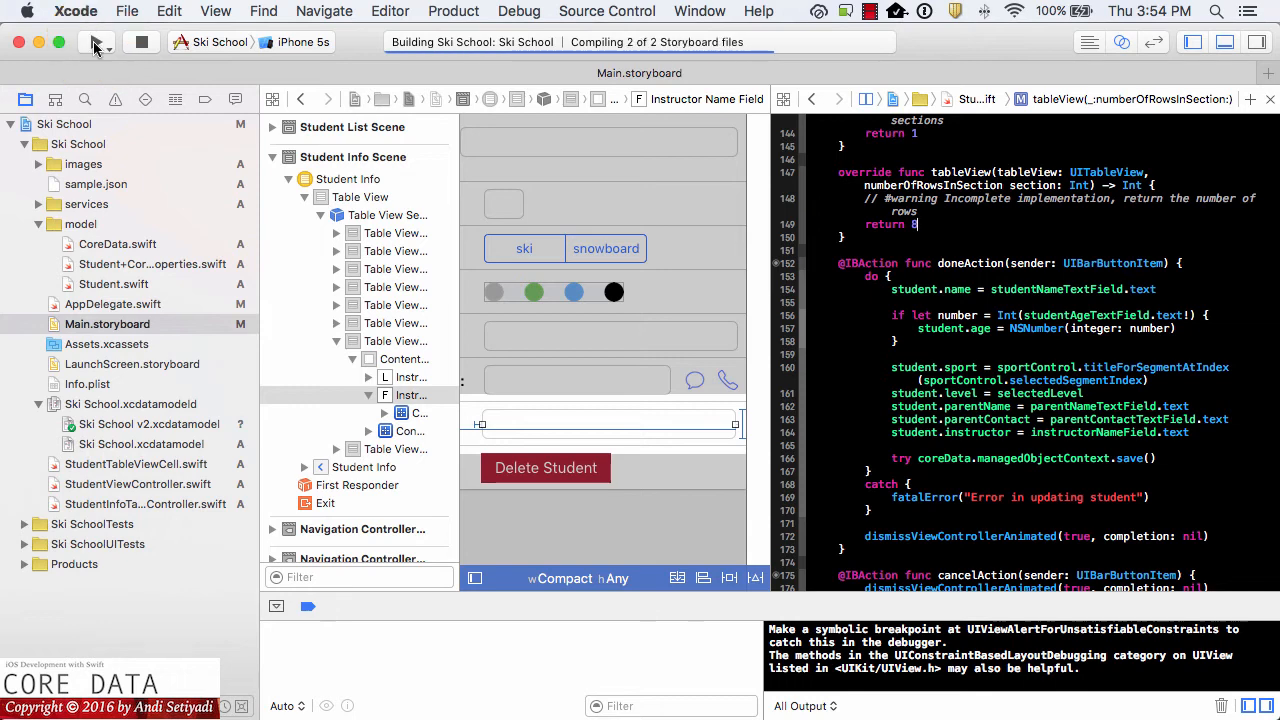
pyautogui.click(93, 42)
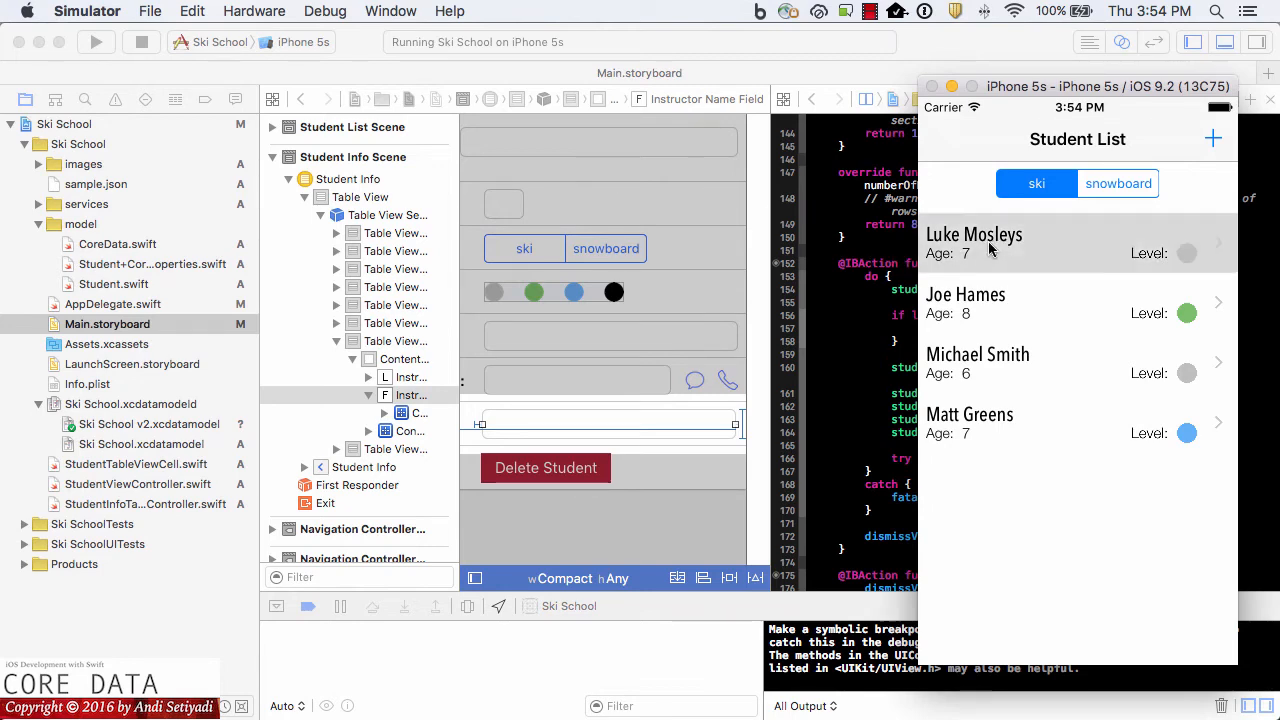
pyautogui.click(1070, 243)
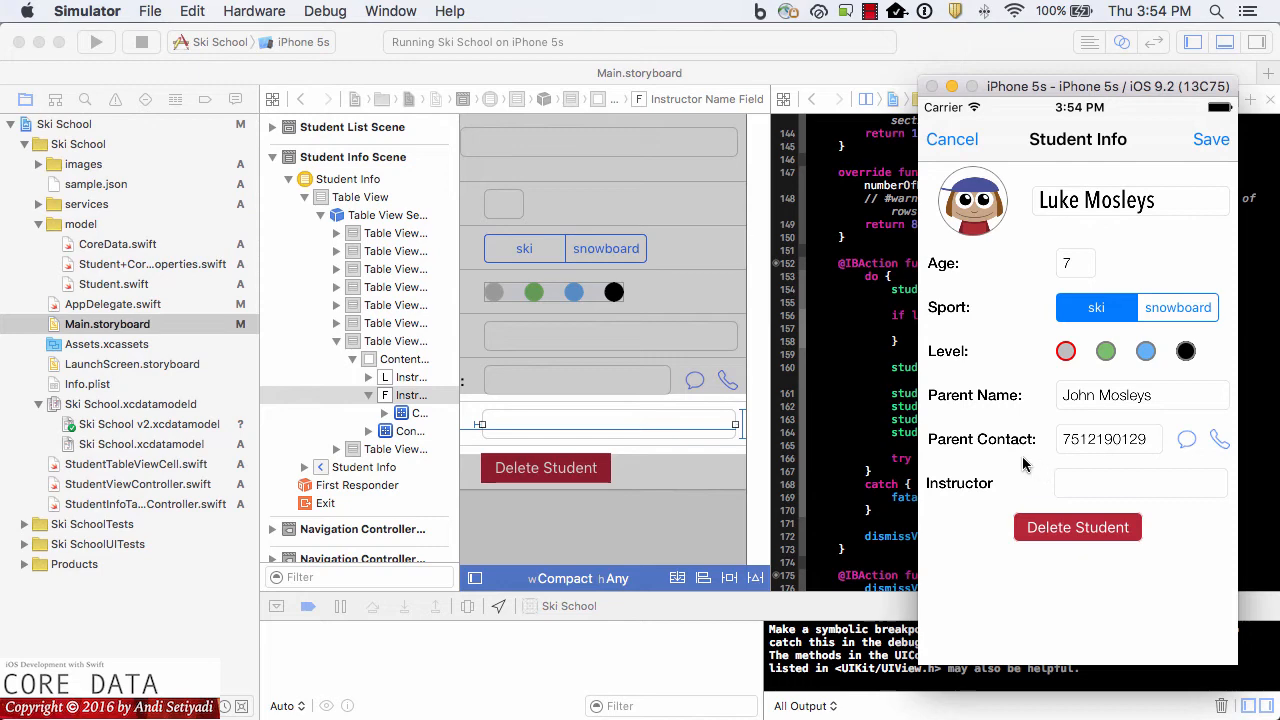
pyautogui.click(1140, 483)
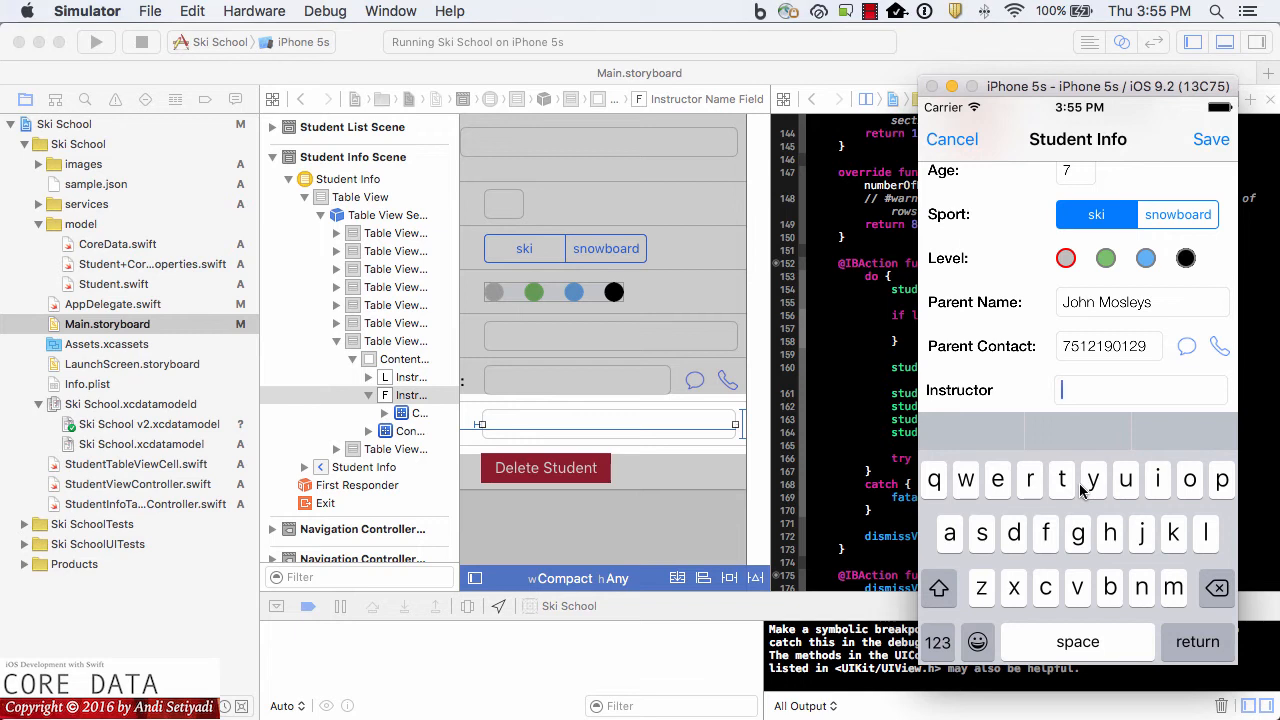
pyautogui.write('SkiBeginn')
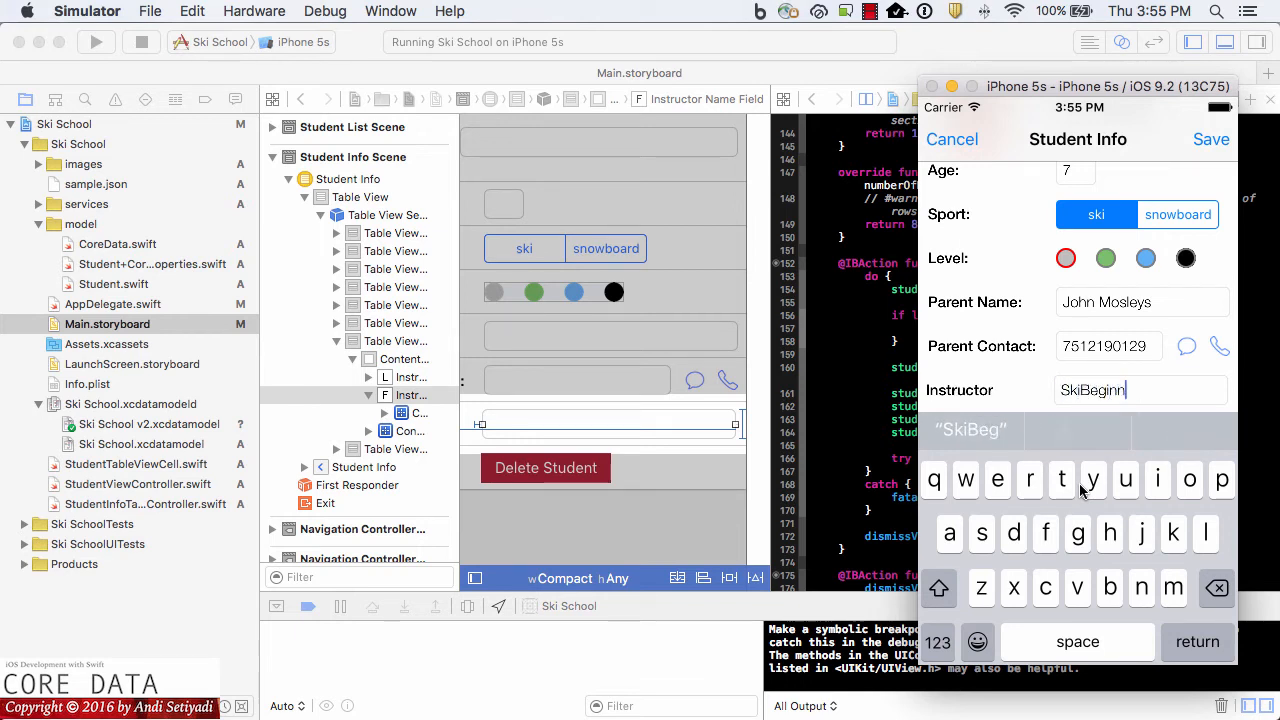
pyautogui.write('er')
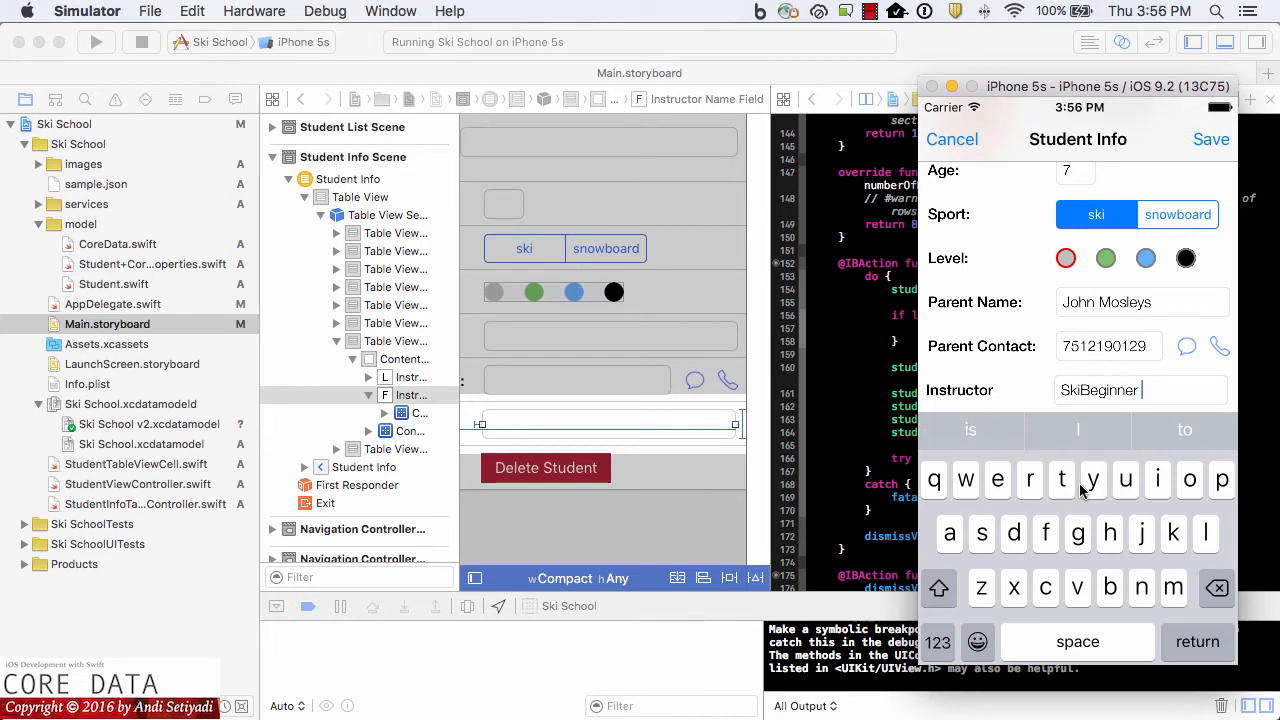
pyautogui.write('Loga')
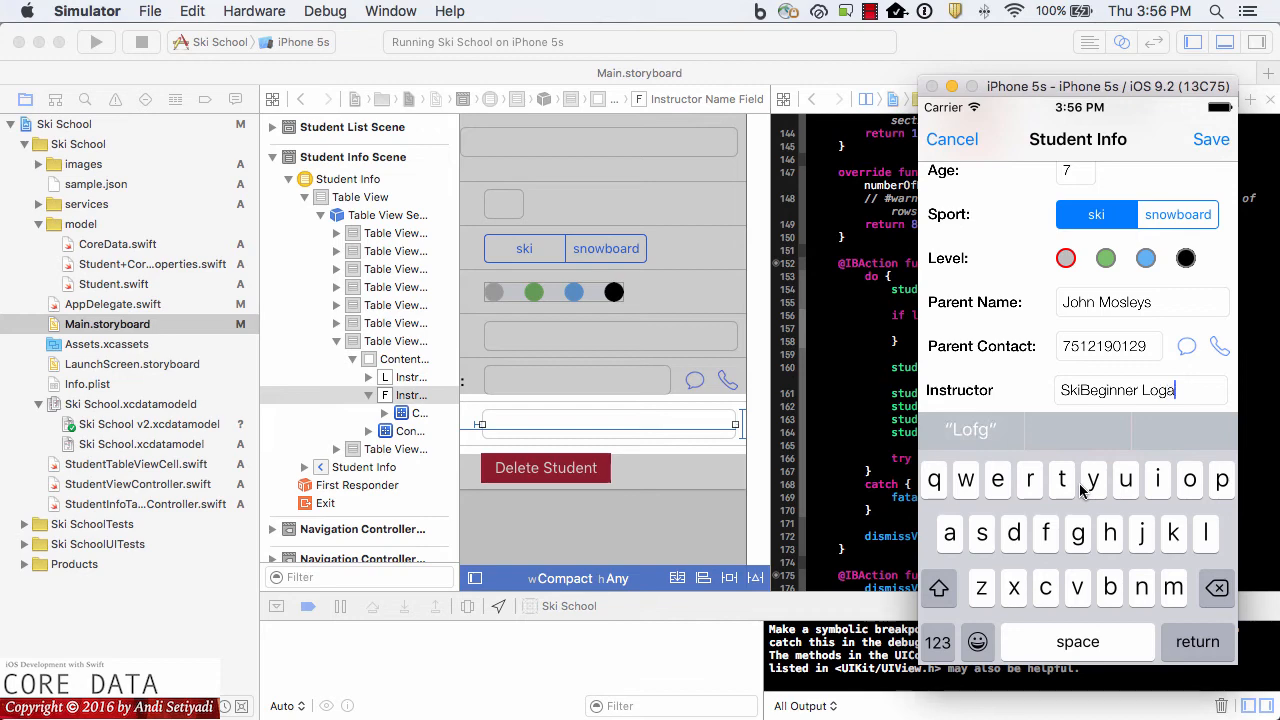
pyautogui.write('n')
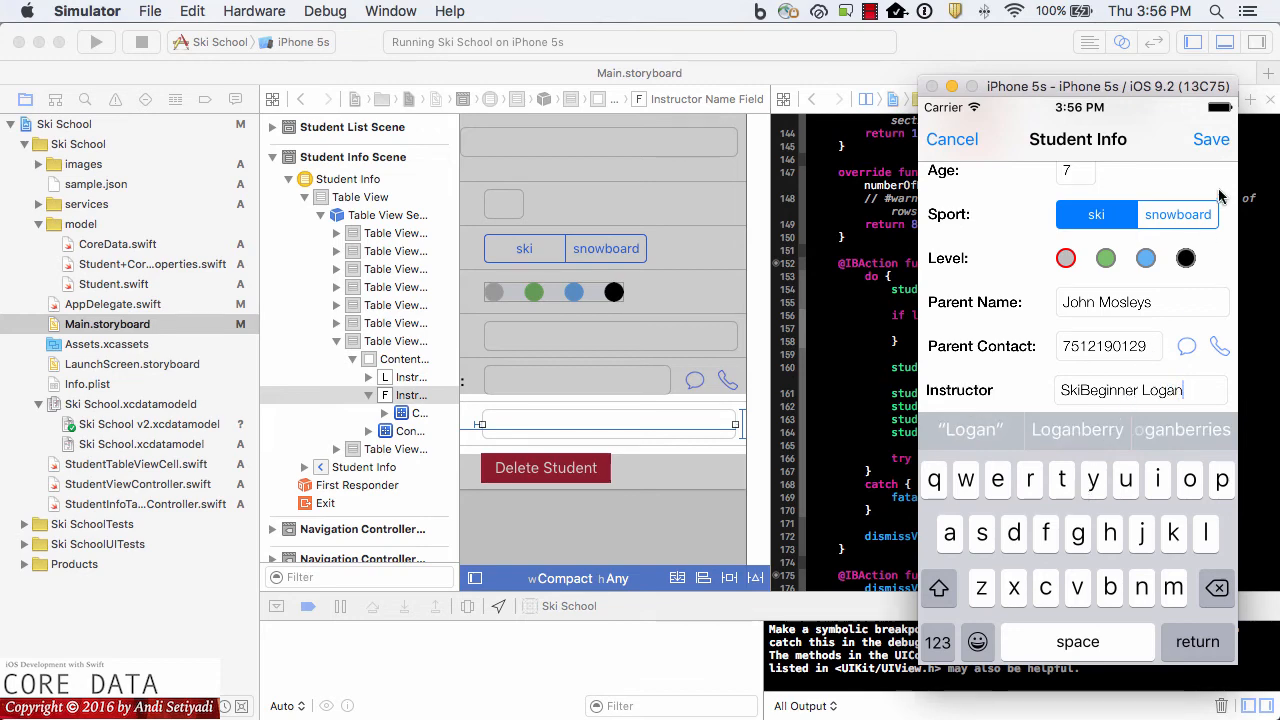
pyautogui.click(1211, 139)
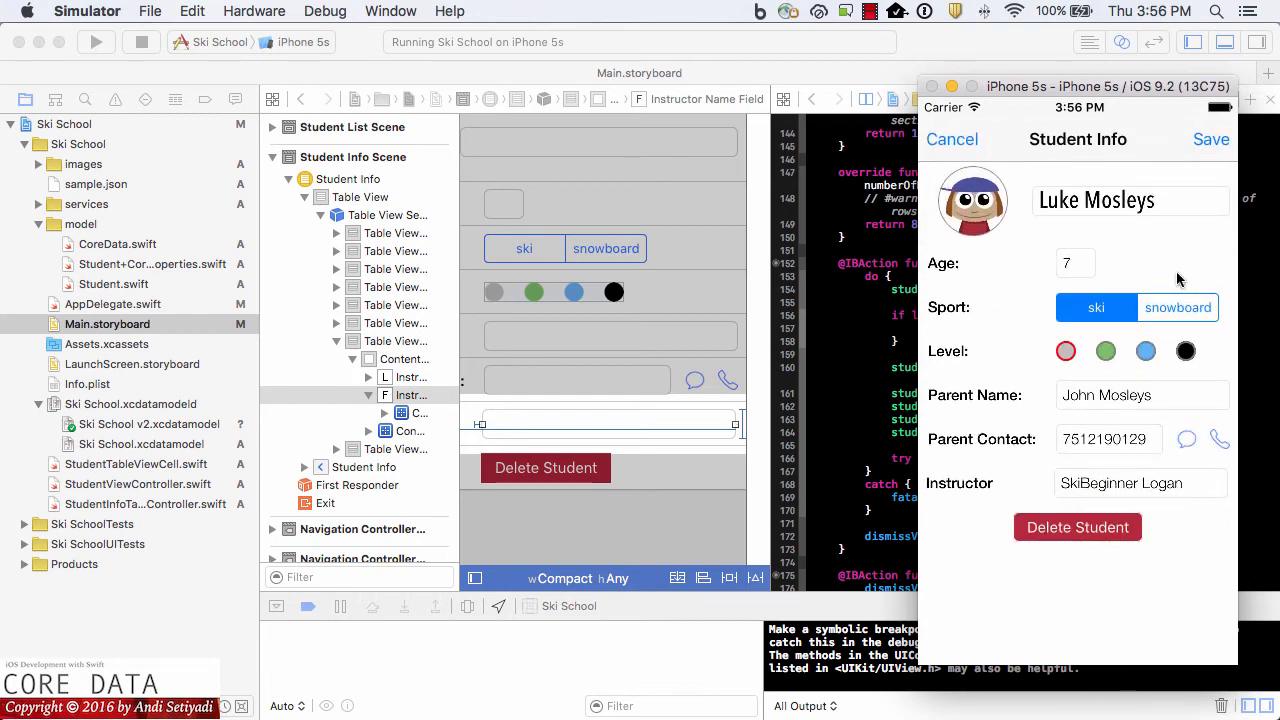
pyautogui.moveTo(952, 139)
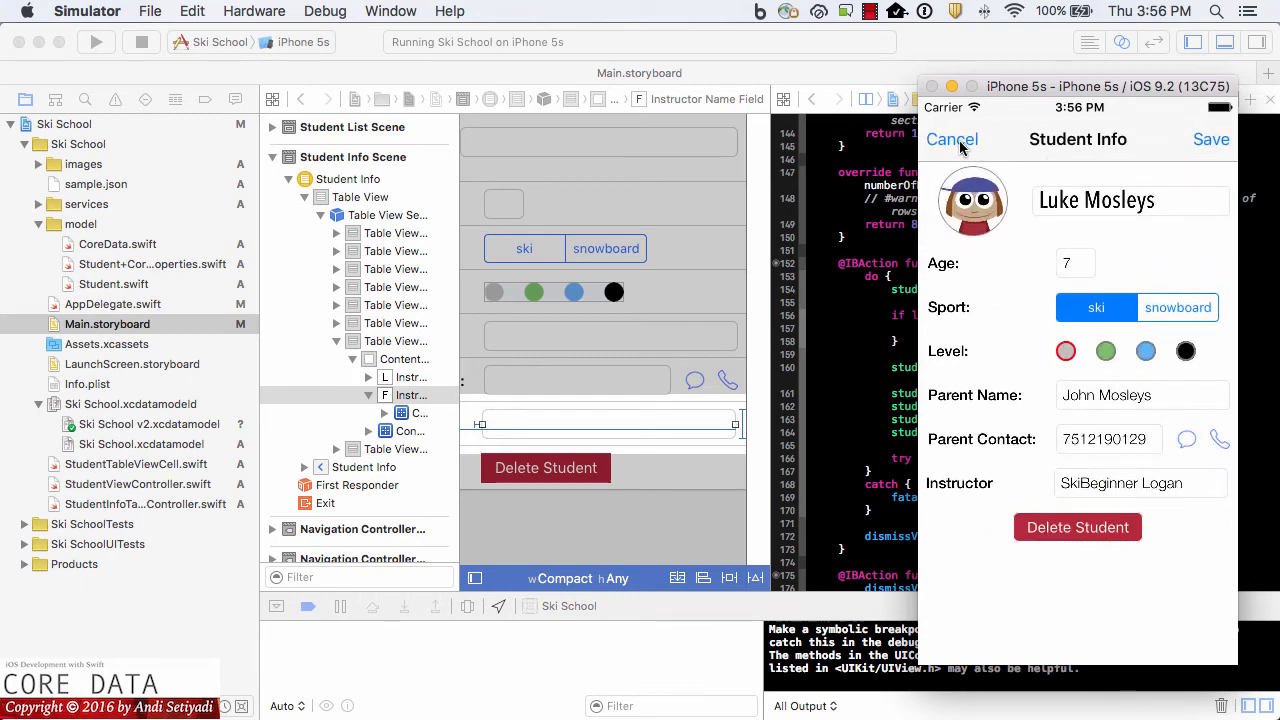
pyautogui.click(951, 139)
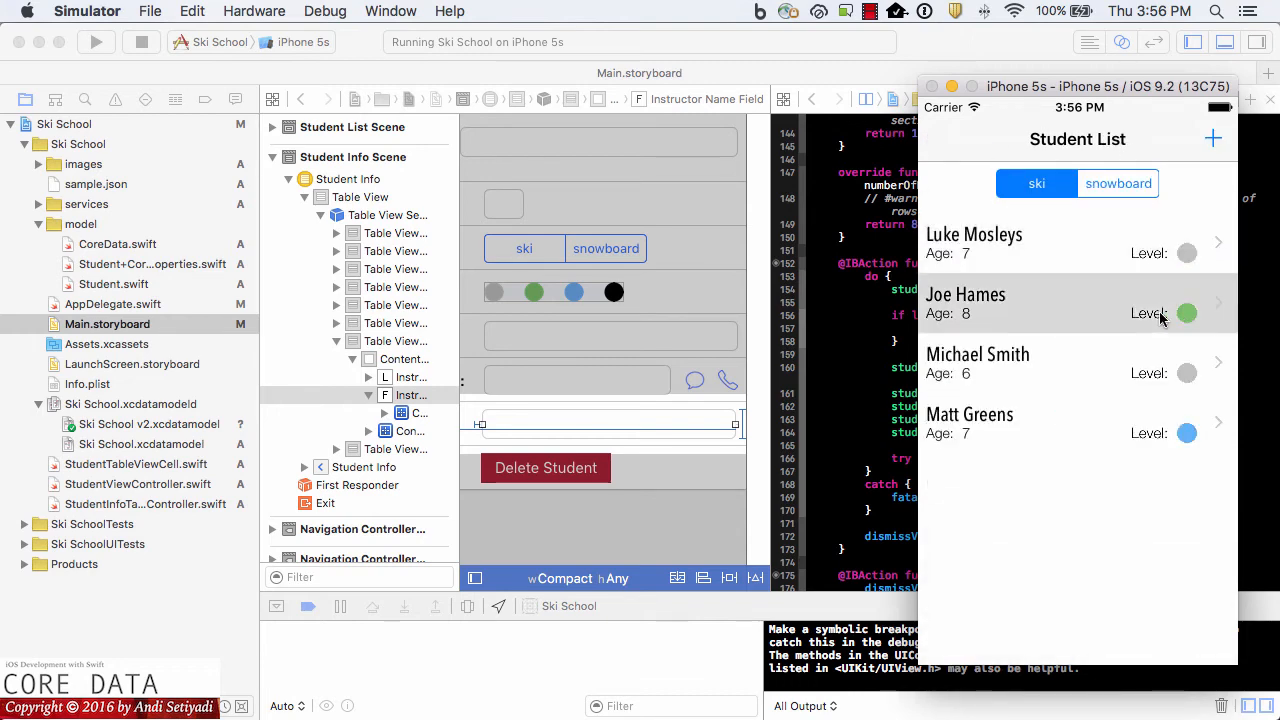
pyautogui.click(1075, 303)
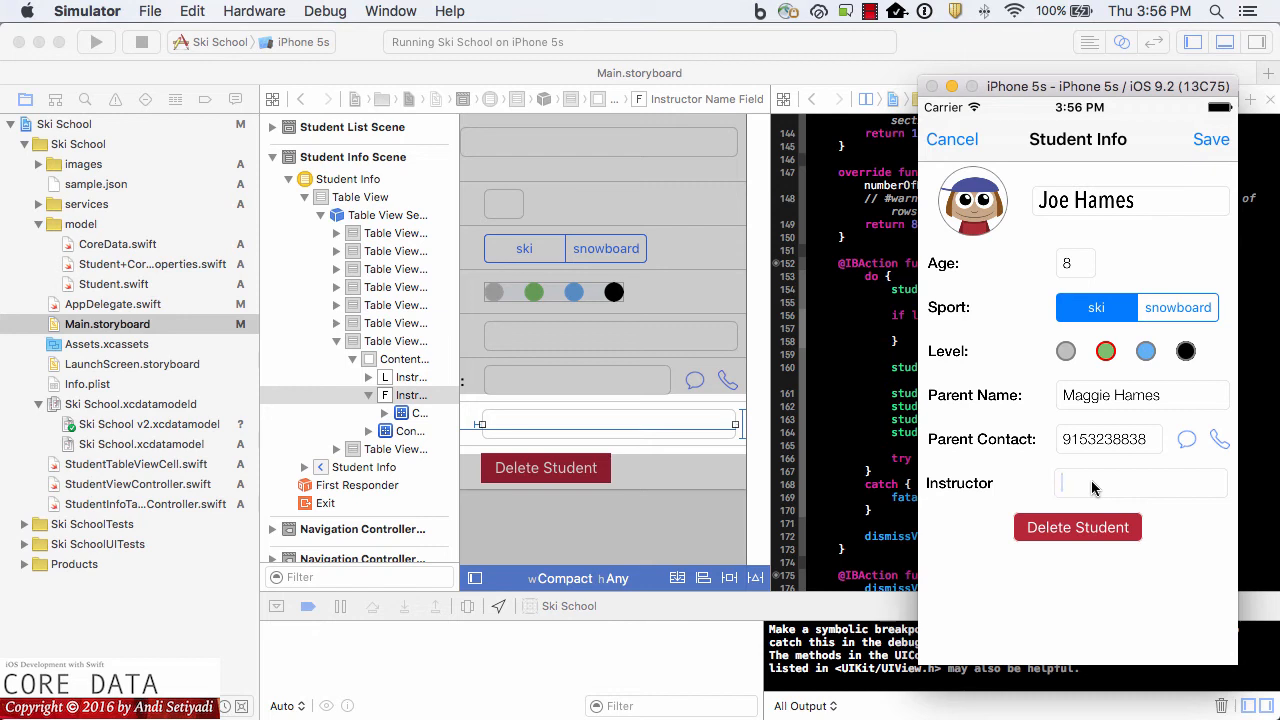
pyautogui.write('S')
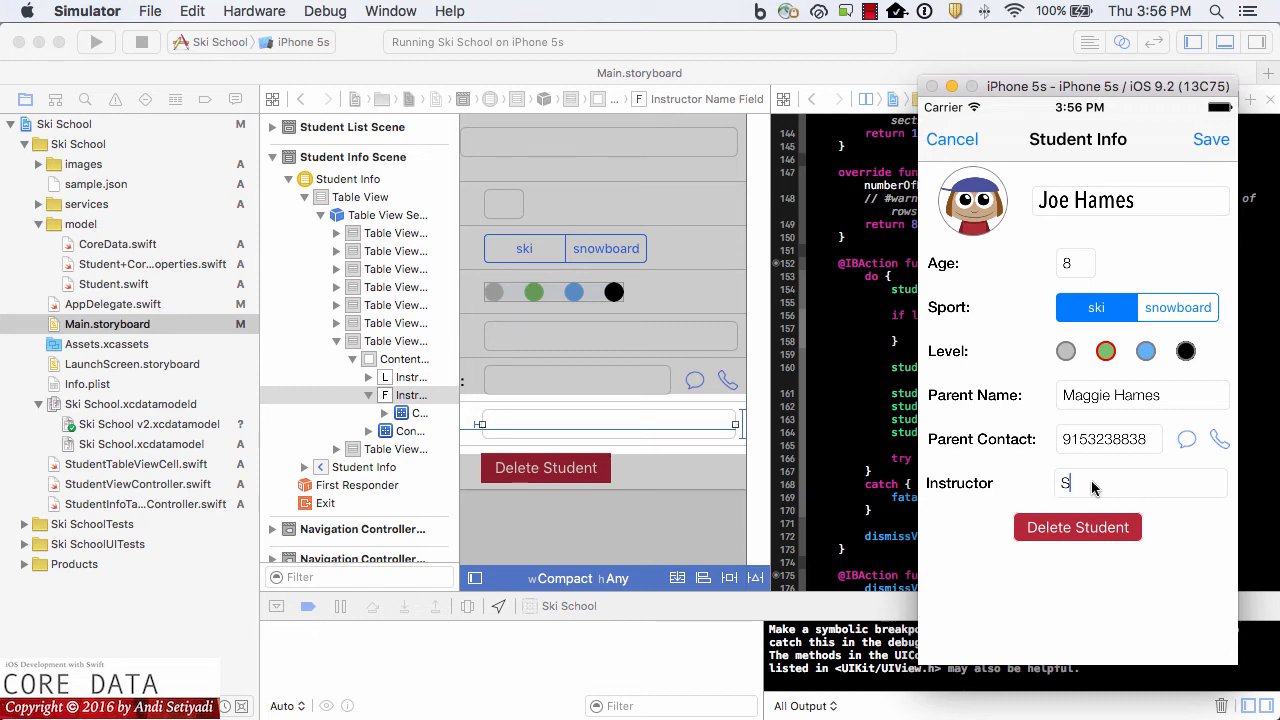
pyautogui.write('kiGreen Sm')
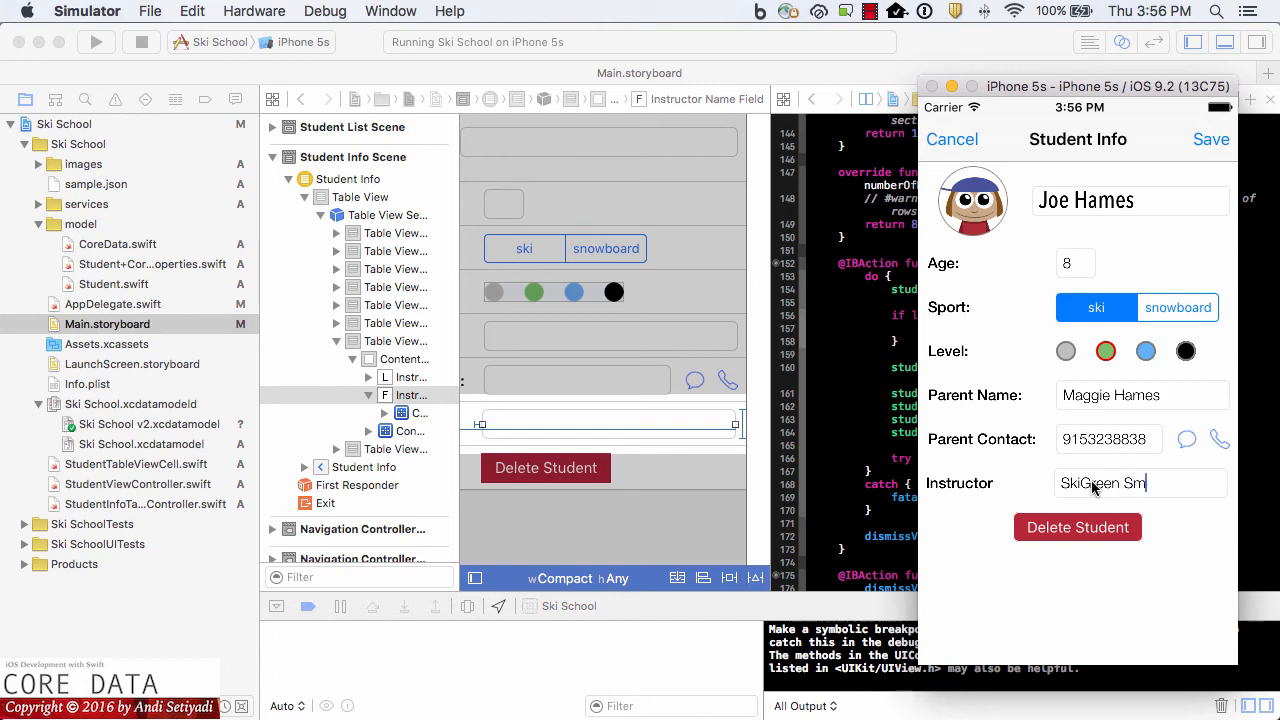
pyautogui.write('ith')
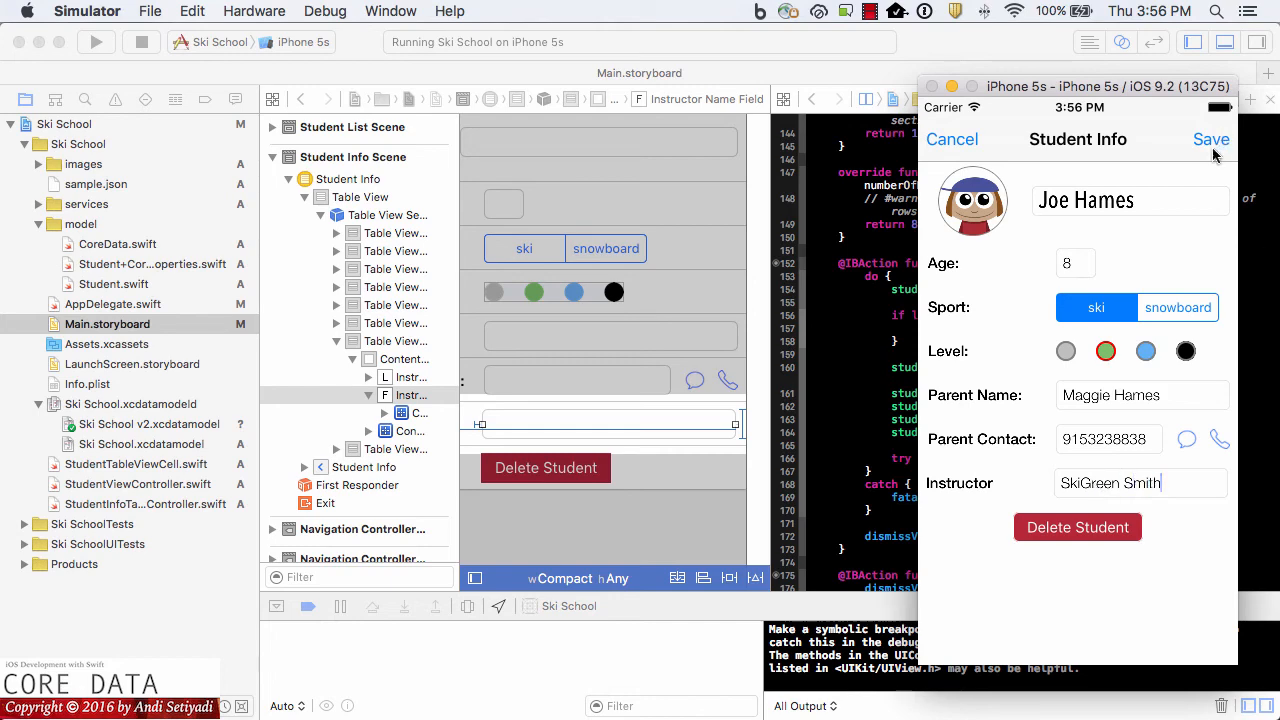
pyautogui.click(1211, 139)
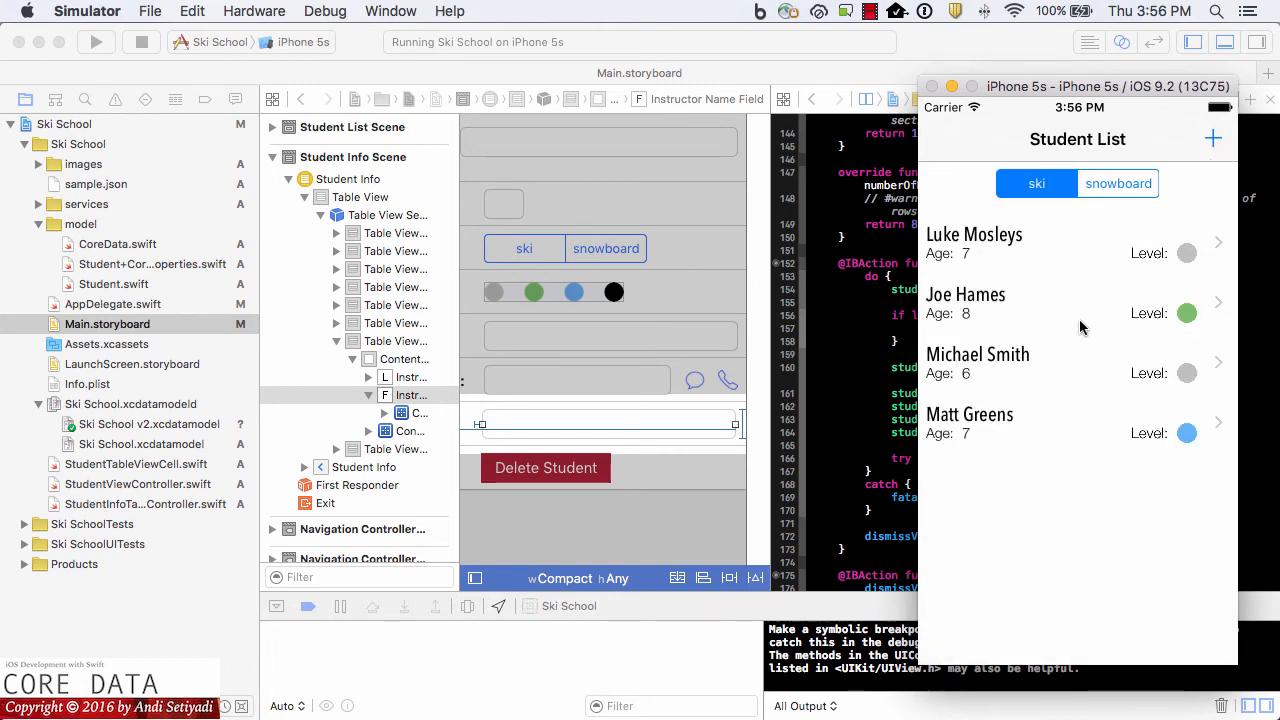